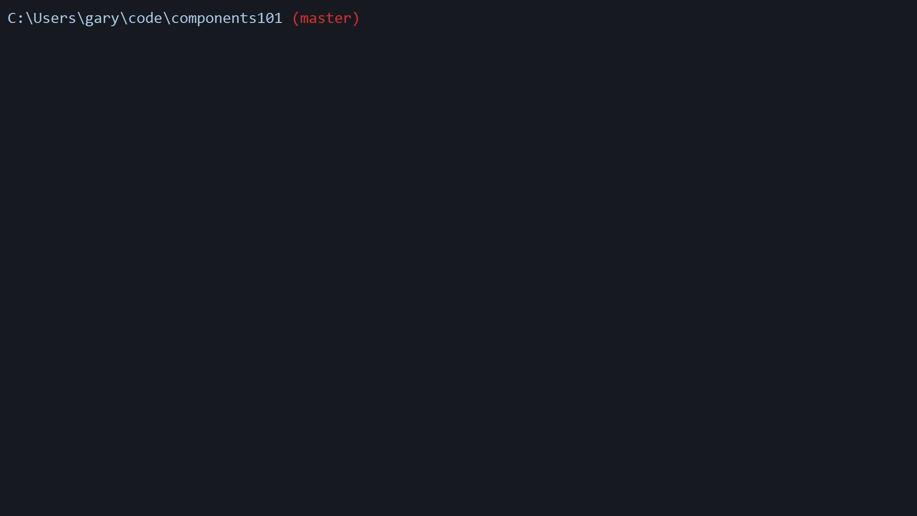
{"action": "type", "text": "npm"}
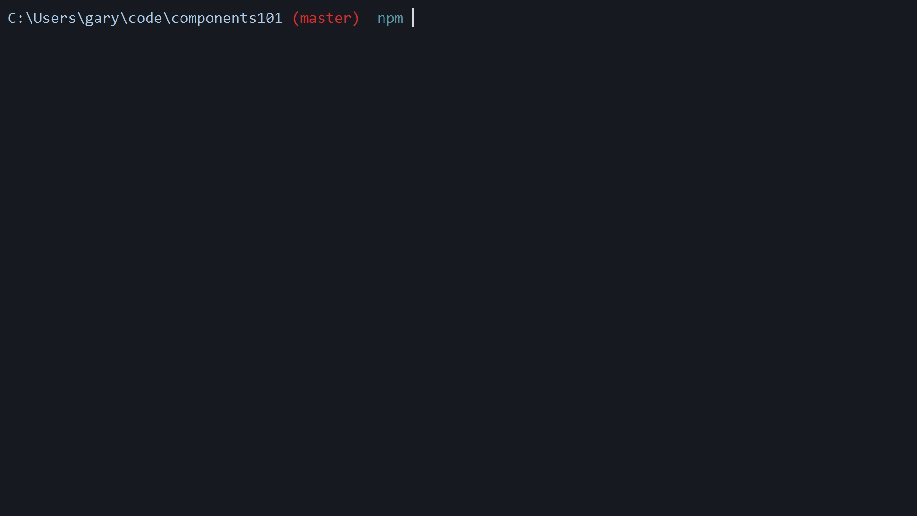
{"action": "type", "text": "install @angul"}
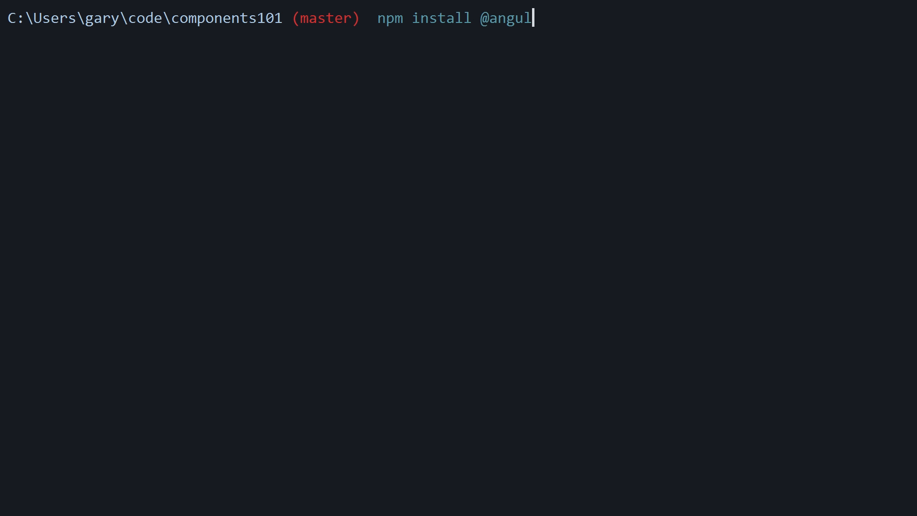
{"action": "type", "text": "ar/animations@late"}
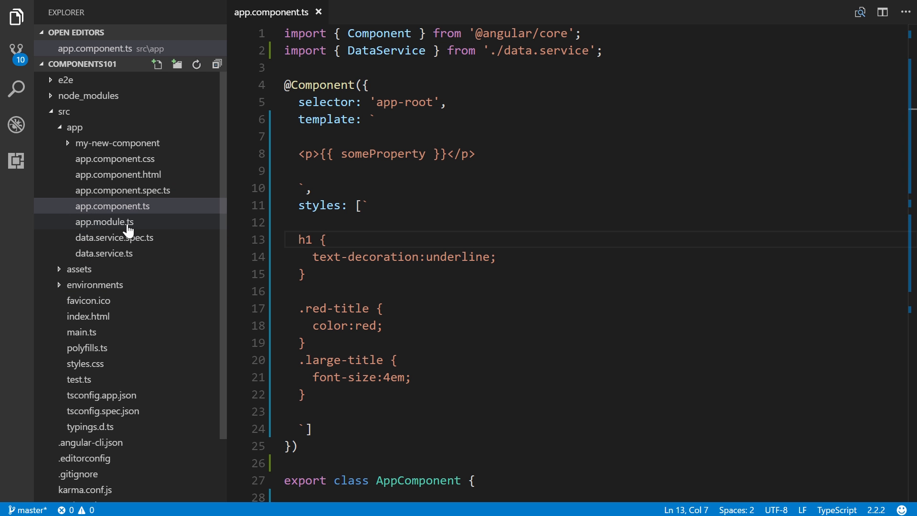
{"action": "left_click", "coordinate": [105, 222]}
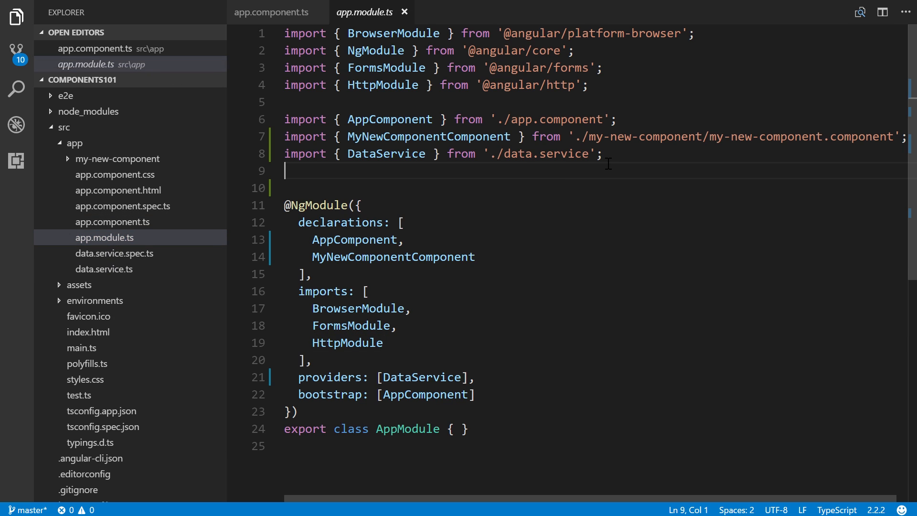
{"action": "left_click_drag", "start_coordinate": [609, 154], "coordinate": [284, 136]}
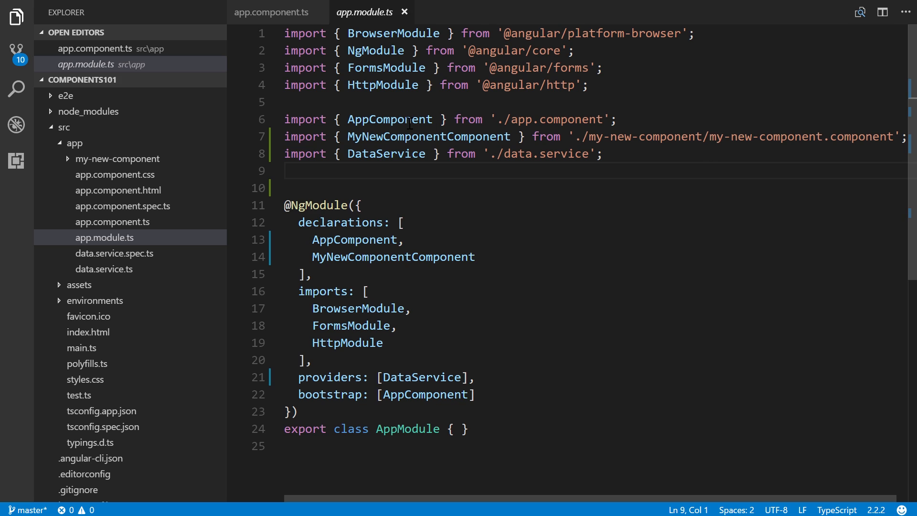
{"action": "type", "text": "import { BrowserAnimationsModule } from '@angular/platform-browser/animations';"}
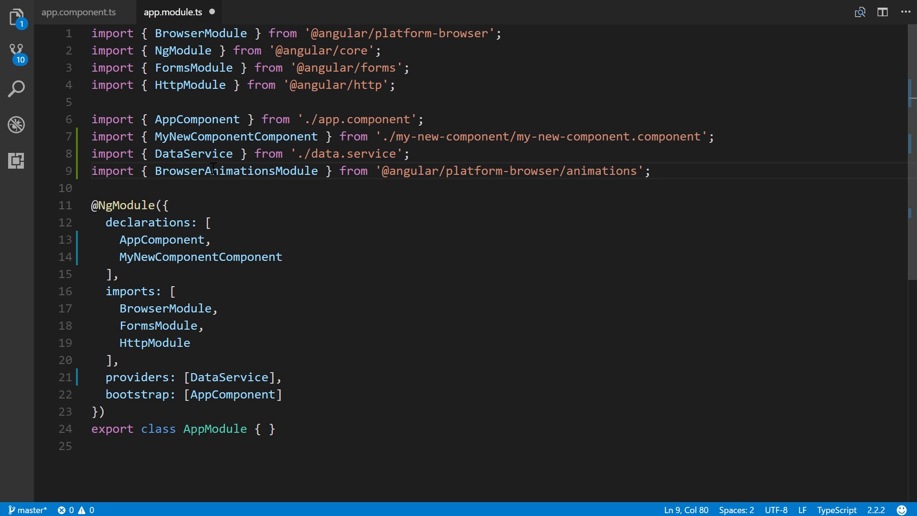
{"action": "double_click", "coordinate": [236, 170]}
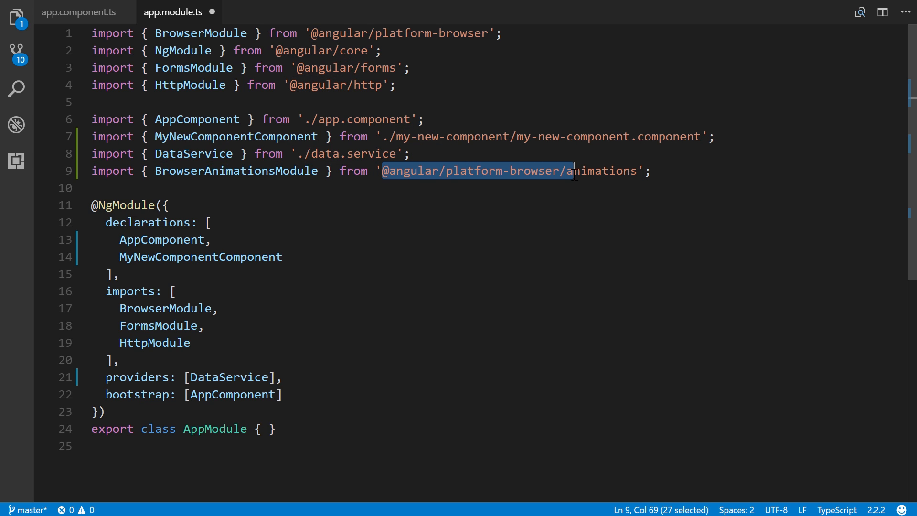
{"action": "left_click", "coordinate": [670, 206]}
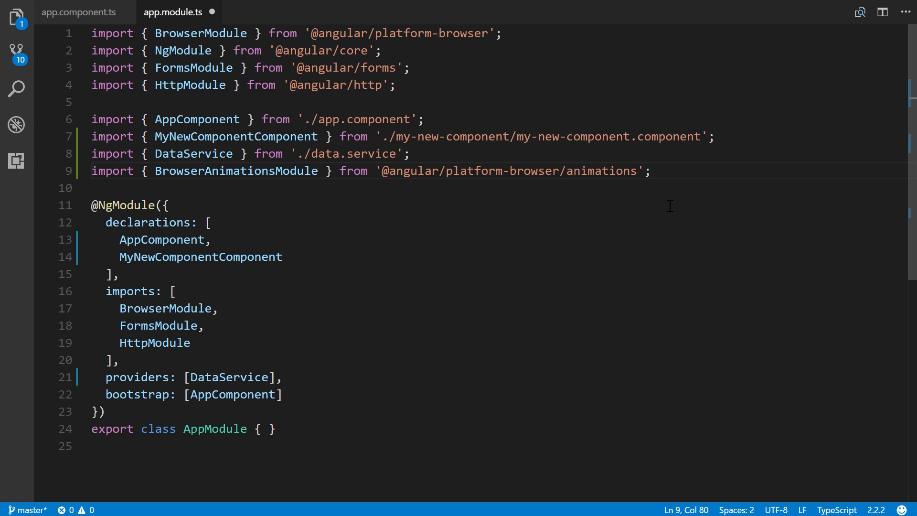
- Append BrowserAnimationsModule to the module's imports array after HttpModule
{"action": "scroll", "scroll_direction": "down", "scroll_amount": 3}
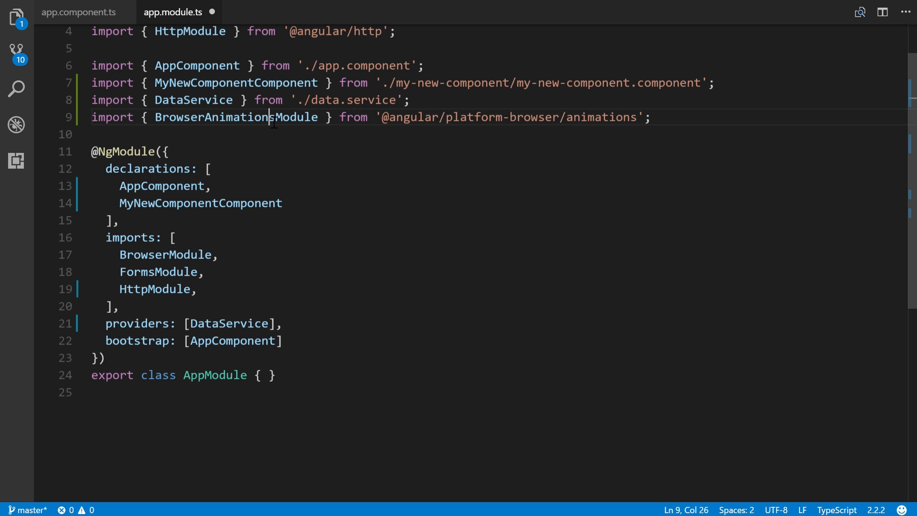
{"action": "left_click", "coordinate": [215, 288]}
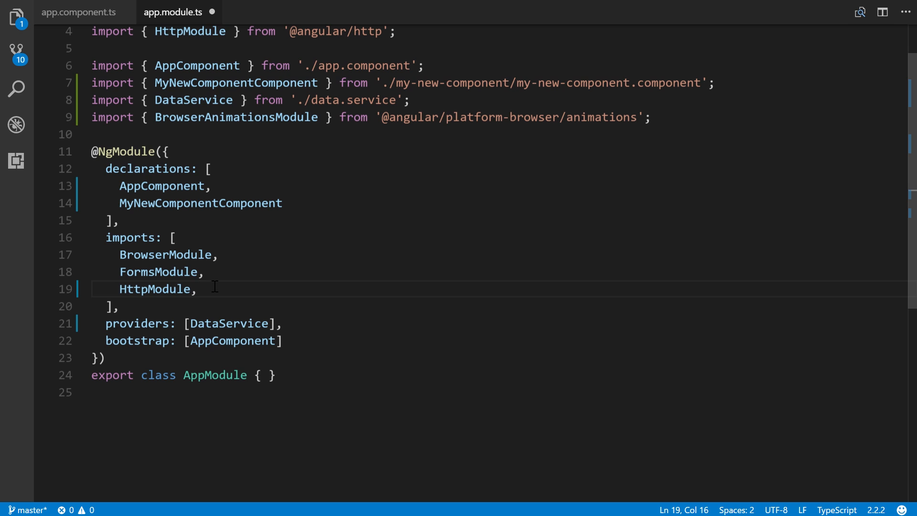
{"action": "type", "text": "BrowserAnimationsModule"}
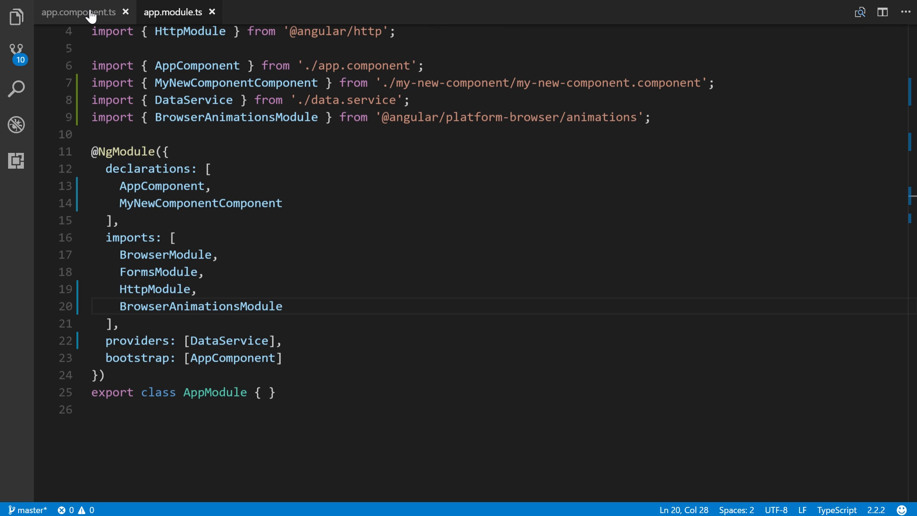
{"action": "left_click", "coordinate": [77, 12]}
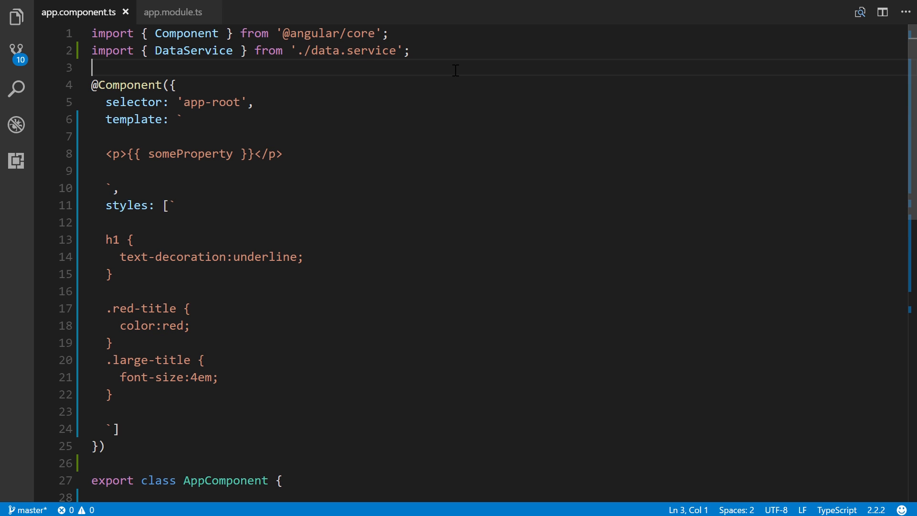
{"action": "mouse_move", "coordinate": [710, 108]}
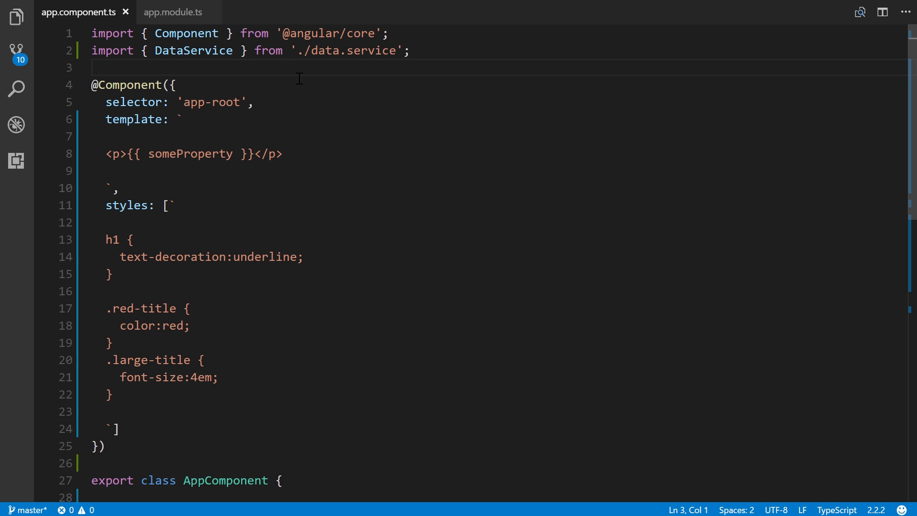
{"action": "type", "text": "import { trigger,state,style,transition,animate,keyframes } from '@angular/animations';"}
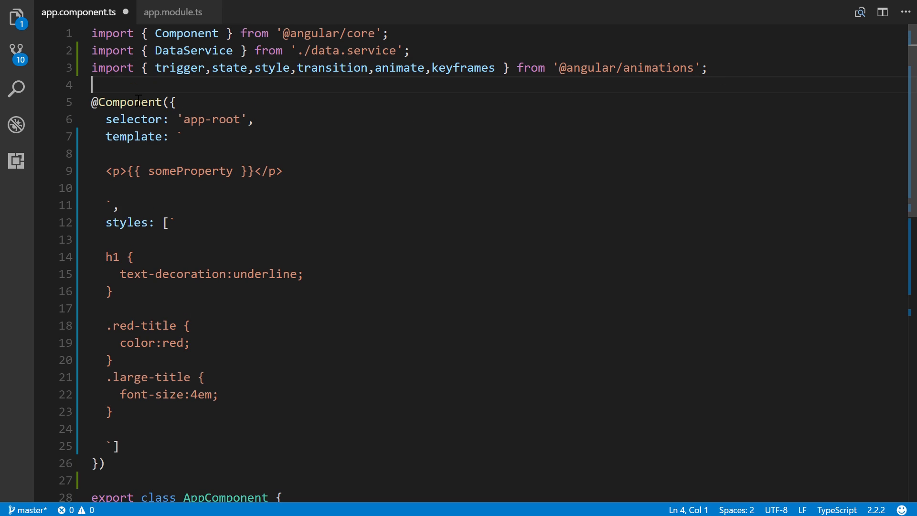
{"action": "mouse_move", "coordinate": [267, 124]}
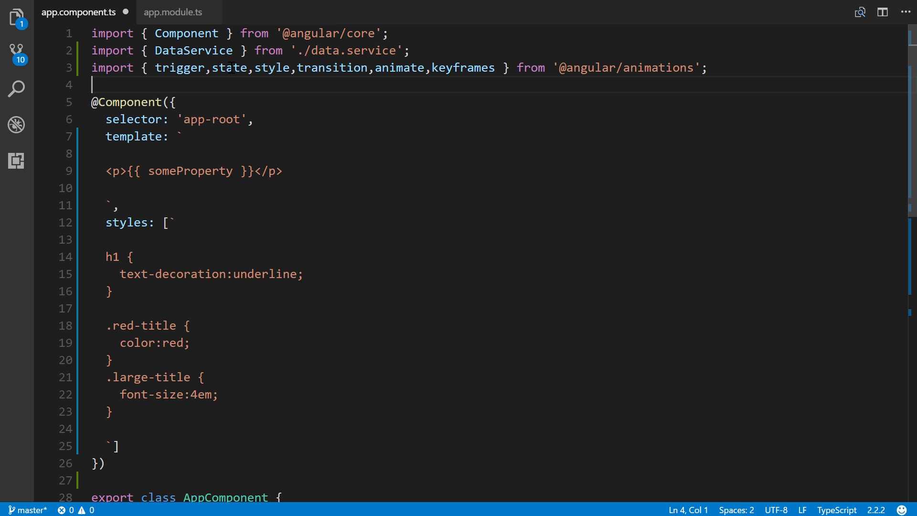
{"action": "mouse_move", "coordinate": [399, 67]}
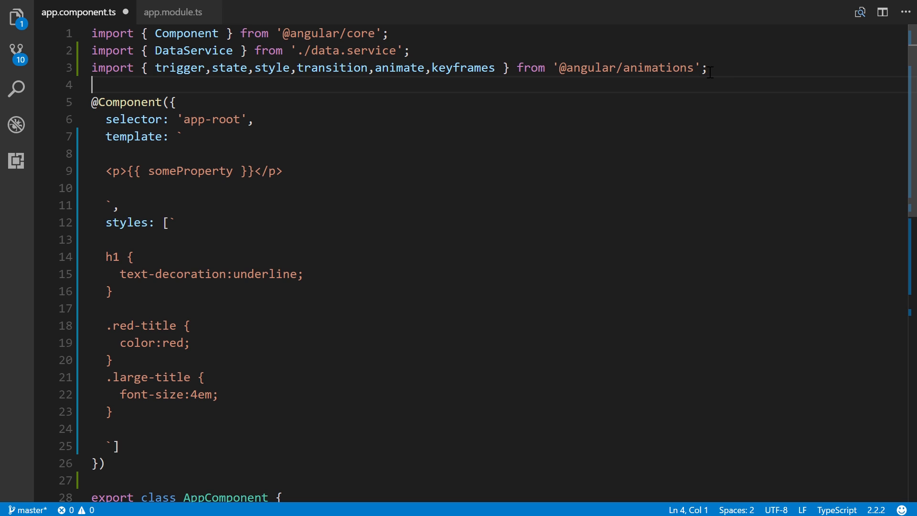
{"action": "left_click", "coordinate": [708, 67]}
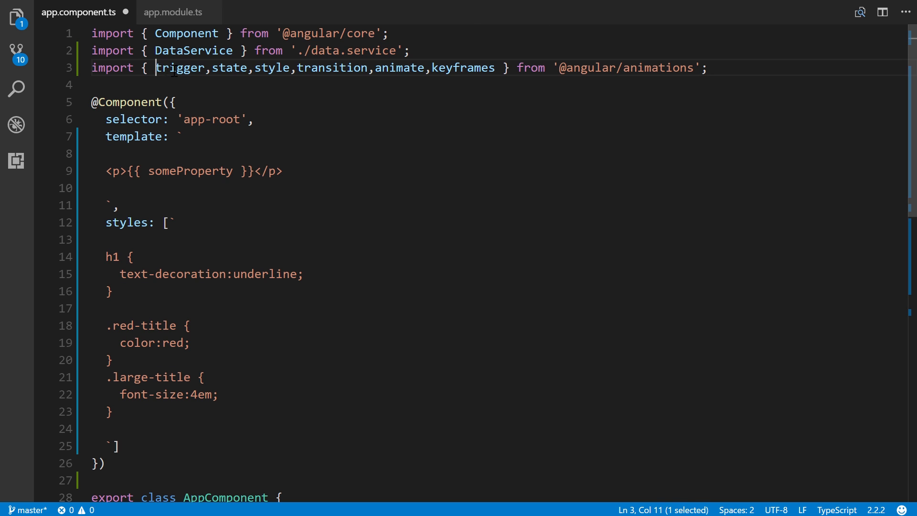
{"action": "left_click_drag", "start_coordinate": [157, 67], "coordinate": [495, 67]}
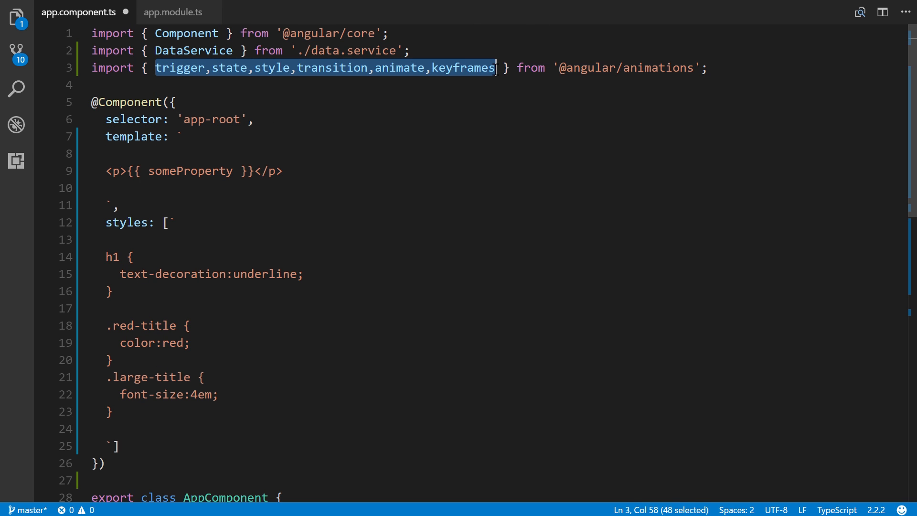
{"action": "double_click", "coordinate": [463, 66]}
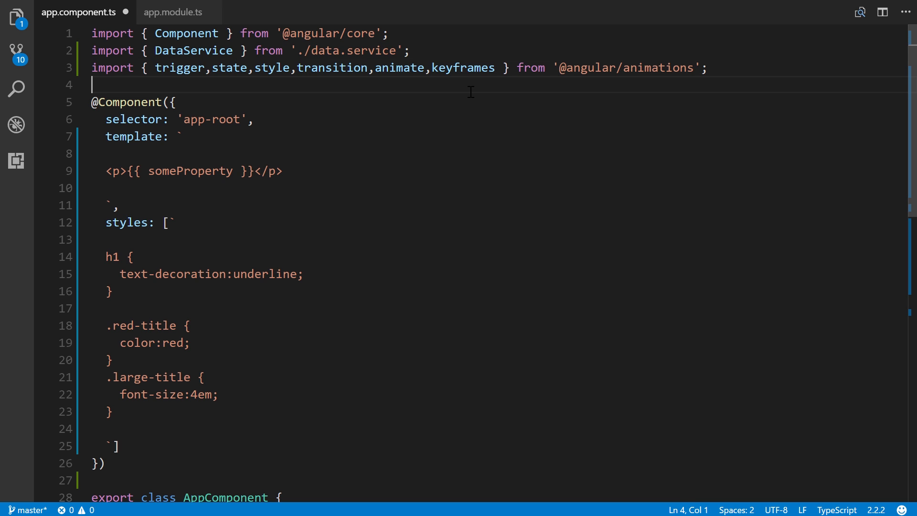
{"action": "double_click", "coordinate": [464, 67]}
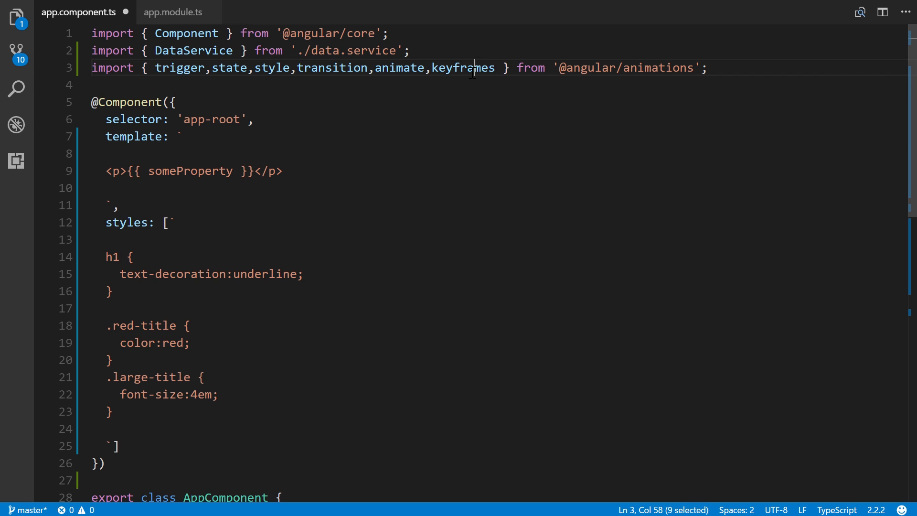
{"action": "left_click", "coordinate": [502, 137]}
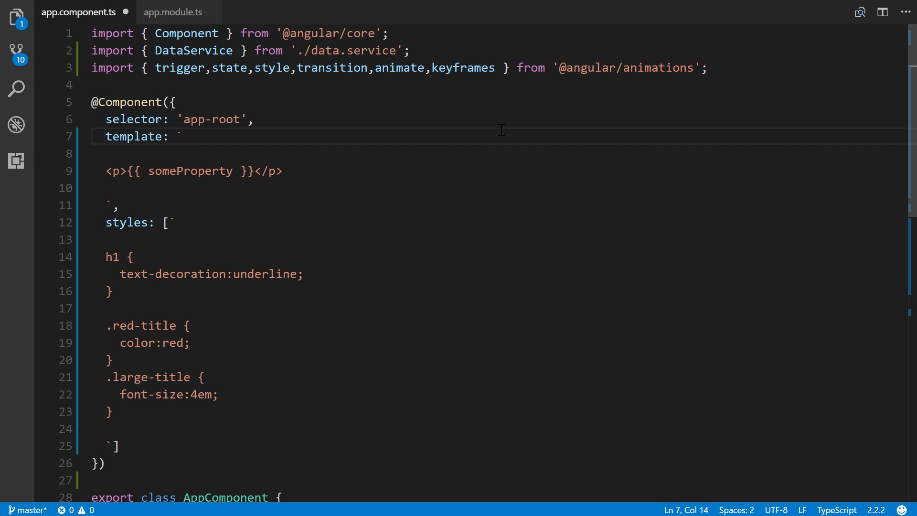
- Add a comma after styles and an empty animations: [ ] array to the decorator
{"action": "scroll", "scroll_direction": "down", "scroll_amount": 3}
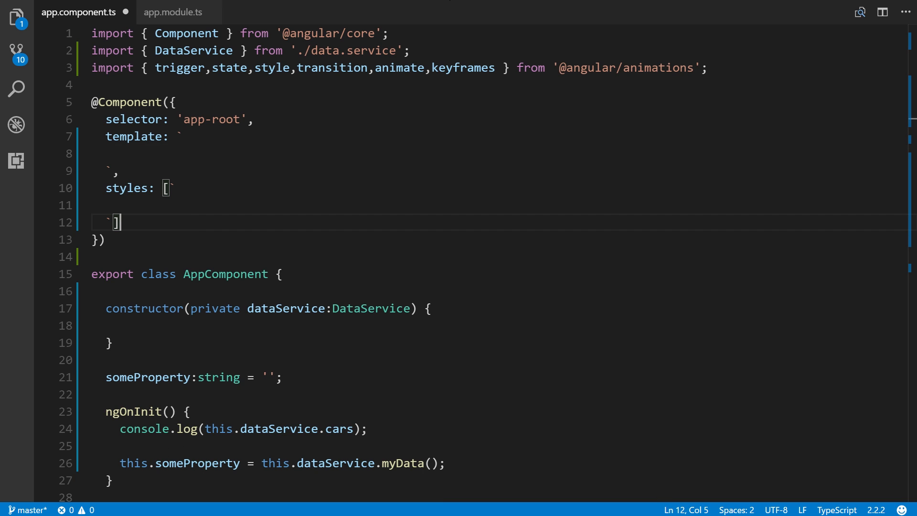
{"action": "type", "text": ","}
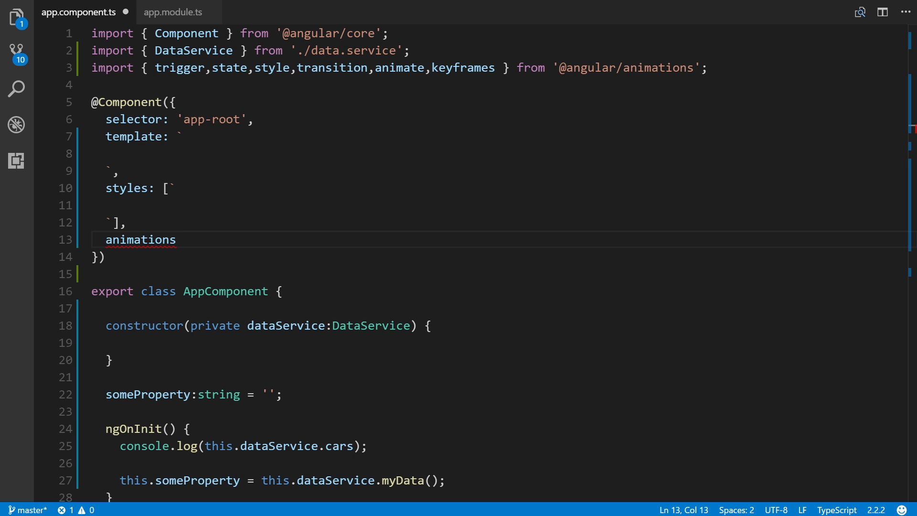
{"action": "type", "text": ": ["}
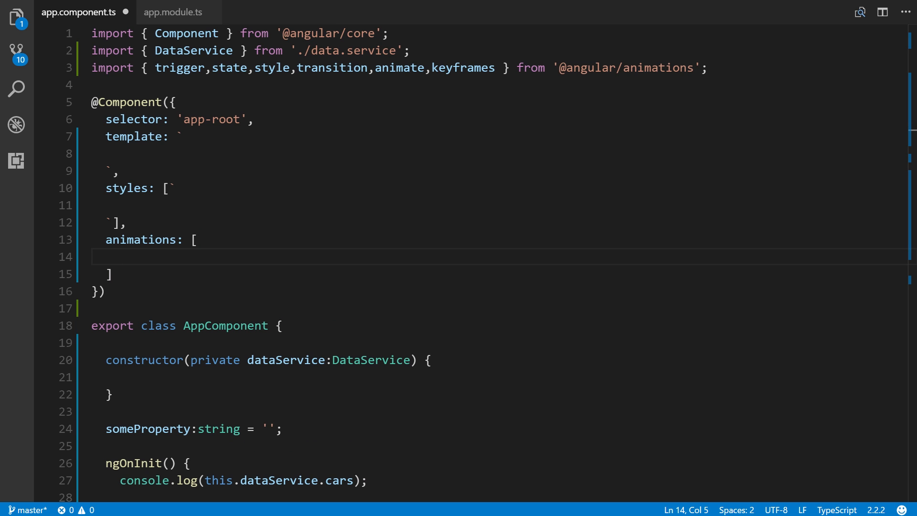
{"action": "mouse_move", "coordinate": [722, 202]}
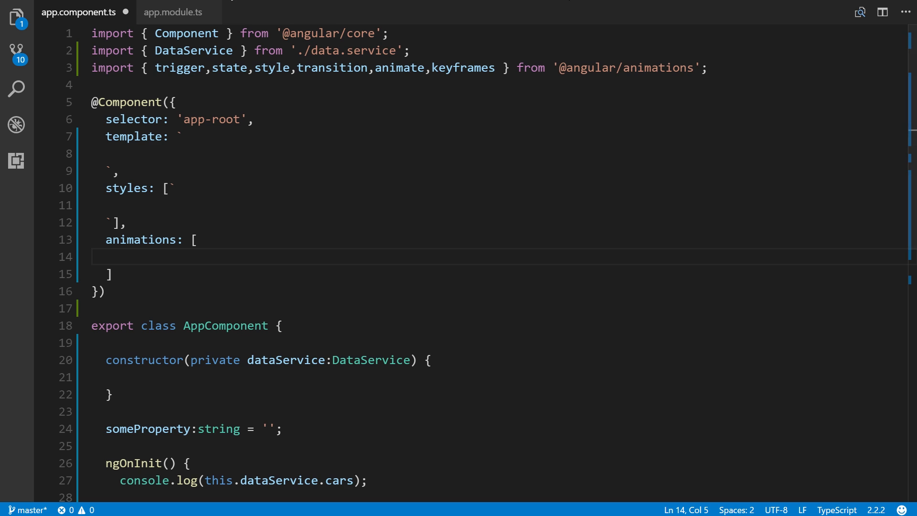
- Write trigger('myAwesomeAnimation', [ ]), with an indented blank line ready for states
{"action": "type", "text": "tri"}
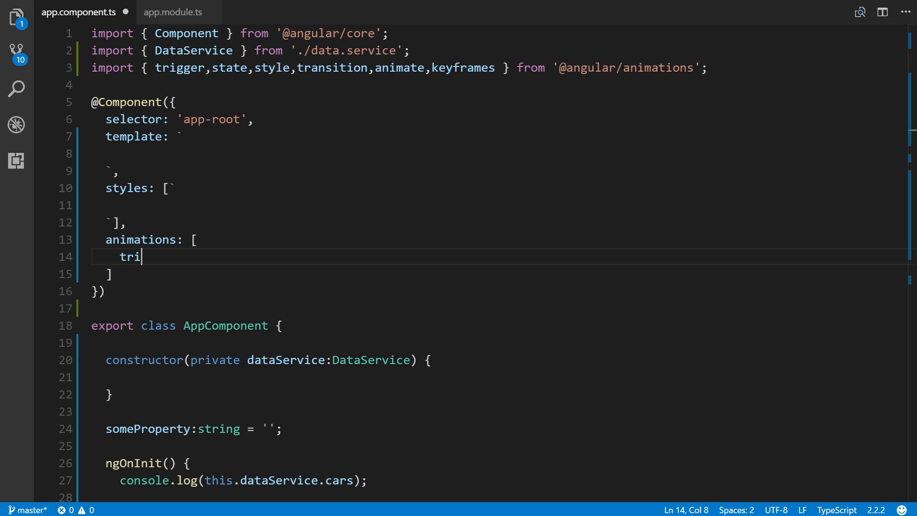
{"action": "type", "text": "gger('')"}
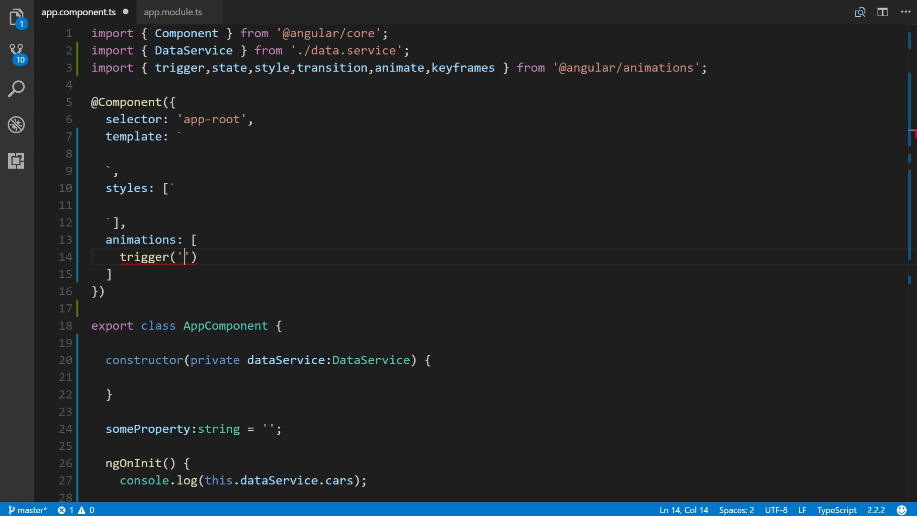
{"action": "type", "text": "myAwesomeAnima"}
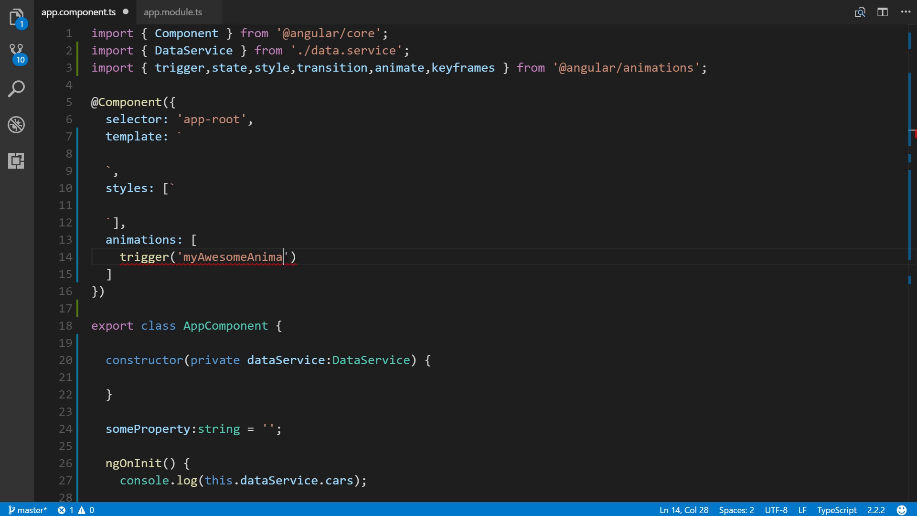
{"action": "type", "text": "tion', []"}
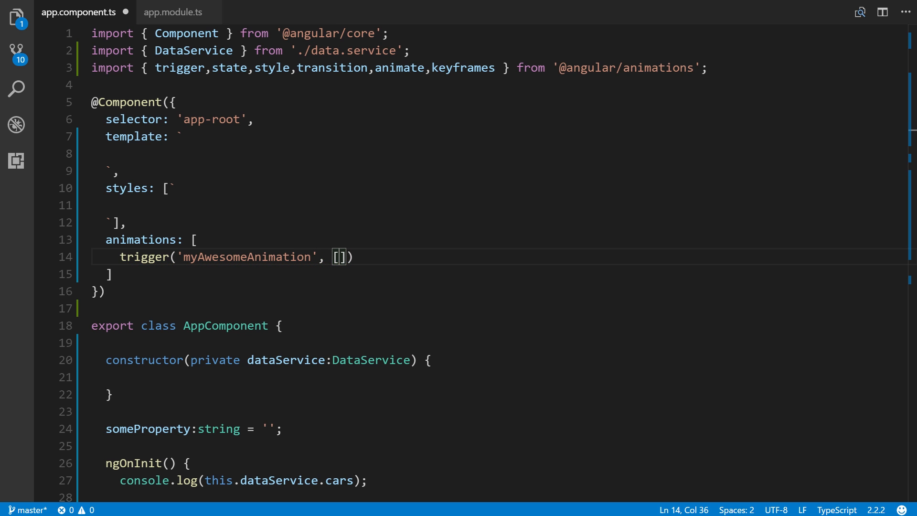
{"action": "key", "text": "Enter"}
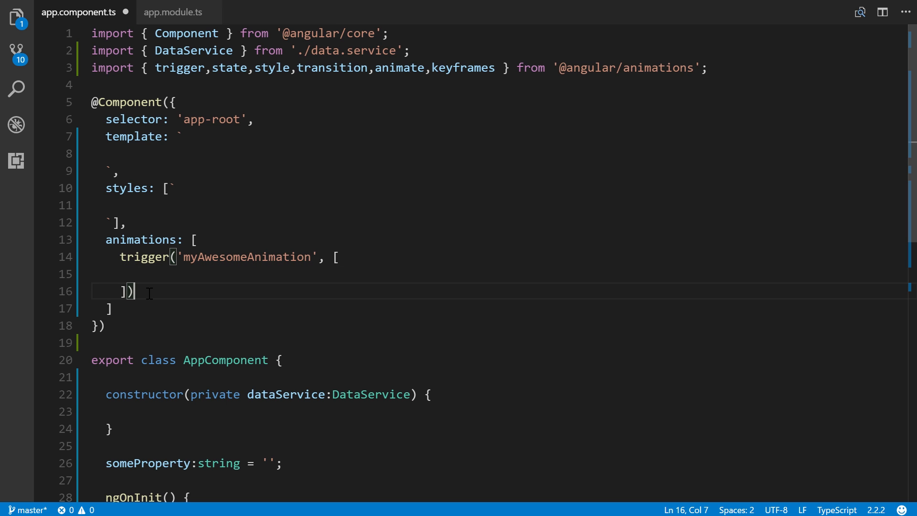
{"action": "type", "text": ","}
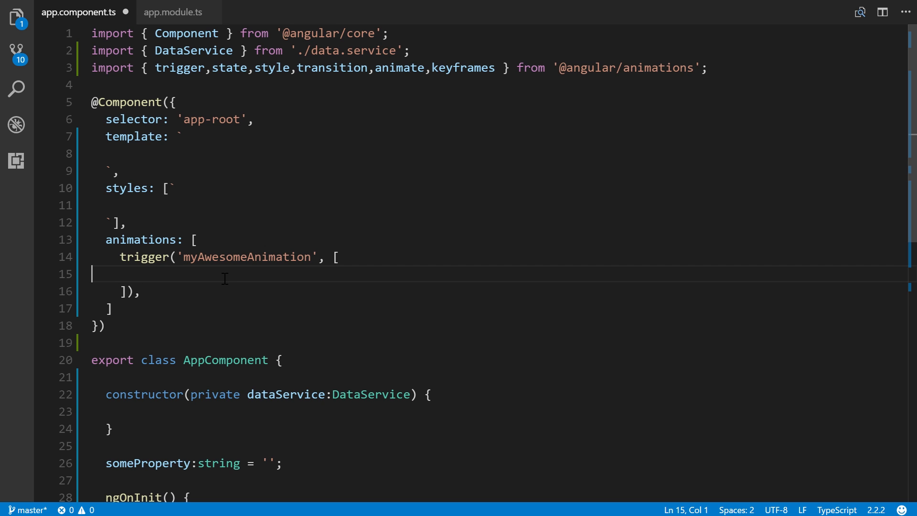
{"action": "key", "text": "Tab"}
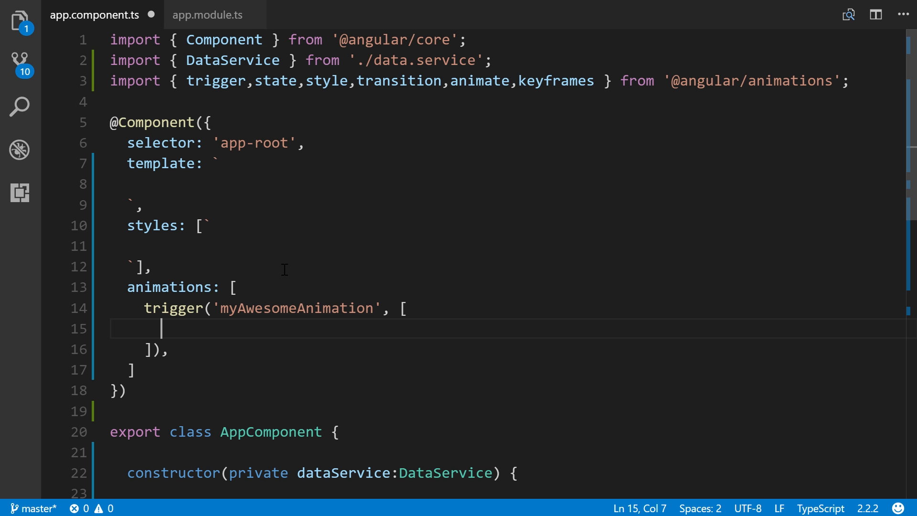
- Write state('small', style({ transform: 'scale(1)', })), inside the trigger
{"action": "scroll", "scroll_direction": "down", "scroll_amount": 3}
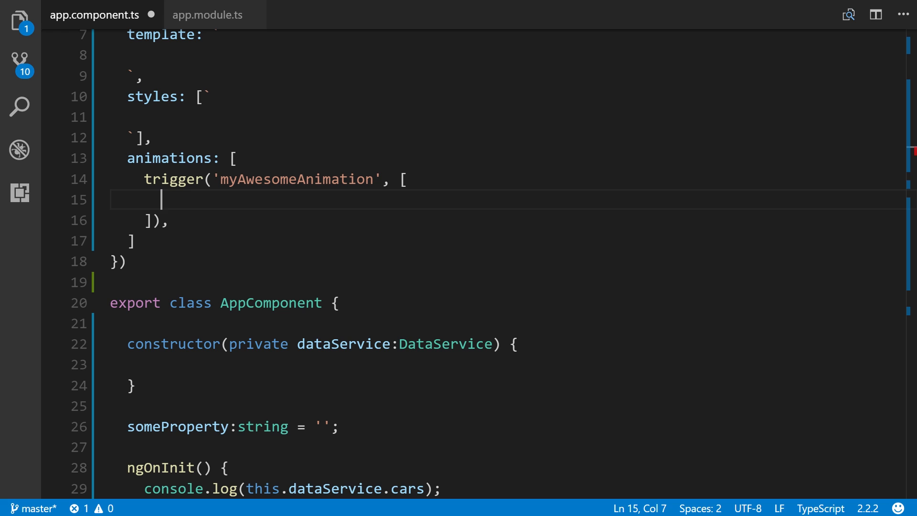
{"action": "type", "text": "state('')"}
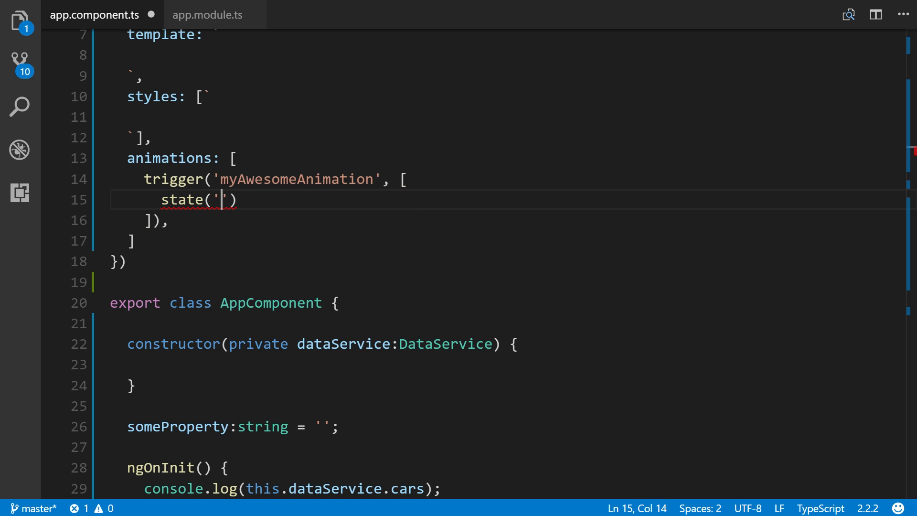
{"action": "type", "text": "small"}
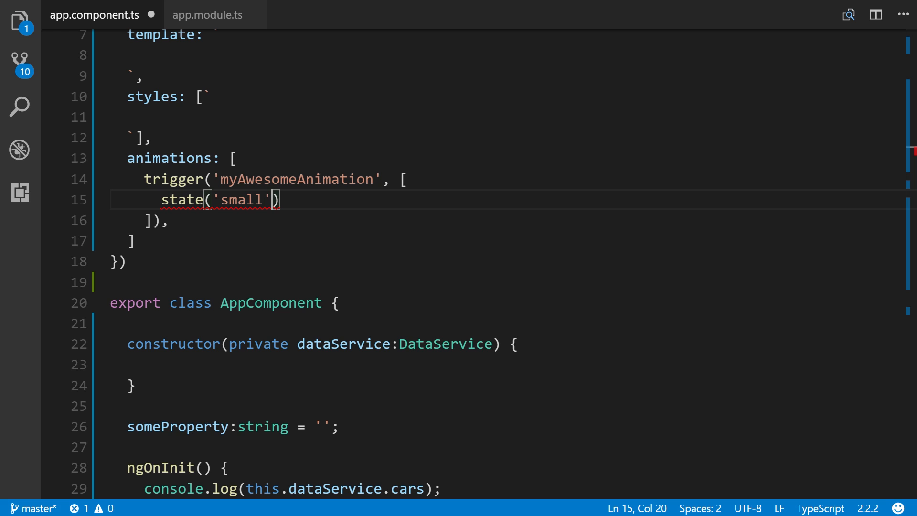
{"action": "type", "text": ","}
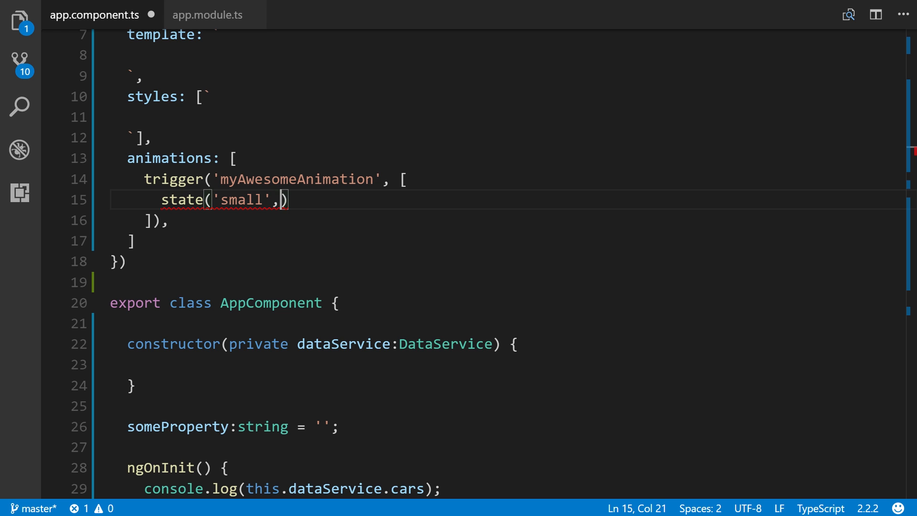
{"action": "type", "text": "style({"}
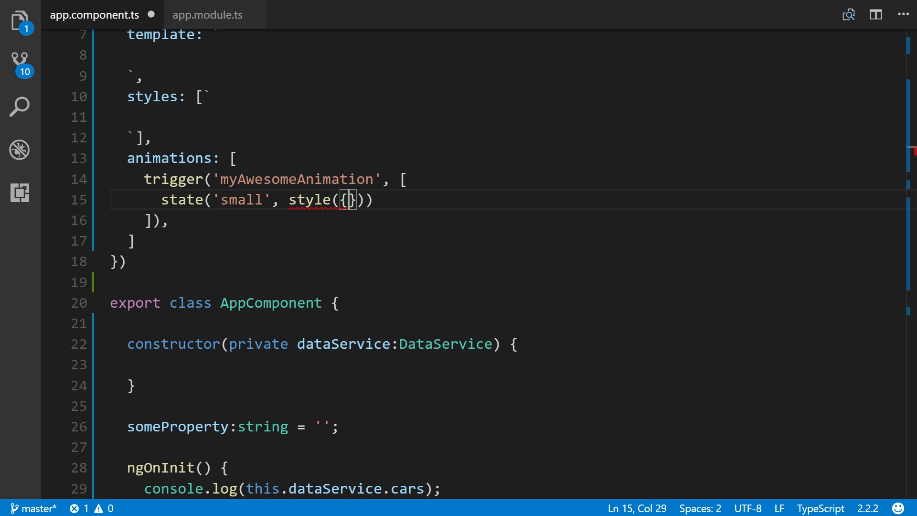
{"action": "key", "text": "Enter"}
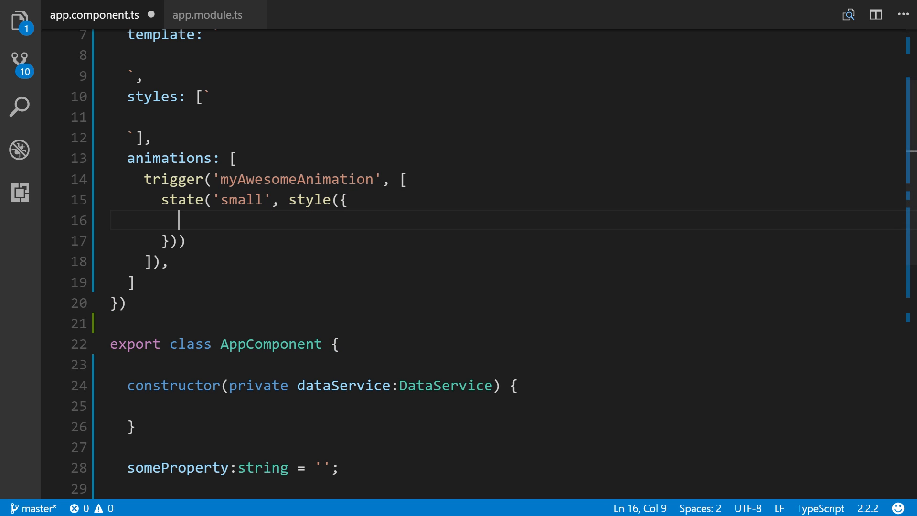
{"action": "type", "text": "transfo"}
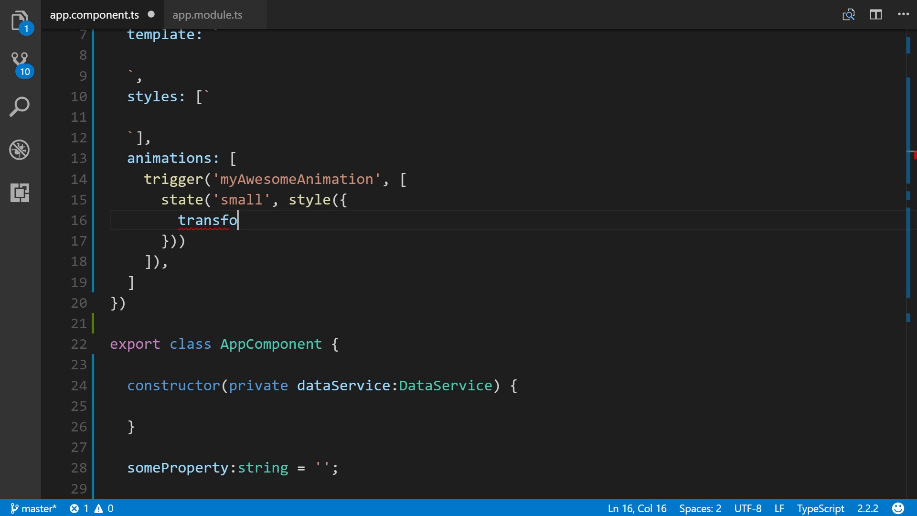
{"action": "type", "text": "rm: 'scale("}
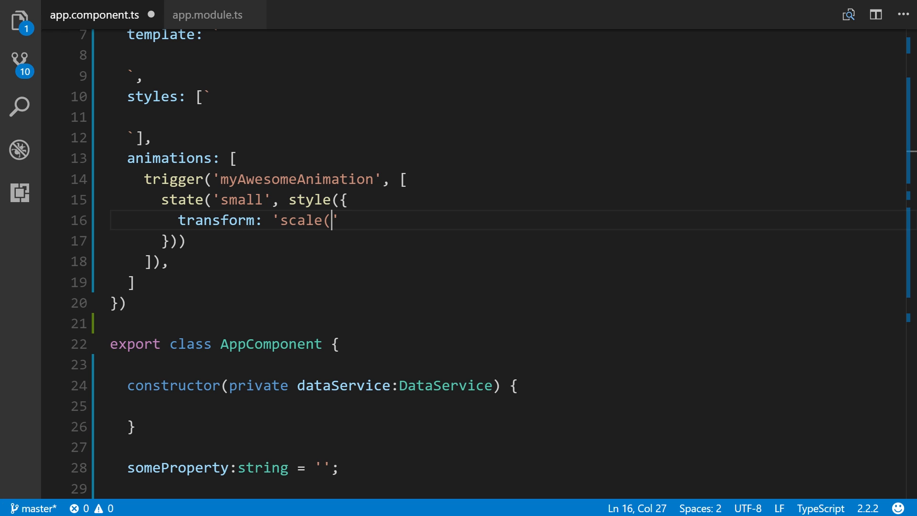
{"action": "type", "text": "1)"}
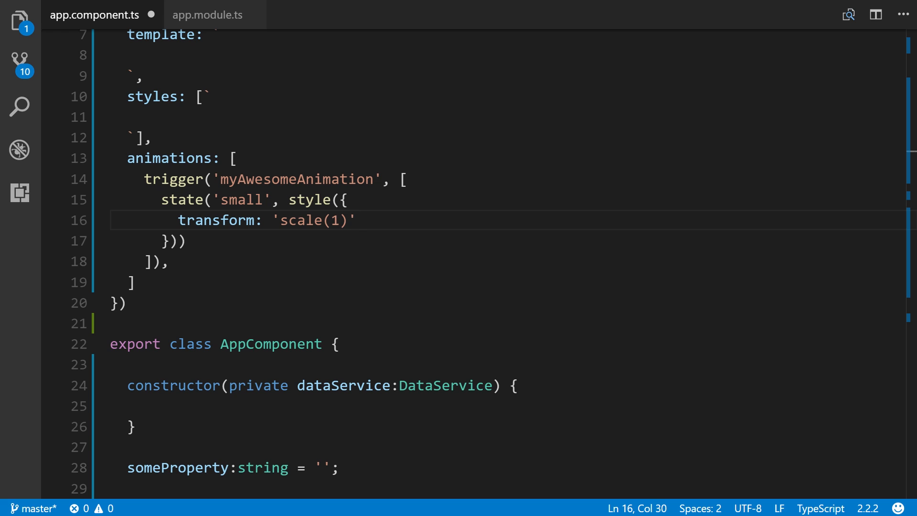
{"action": "type", "text": ","}
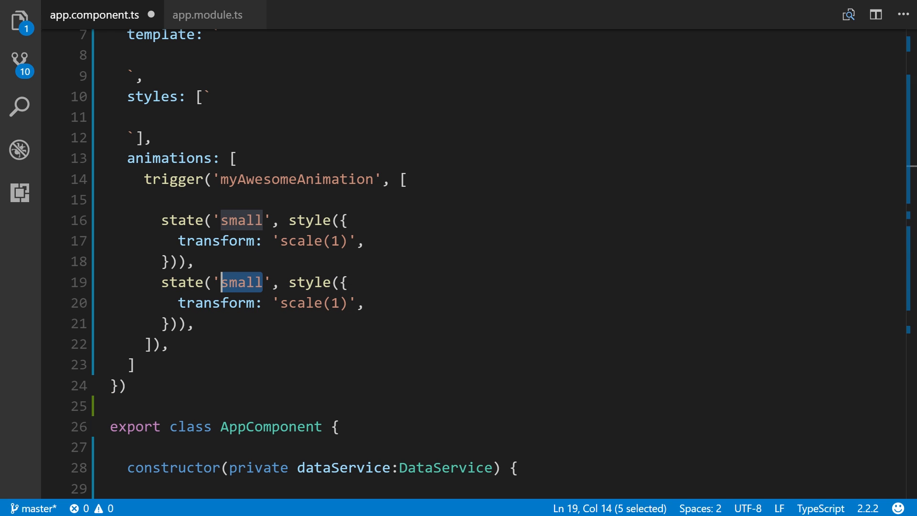
- Rename the copied state to 'large' and change its transform to scale(1.2)
{"action": "type", "text": "large"}
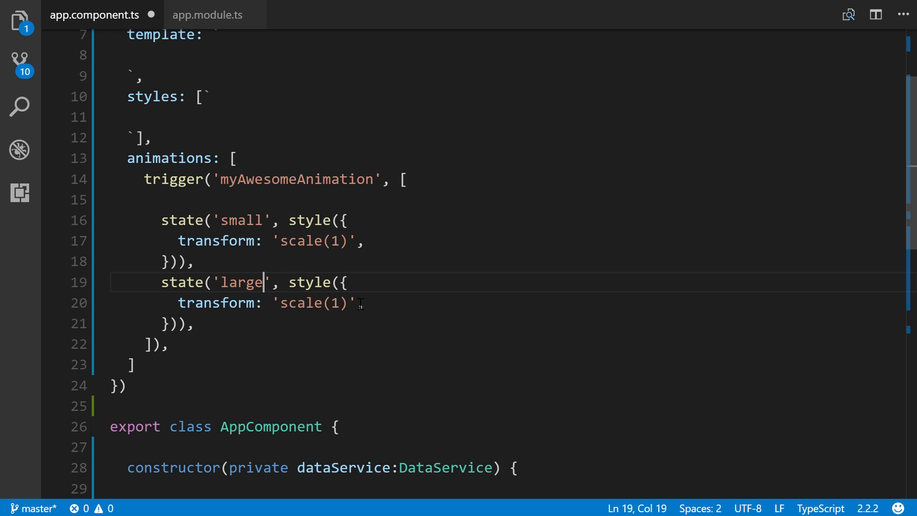
{"action": "left_click", "coordinate": [339, 303]}
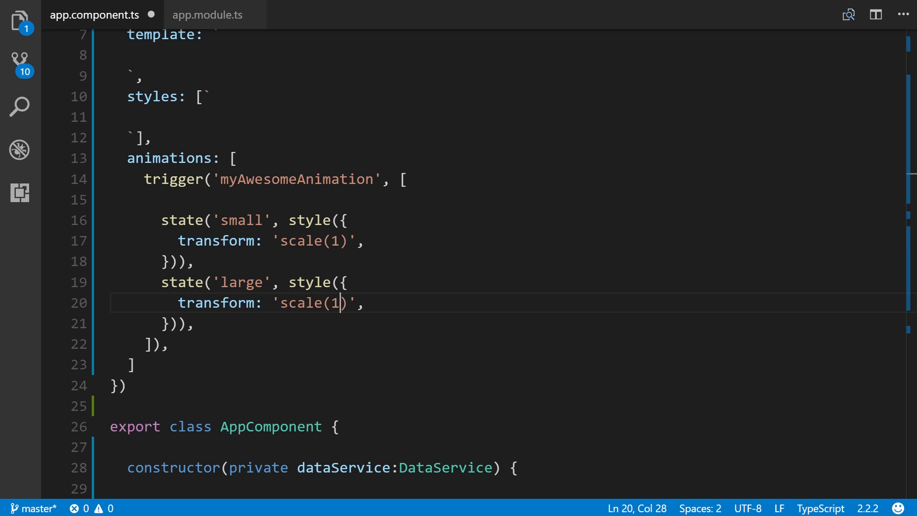
{"action": "type", "text": ".2"}
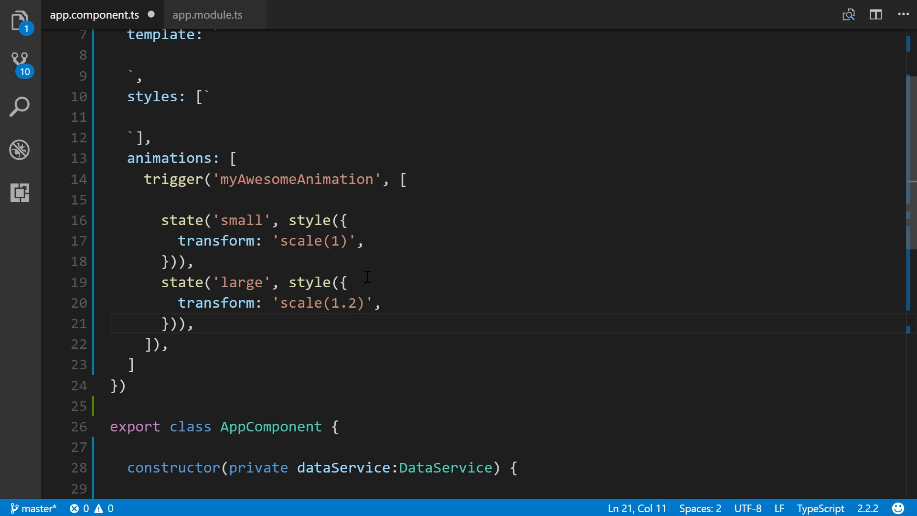
- Start a transition('small => large', line after the two states
{"action": "key", "text": "enter"}
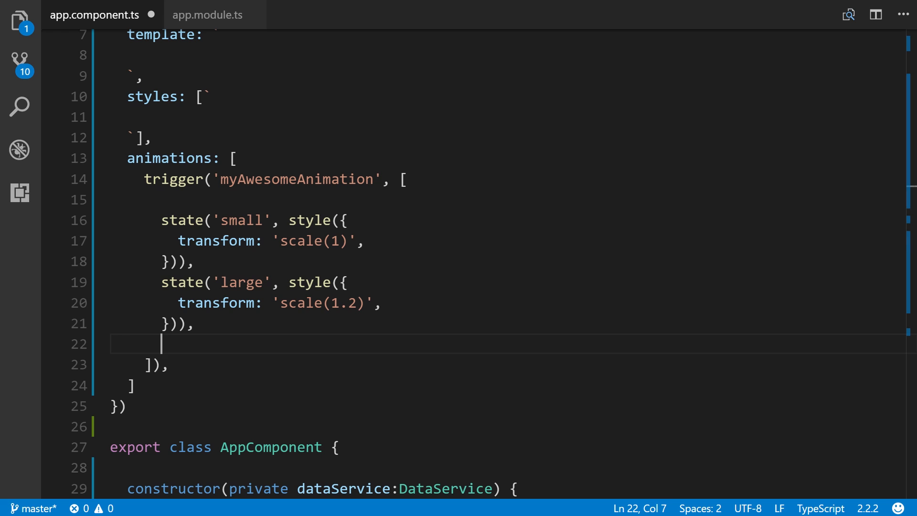
{"action": "type", "text": "transition("}
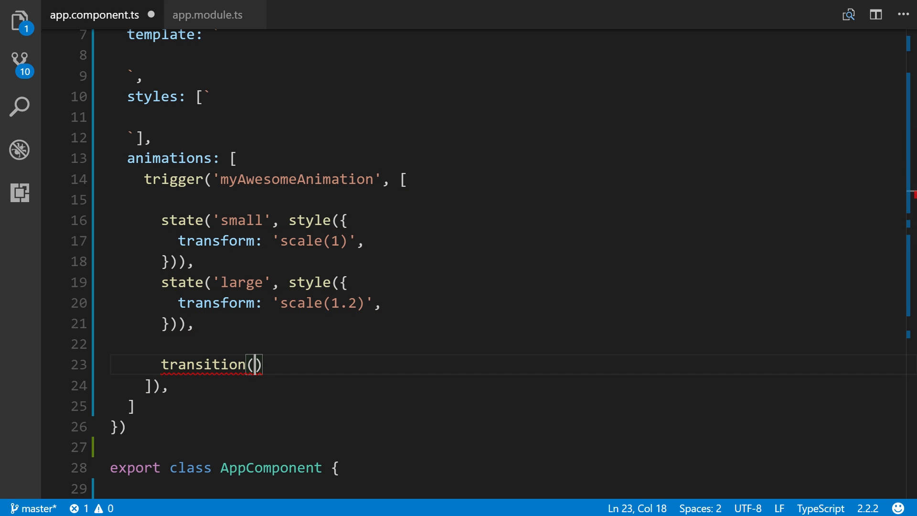
{"action": "type", "text": "'small '"}
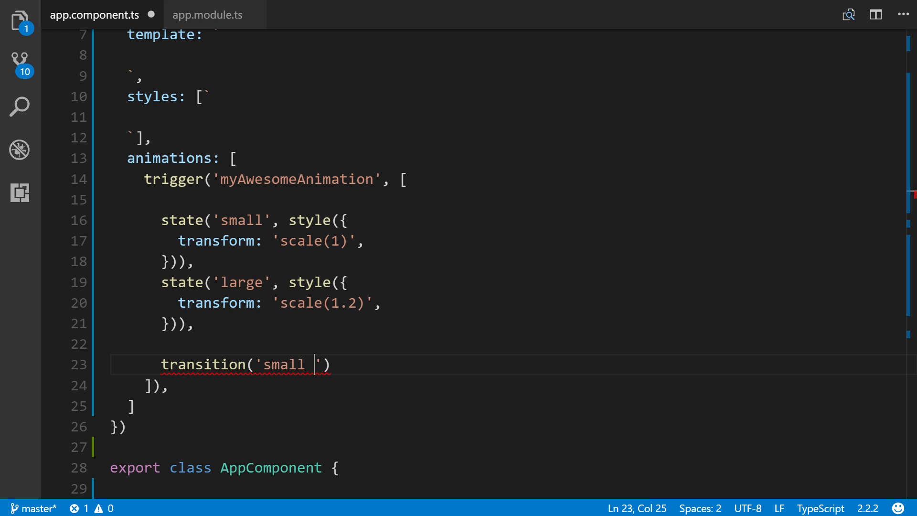
{"action": "type", "text": "=> large"}
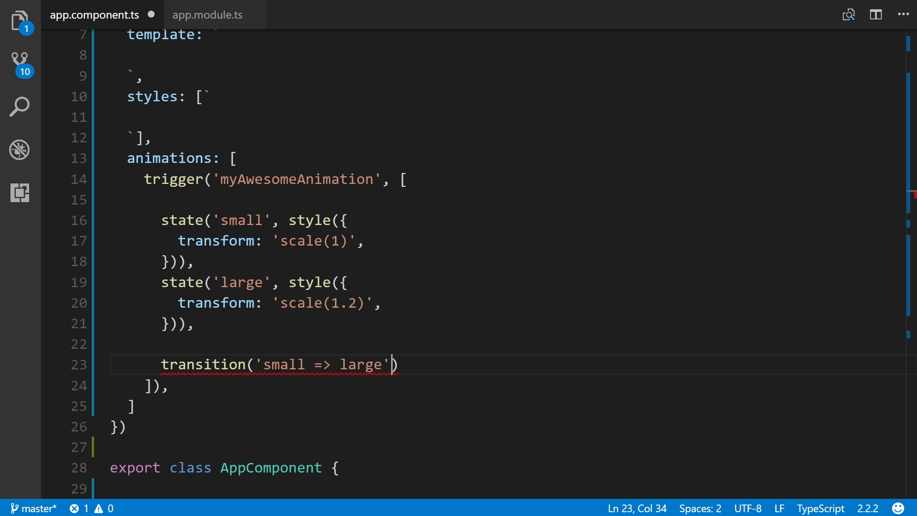
{"action": "type", "text": ","}
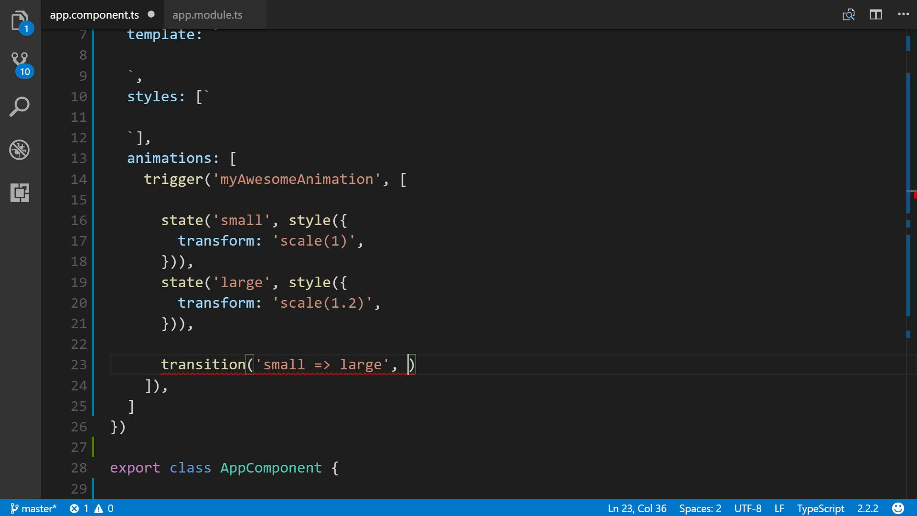
- Complete it with animate('300ms ease-in')), and a trailing comma
{"action": "type", "text": "animate()"}
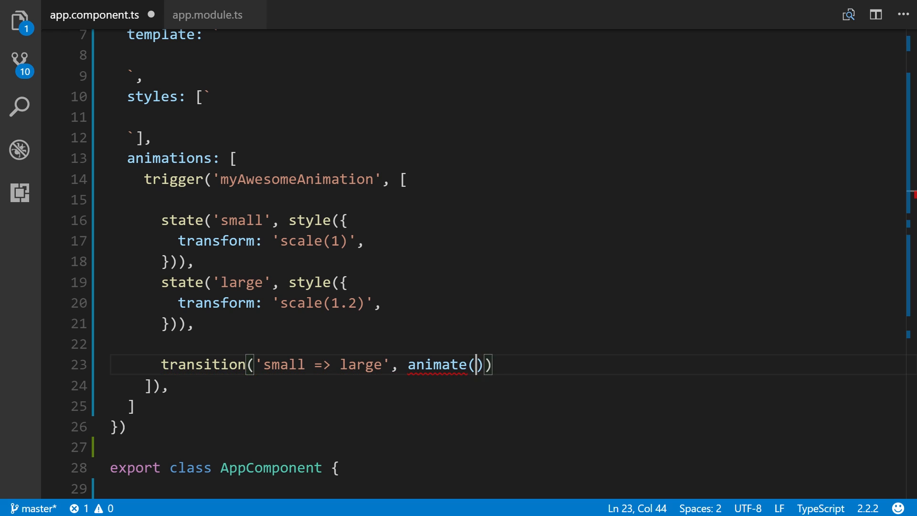
{"action": "type", "text": "''"}
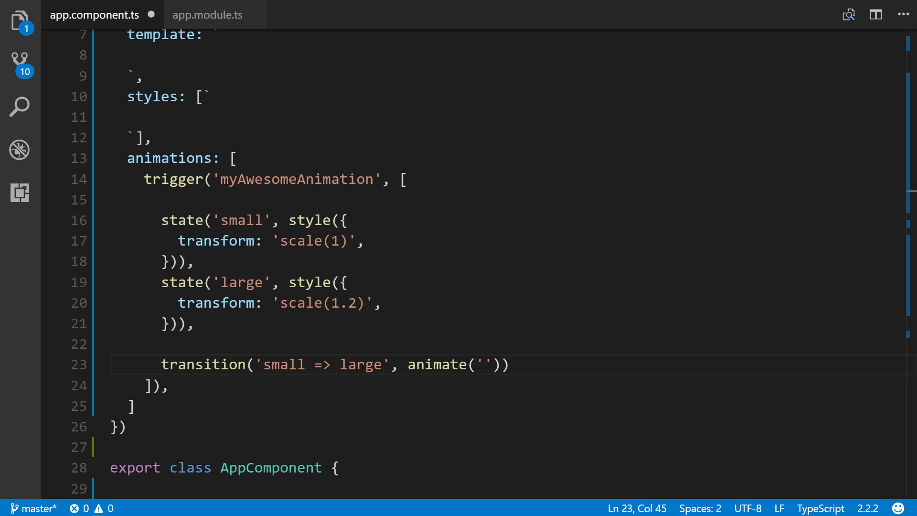
{"action": "type", "text": "300ms"}
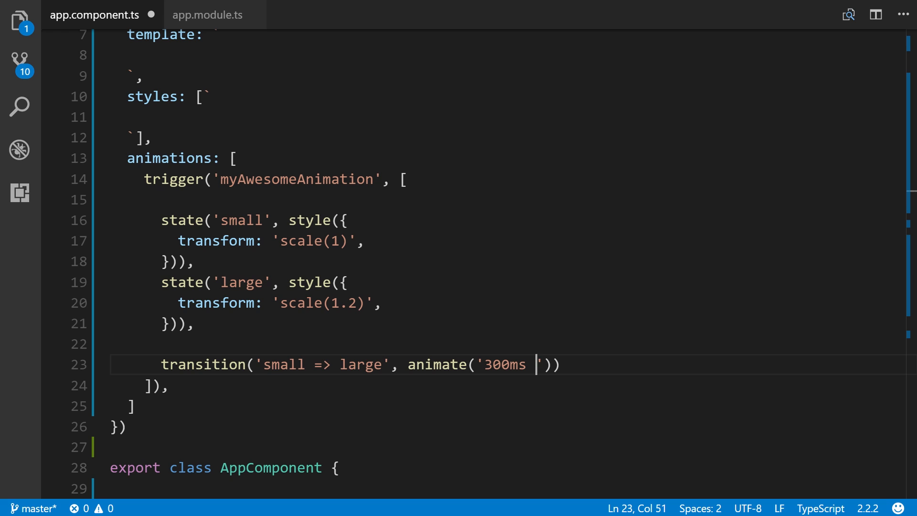
{"action": "type", "text": "ease-in"}
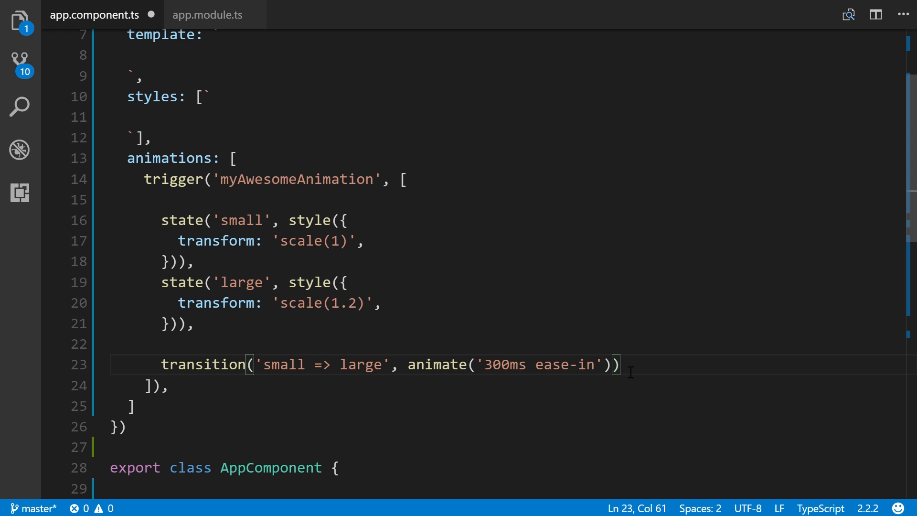
{"action": "type", "text": ","}
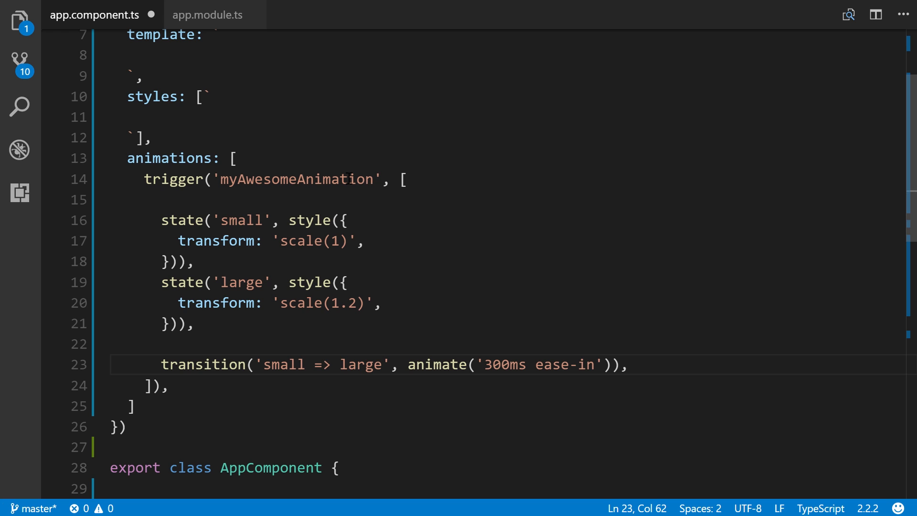
{"action": "double_click", "coordinate": [295, 178]}
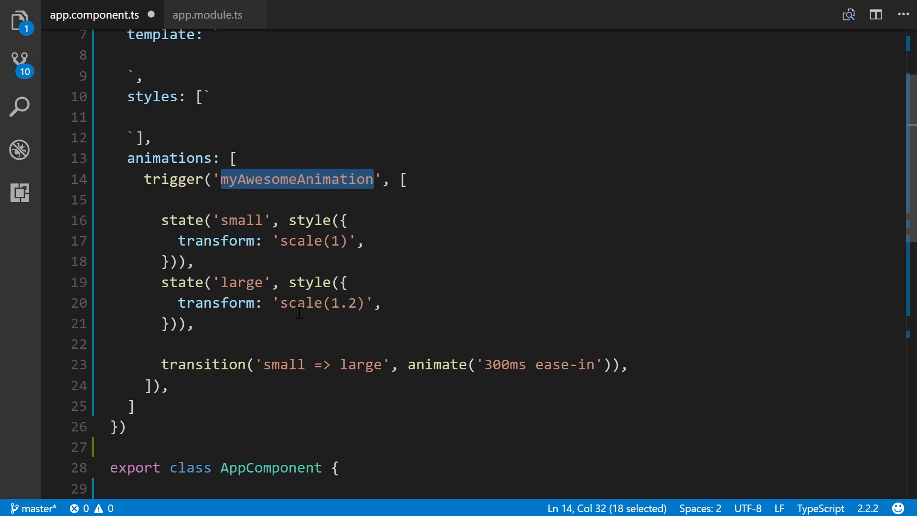
{"action": "double_click", "coordinate": [360, 364]}
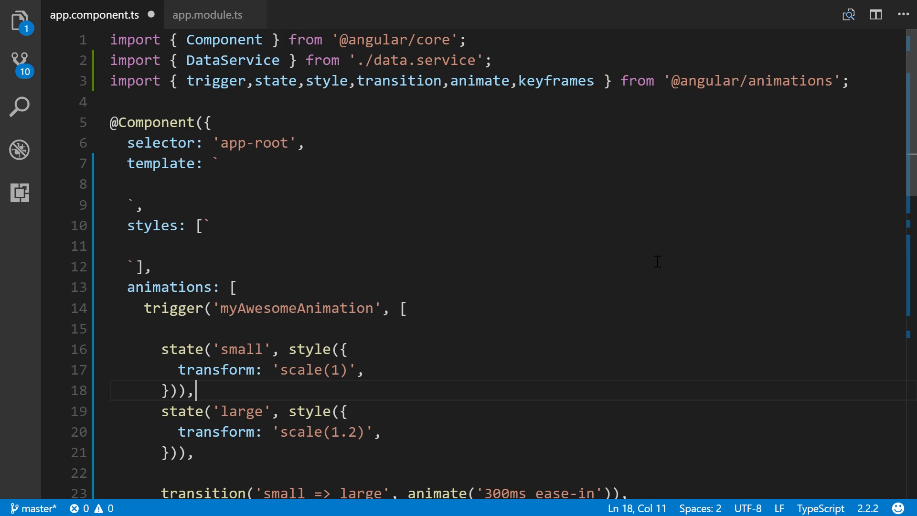
{"action": "left_click", "coordinate": [146, 184]}
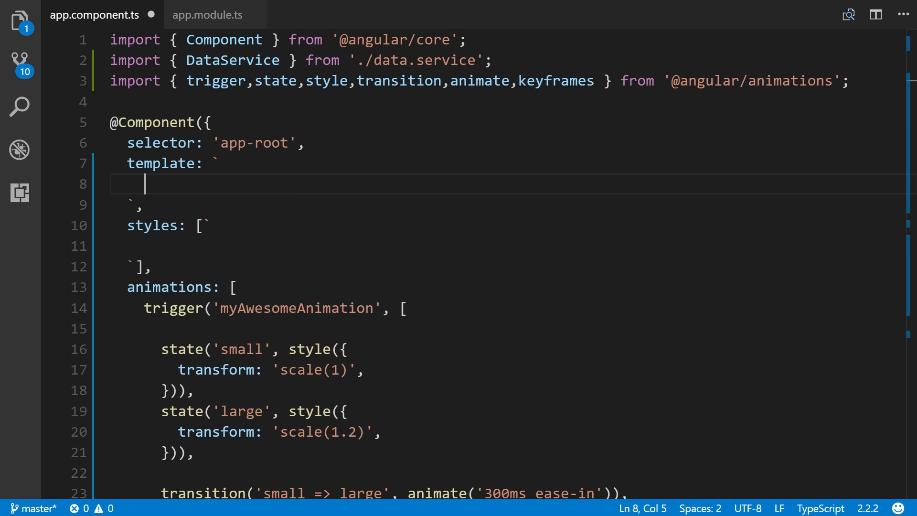
{"action": "key", "text": "Enter"}
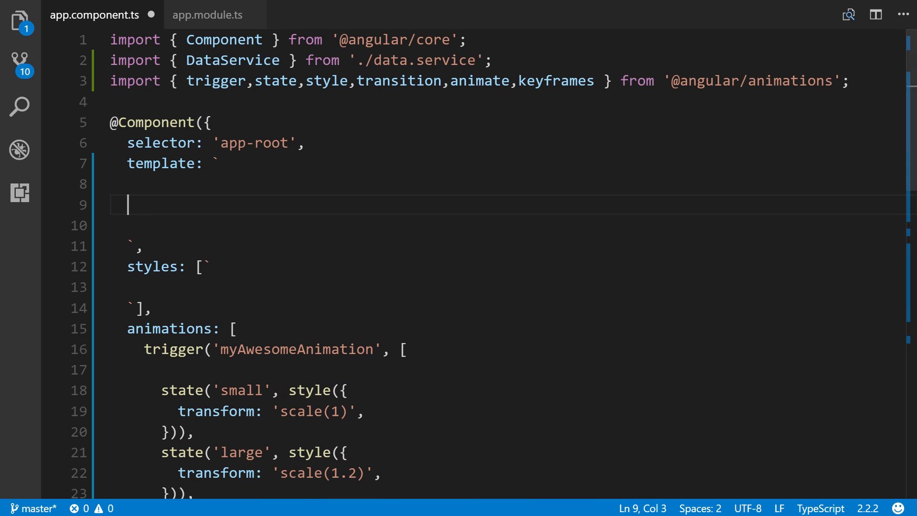
{"action": "type", "text": "<p"}
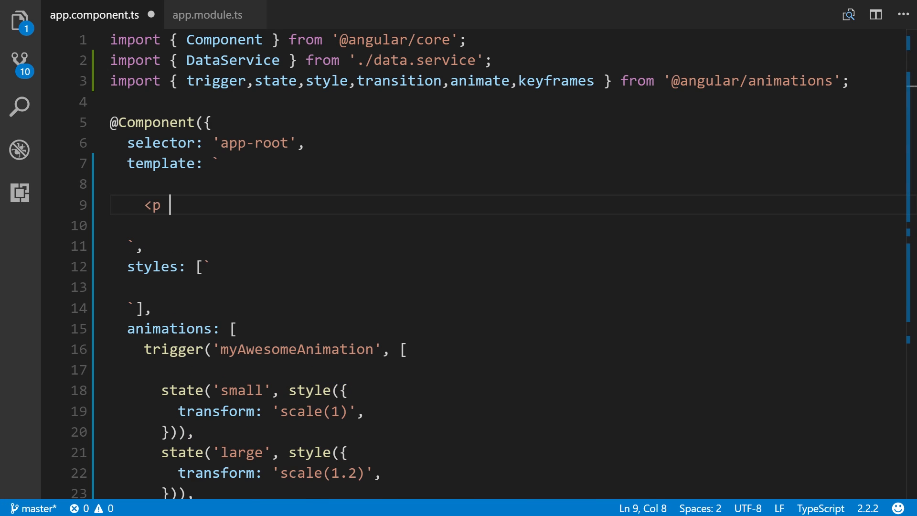
{"action": "type", "text": "[]"}
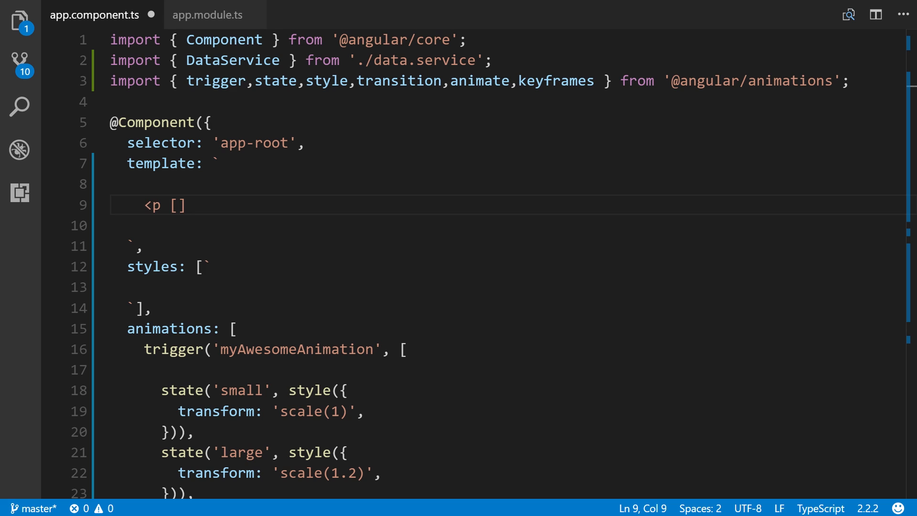
{"action": "type", "text": "@"}
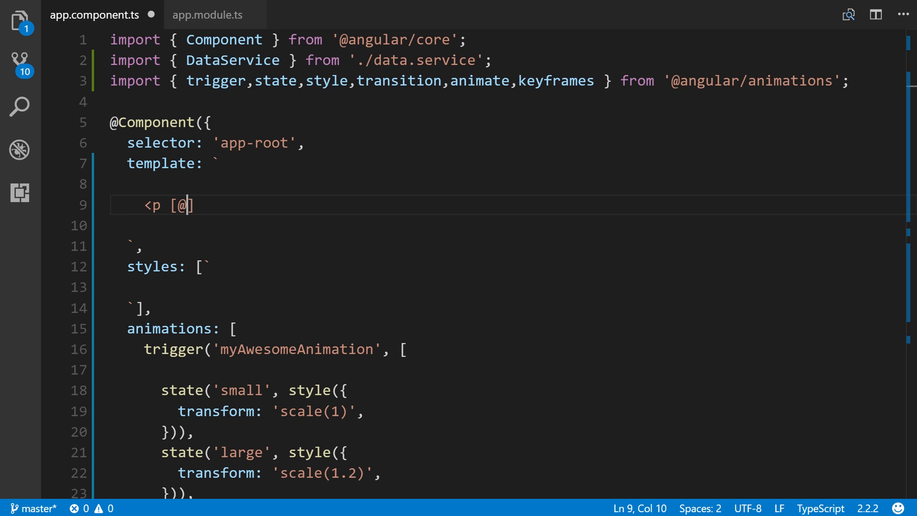
{"action": "type", "text": "m"}
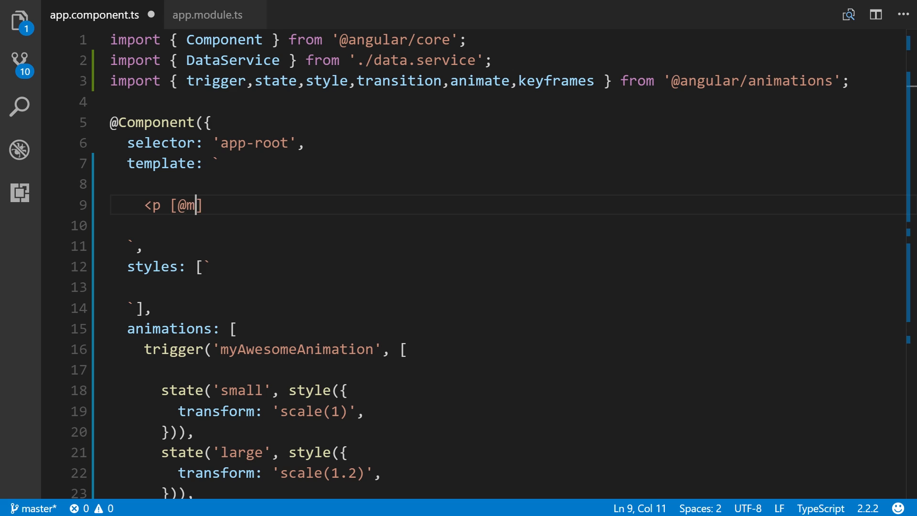
{"action": "type", "text": "yAwesomeAni"}
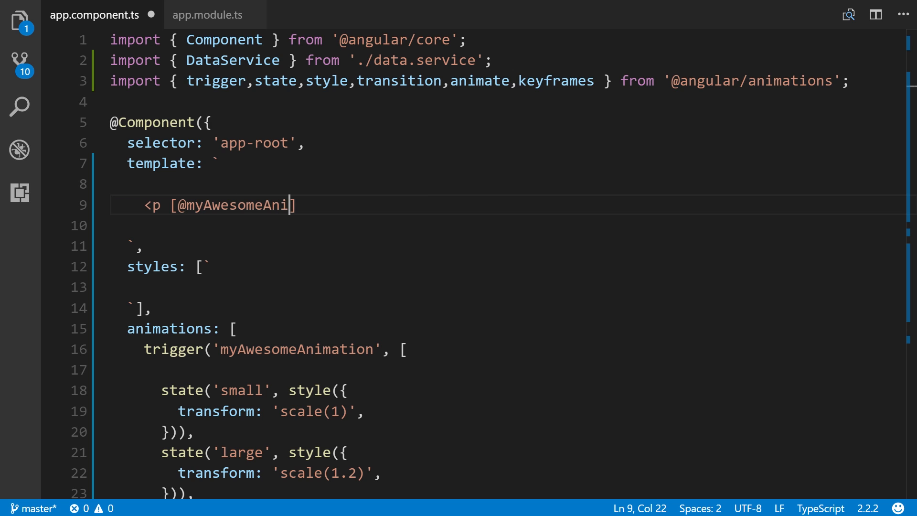
{"action": "type", "text": "mation]="}
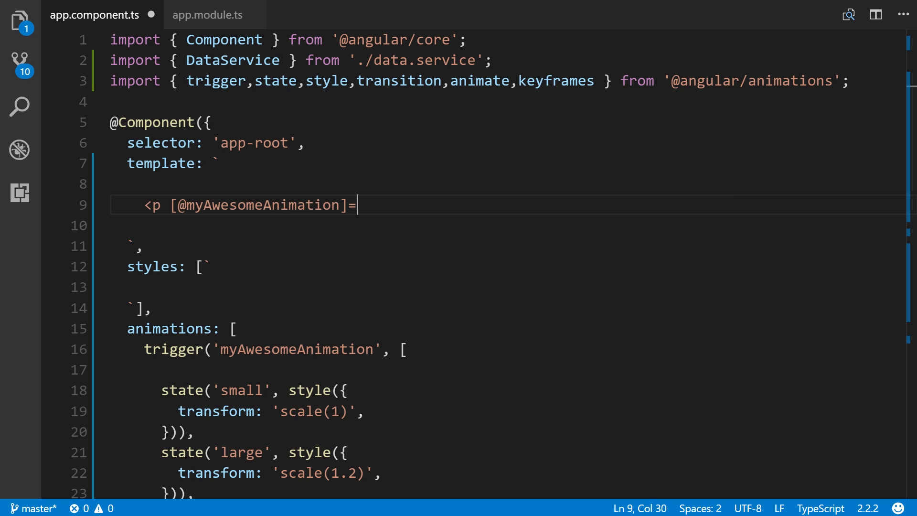
{"action": "type", "text": "'"}
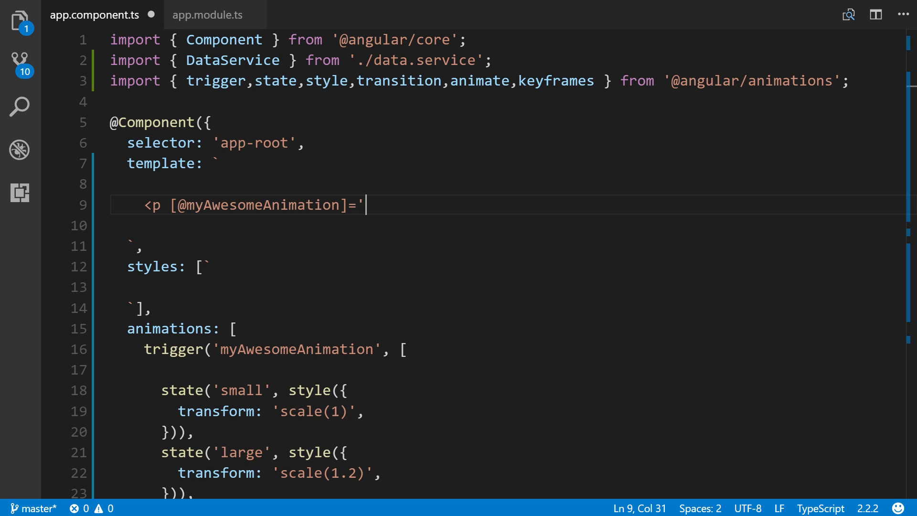
{"action": "type", "text": "state' ("}
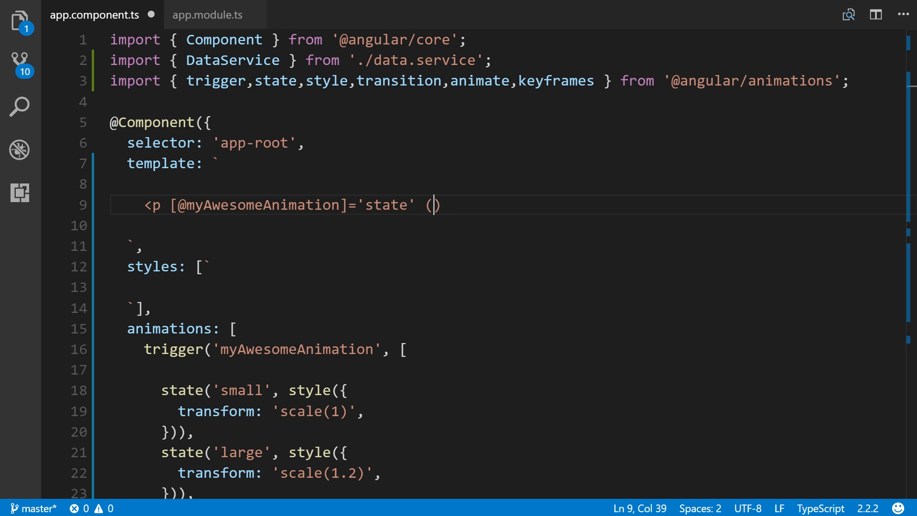
- Finish the paragraph with (click)="animateMe()" and the text 'I will animate'
{"action": "type", "text": "click"}
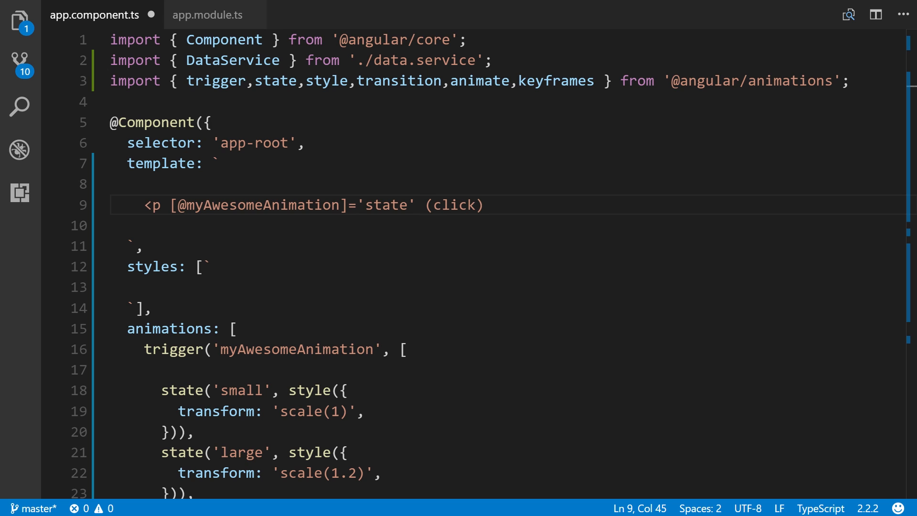
{"action": "type", "text": "=\""}
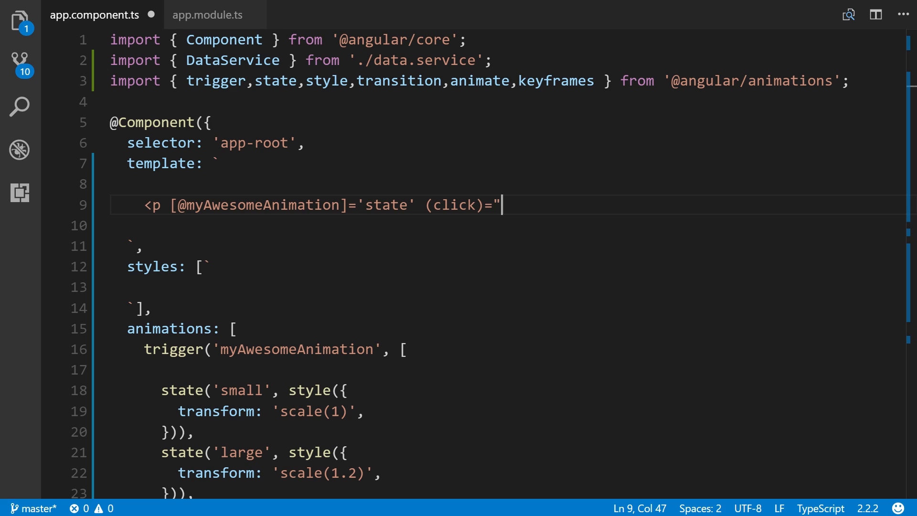
{"action": "type", "text": "animate"}
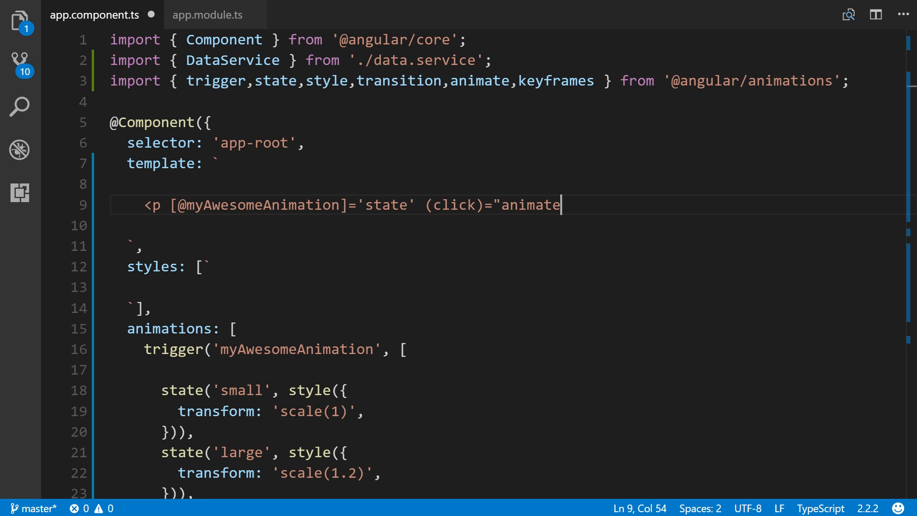
{"action": "type", "text": "Me()\">"}
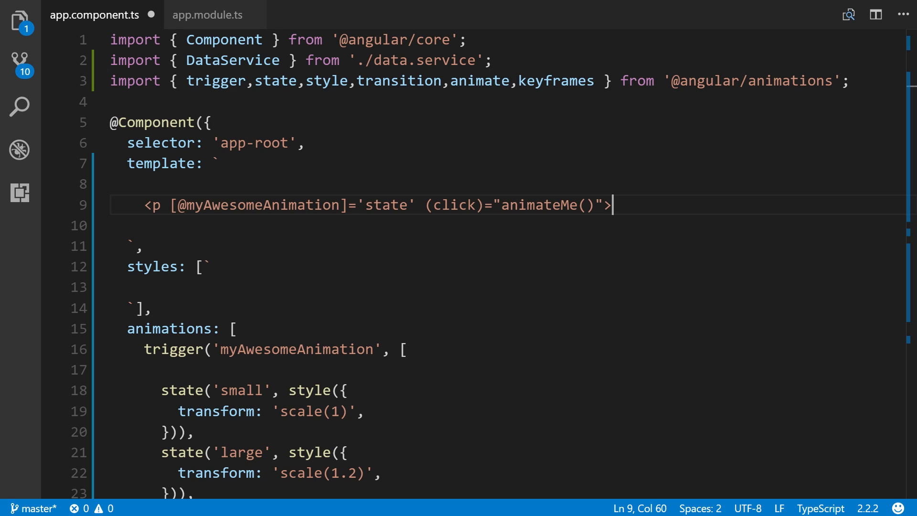
{"action": "type", "text": "I w"}
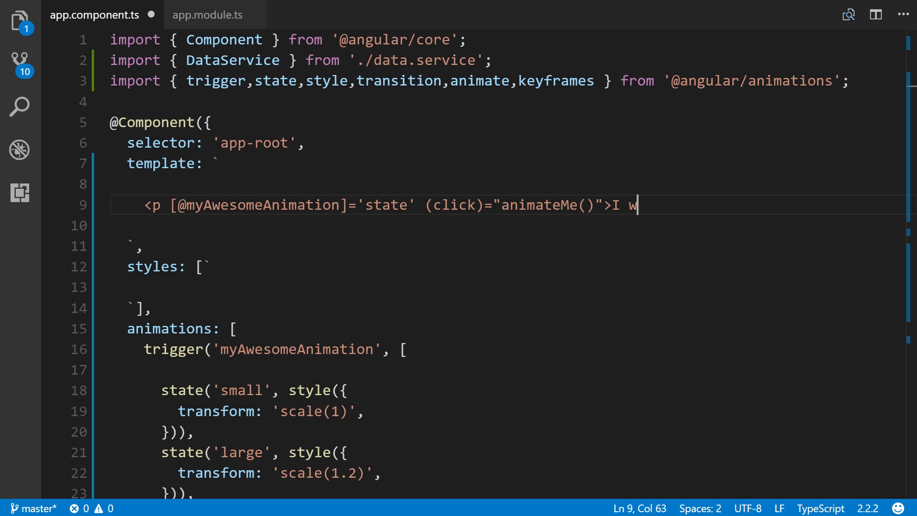
{"action": "type", "text": "ill animate</p>"}
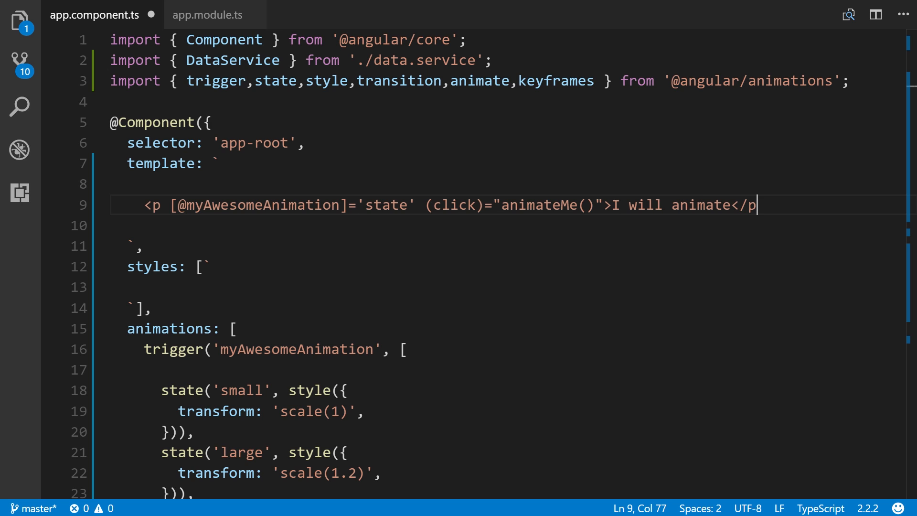
{"action": "type", "text": ">"}
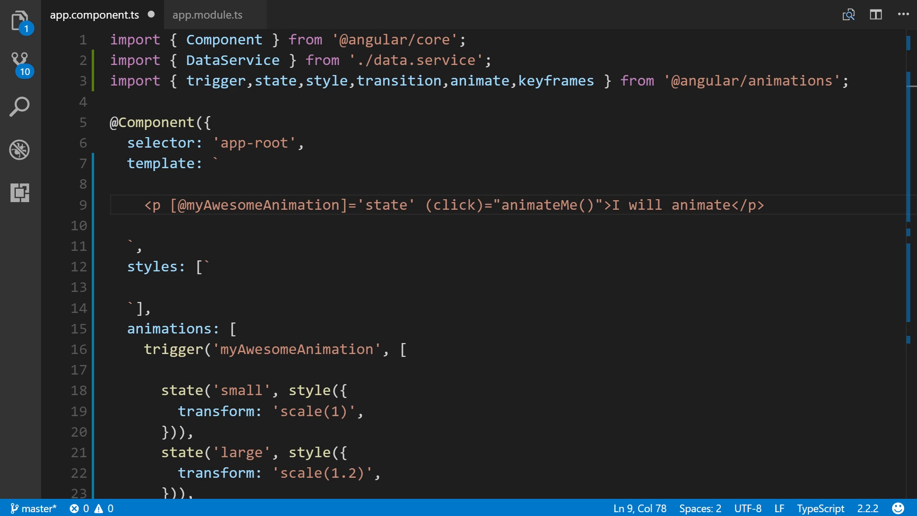
- Style p with width 200px, lightgray background, margin 100px auto and centered text
{"action": "left_click", "coordinate": [146, 286]}
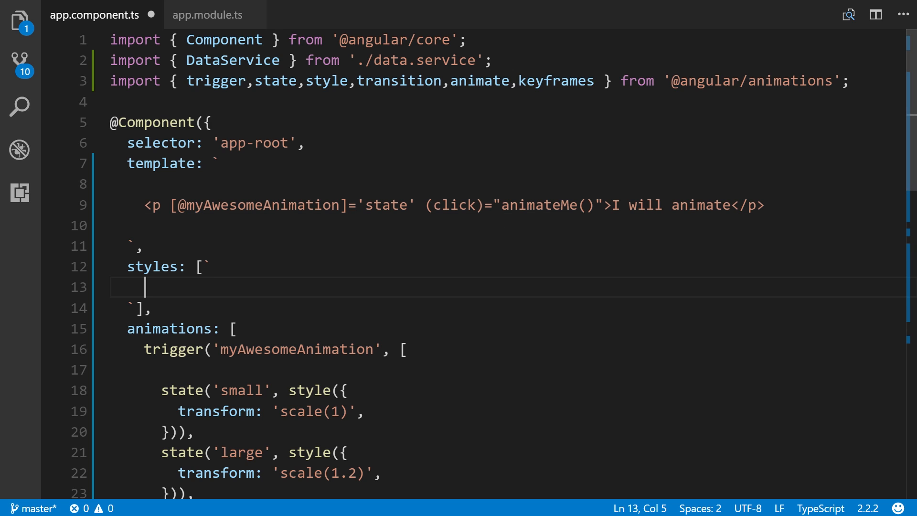
{"action": "type", "text": "p {"}
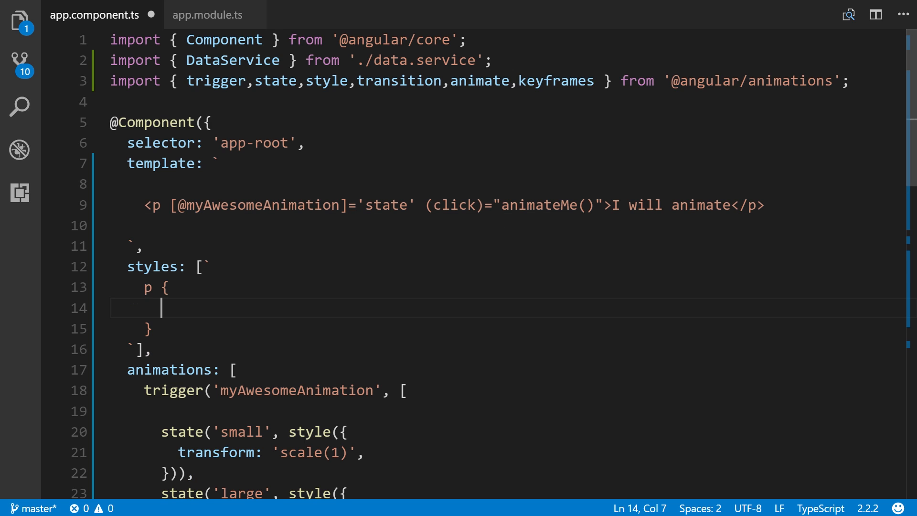
{"action": "type", "text": "width:200px;"}
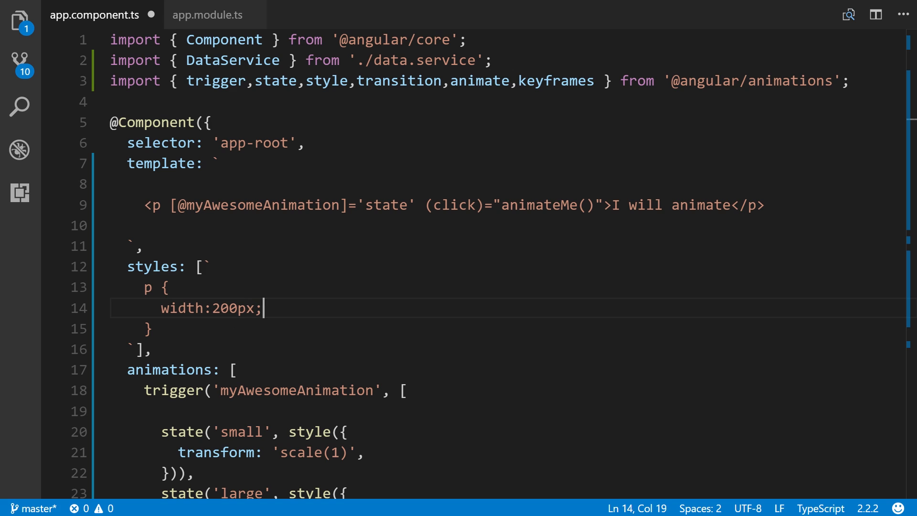
{"action": "type", "text": "background:lightgray;"}
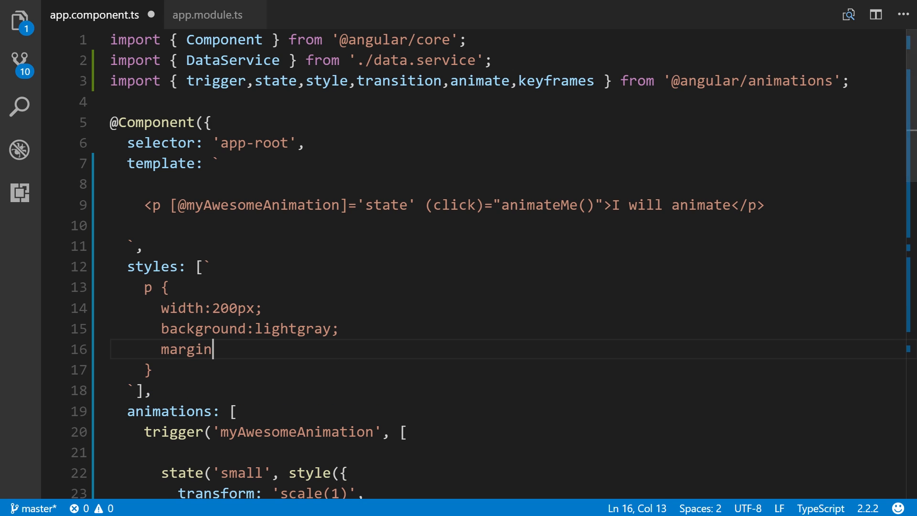
{"action": "type", "text": ": 100px a"}
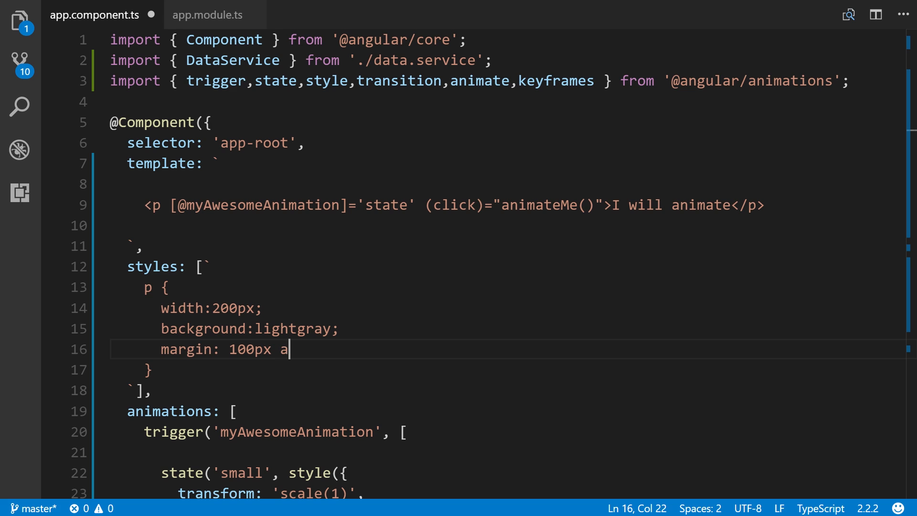
{"action": "type", "text": "uto;"}
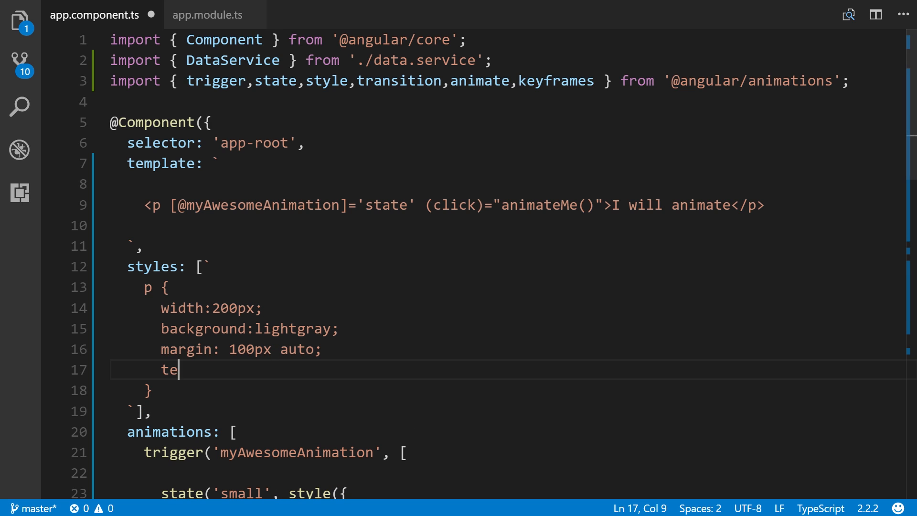
{"action": "type", "text": "xt-align:Cen"}
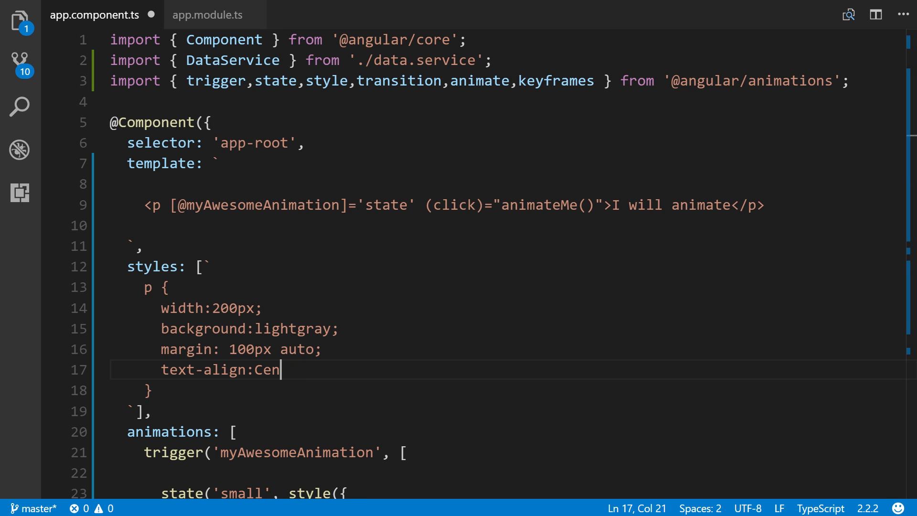
{"action": "type", "text": "ter;"}
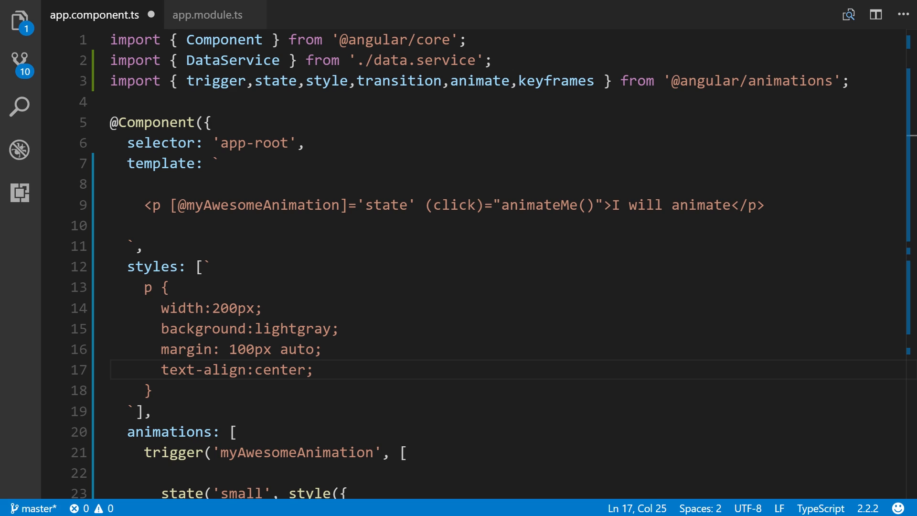
- Add padding 20px and font-size 1.5em, then run ng serve
{"action": "key", "text": "Enter"}
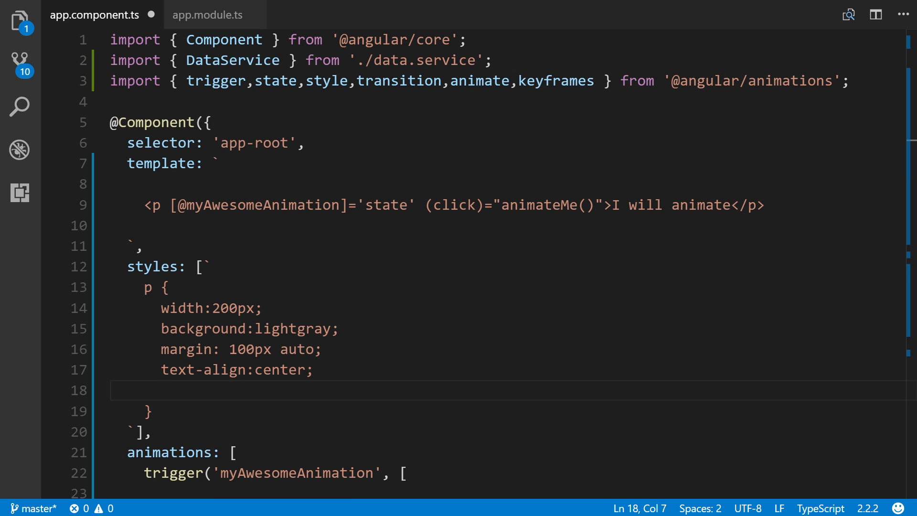
{"action": "type", "text": "padding:20px;"}
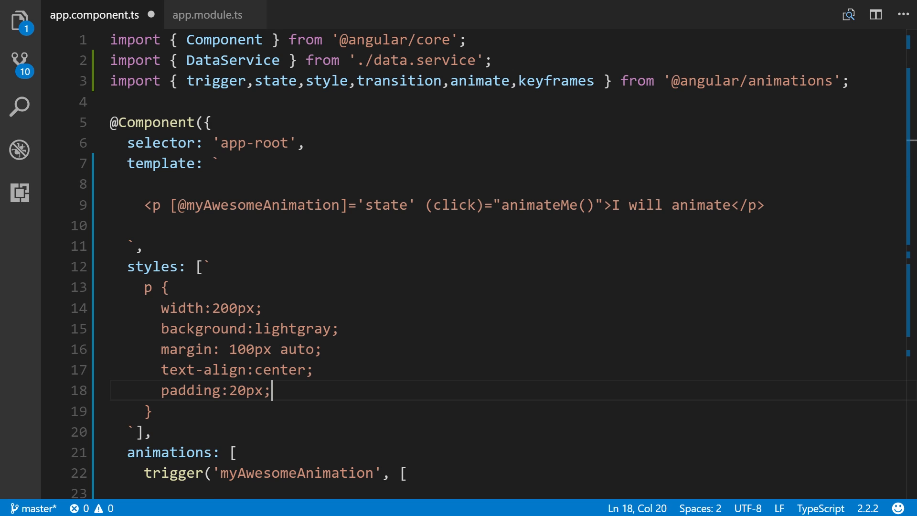
{"action": "type", "text": "font-size:1."}
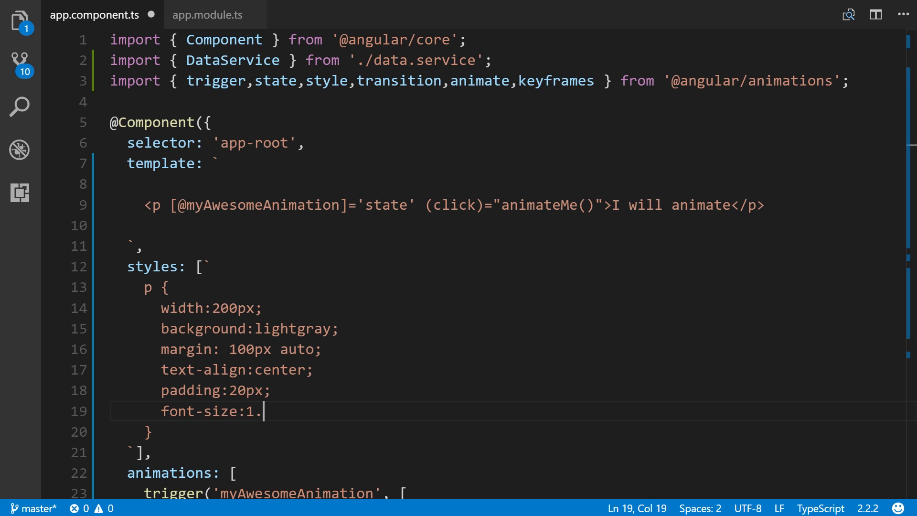
{"action": "type", "text": "5em;"}
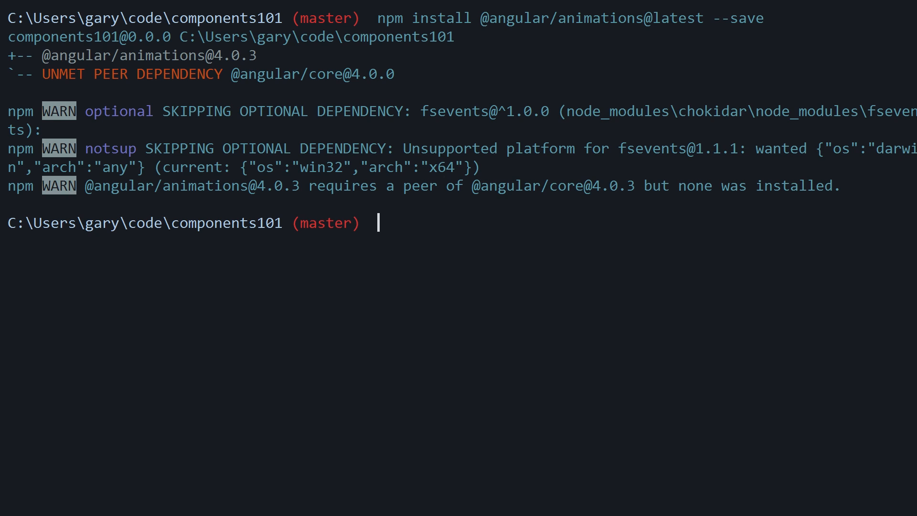
{"action": "type", "text": "ng serve"}
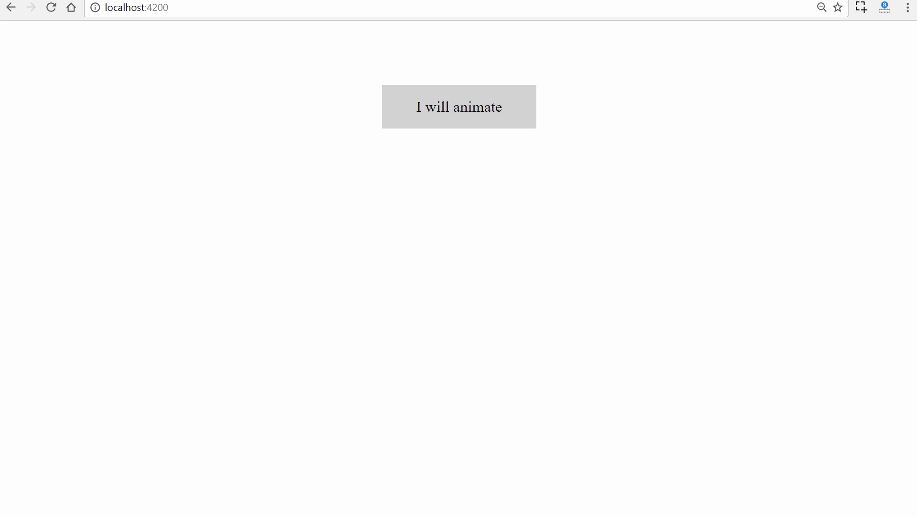
- With DevTools open, click the 'I will animate' paragraph and see the animateMe TypeError in the console
{"action": "key", "text": "F12"}
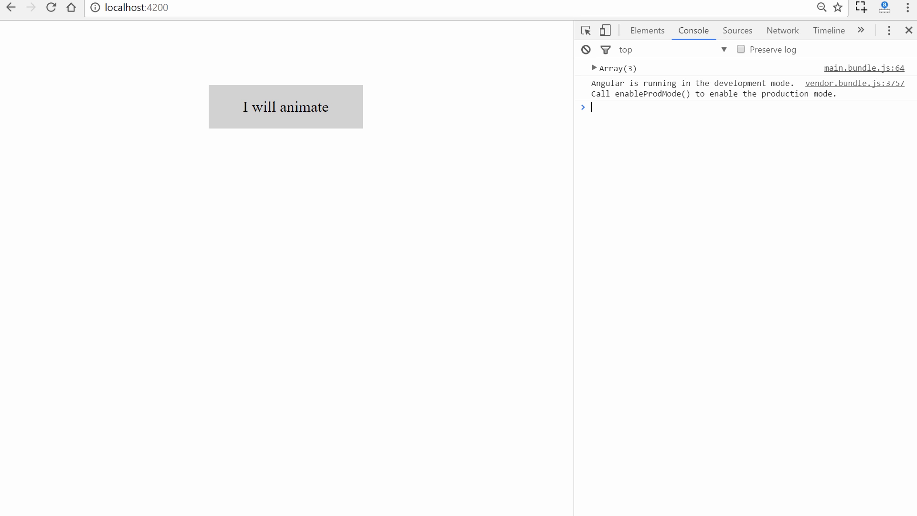
{"action": "left_click", "coordinate": [286, 106]}
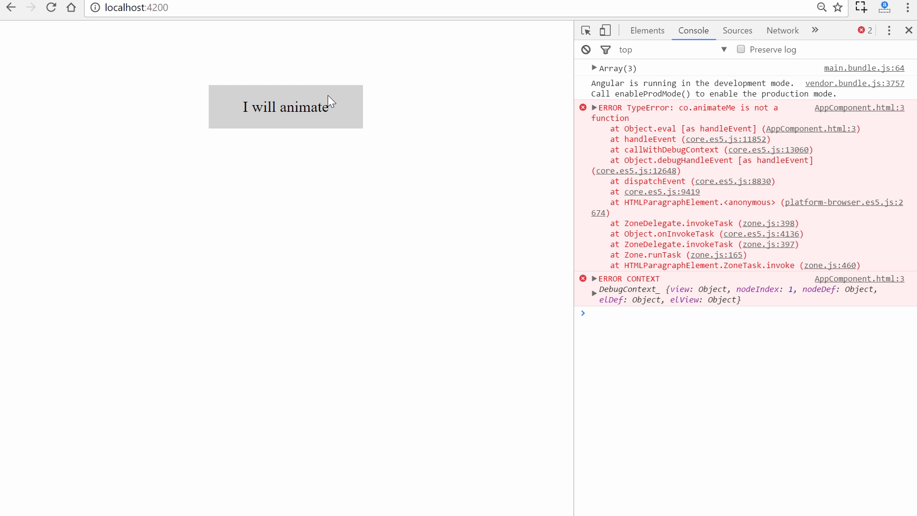
{"action": "mouse_move", "coordinate": [658, 162]}
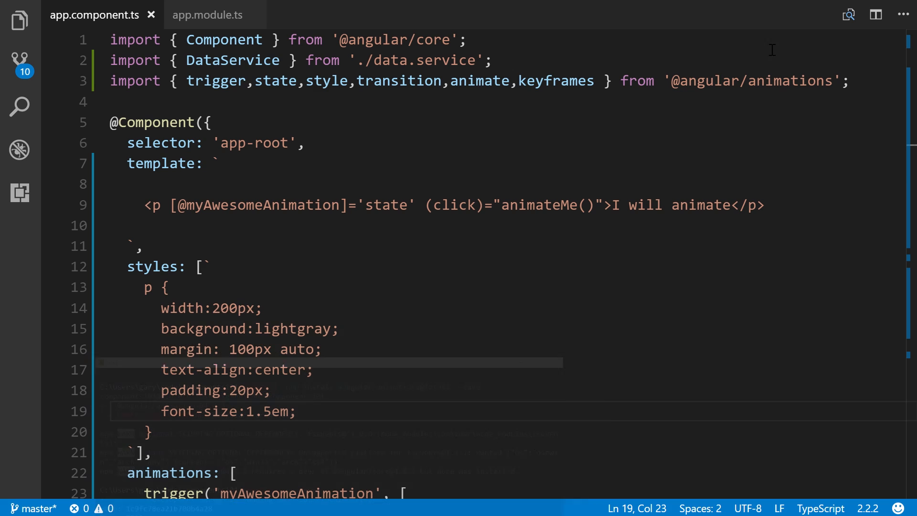
- Declare state: string = 'small' at the top of the AppComponent class
{"action": "scroll", "scroll_direction": "down", "scroll_amount": 3}
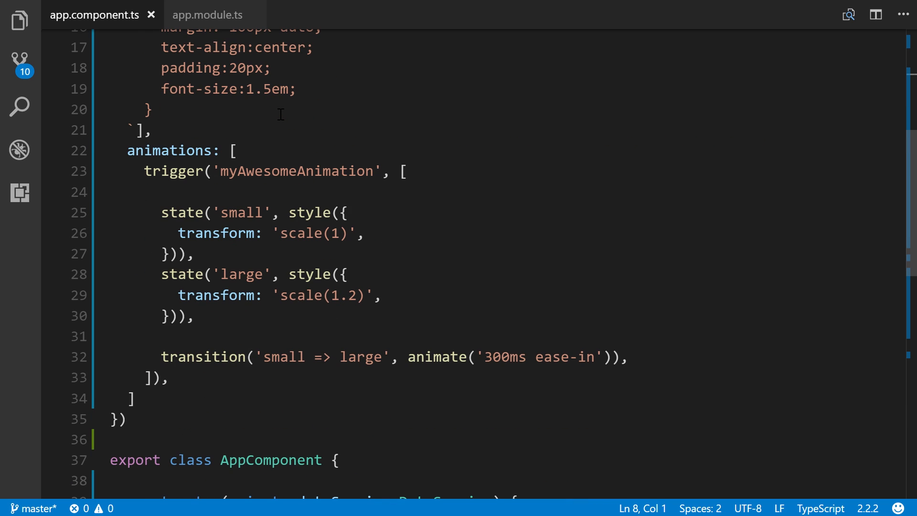
{"action": "scroll", "scroll_direction": "down", "scroll_amount": 3}
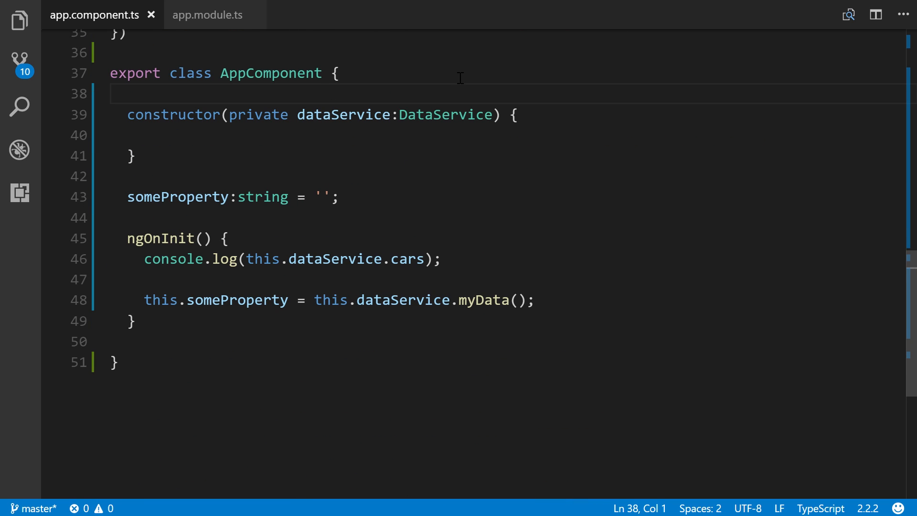
{"action": "key", "text": "Enter"}
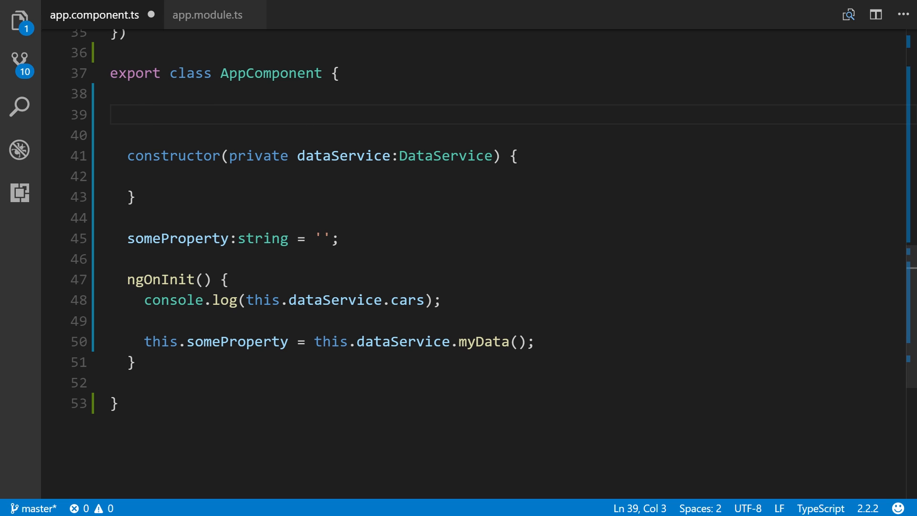
{"action": "type", "text": "state: strin"}
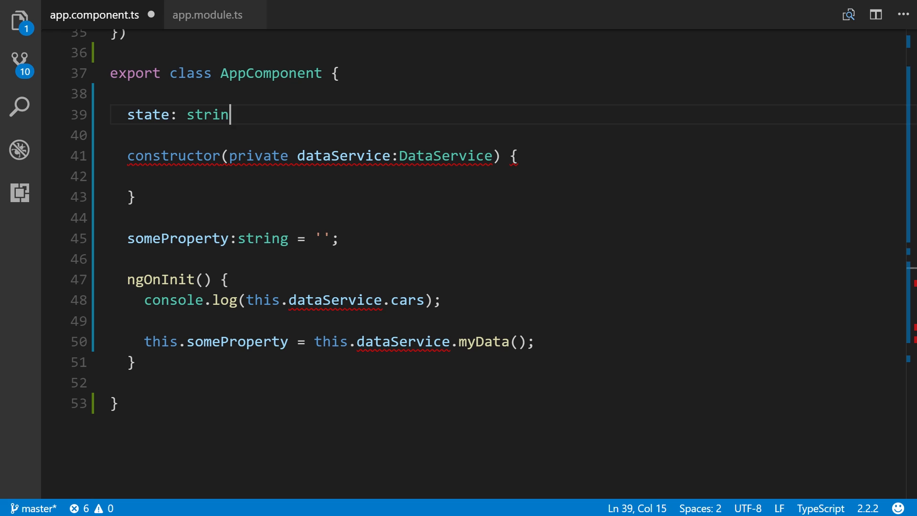
{"action": "type", "text": "g ="}
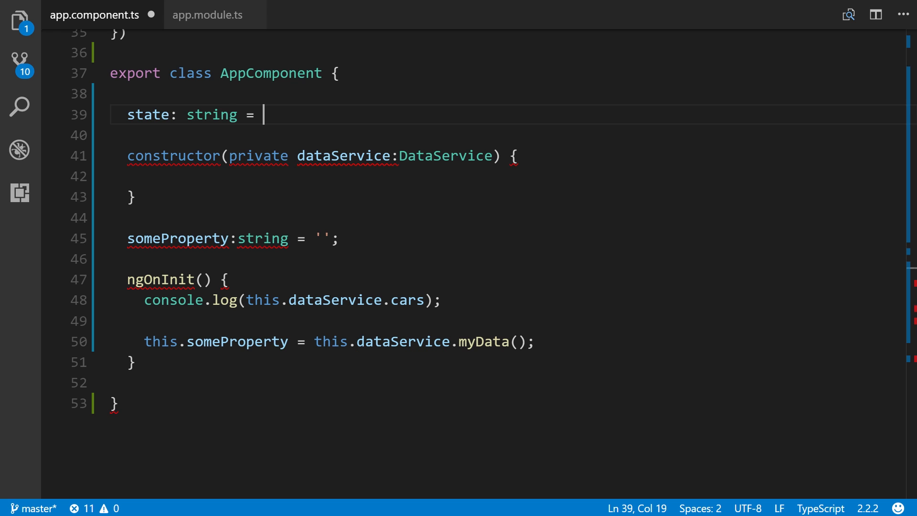
{"action": "type", "text": "'small'"}
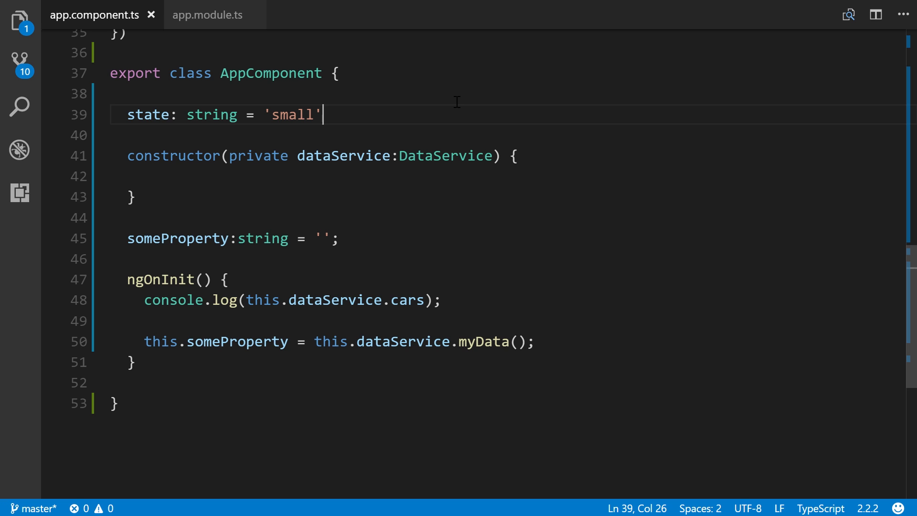
{"action": "scroll", "scroll_direction": "up", "scroll_amount": 3}
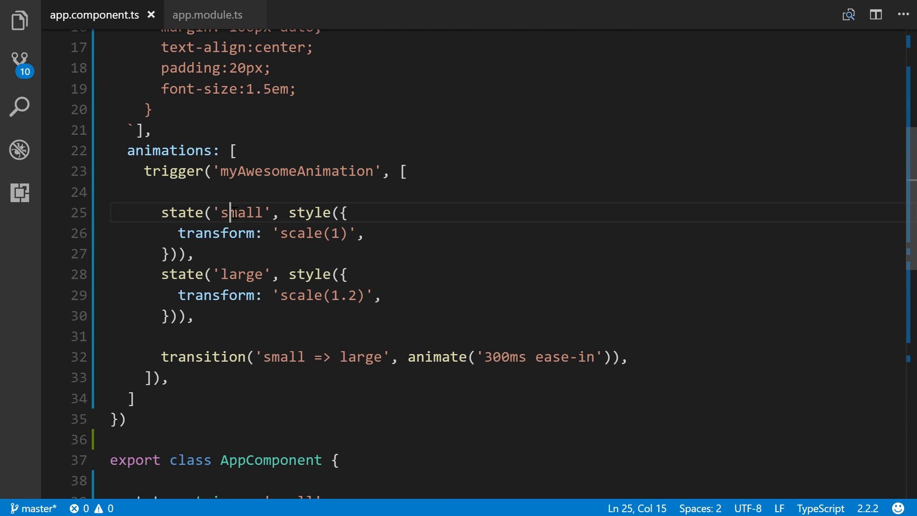
{"action": "scroll", "scroll_direction": "down", "scroll_amount": 3}
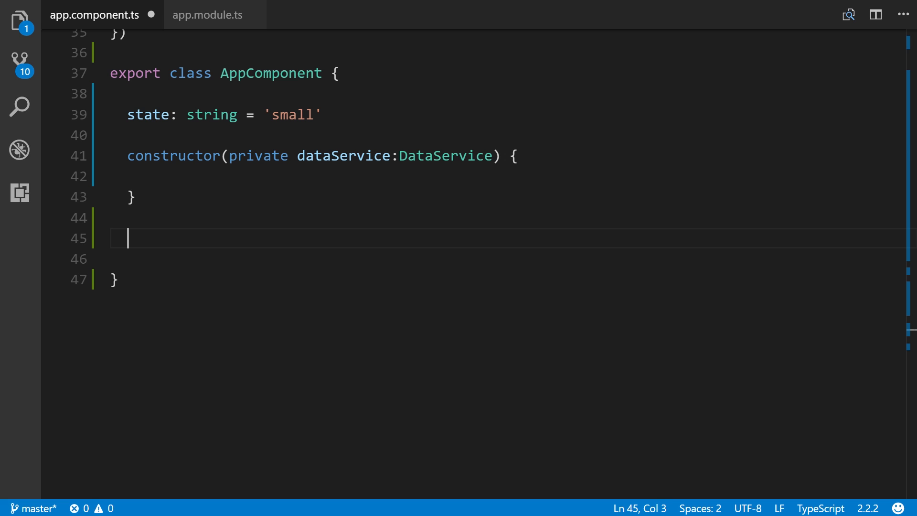
- Write animateMe() setting this.state to 'large' when 'small', otherwise back to 'small'
{"action": "type", "text": "animateMe() {"}
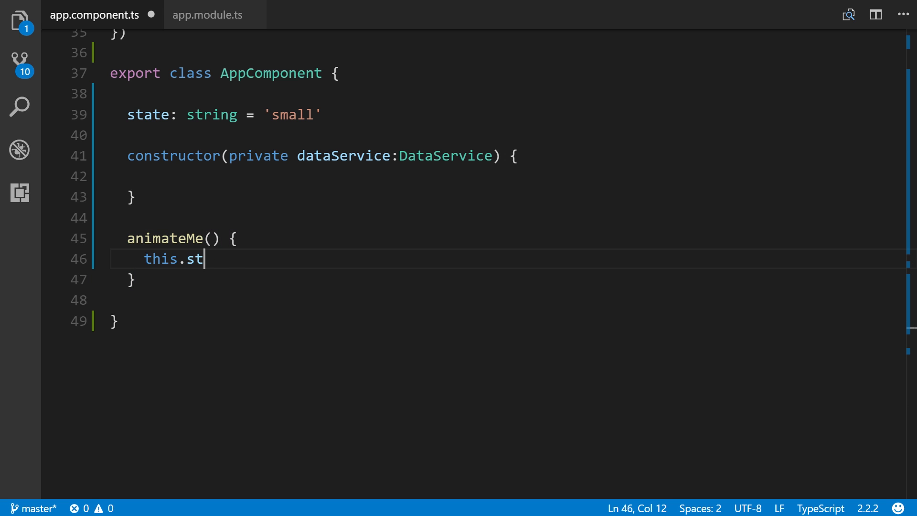
{"action": "type", "text": "ate = ()"}
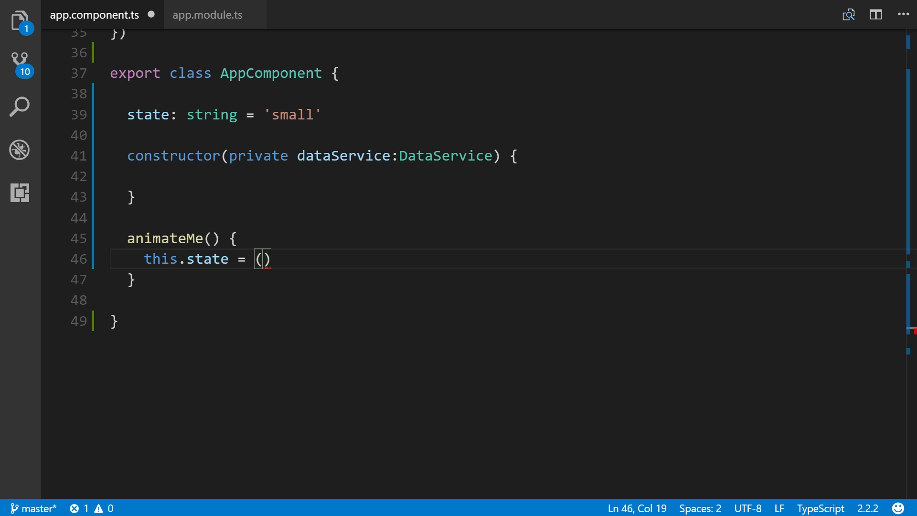
{"action": "type", "text": "thi"}
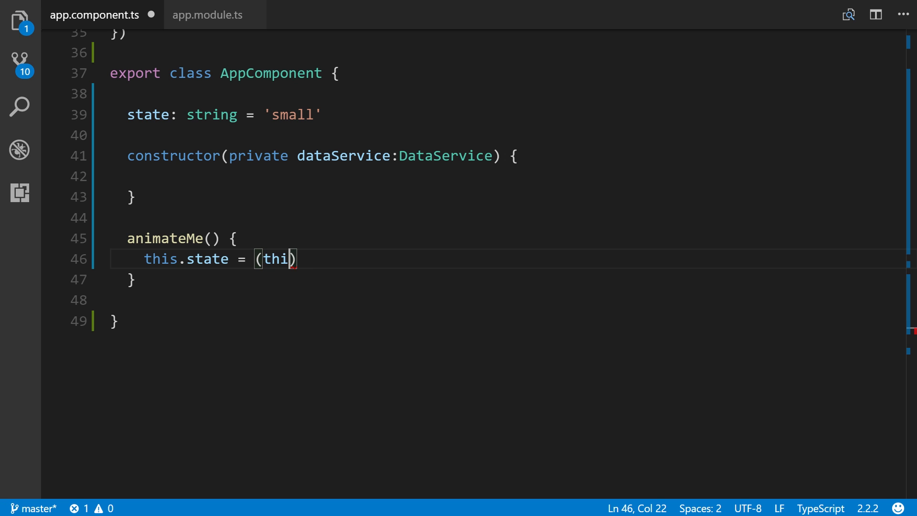
{"action": "type", "text": "s.state ==="}
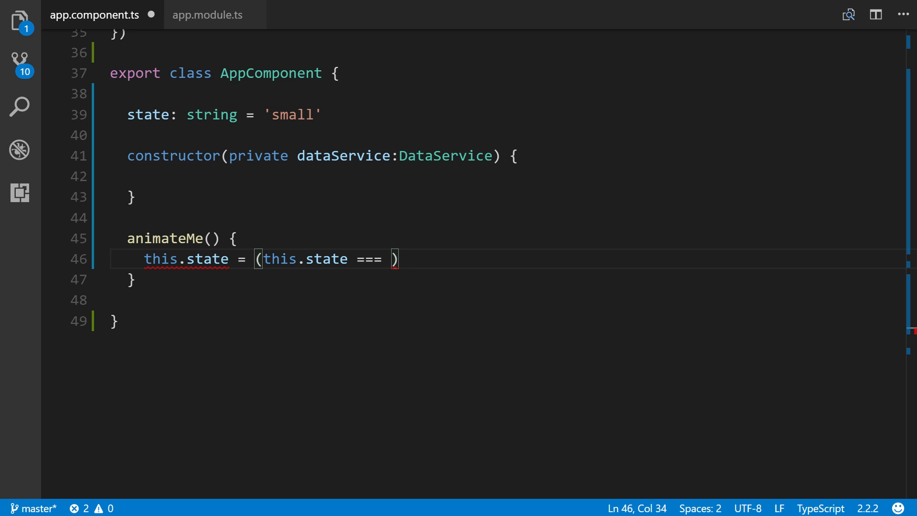
{"action": "type", "text": "'small' ? ''"}
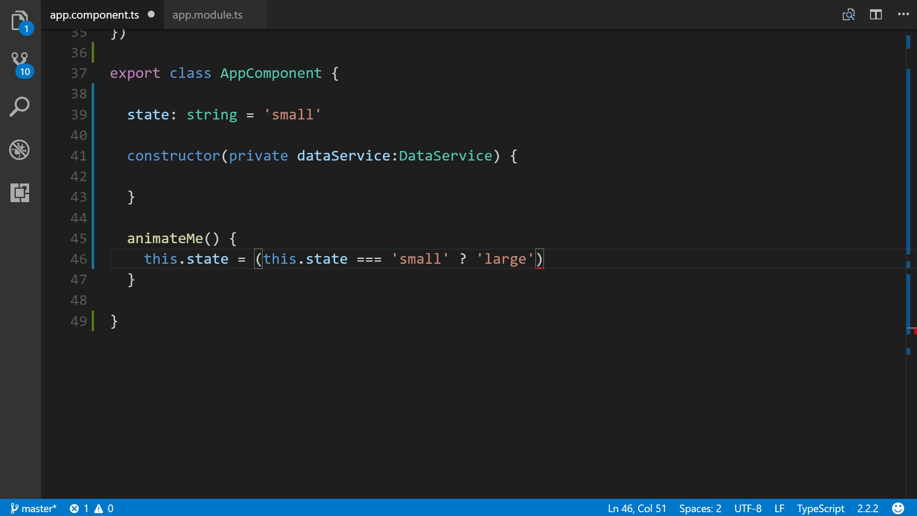
{"action": "type", "text": ": 'small'"}
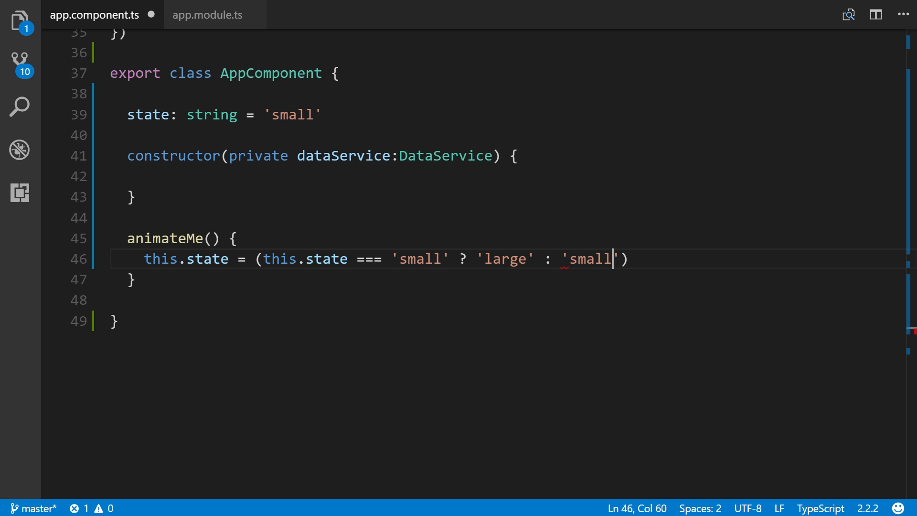
{"action": "type", "text": ";"}
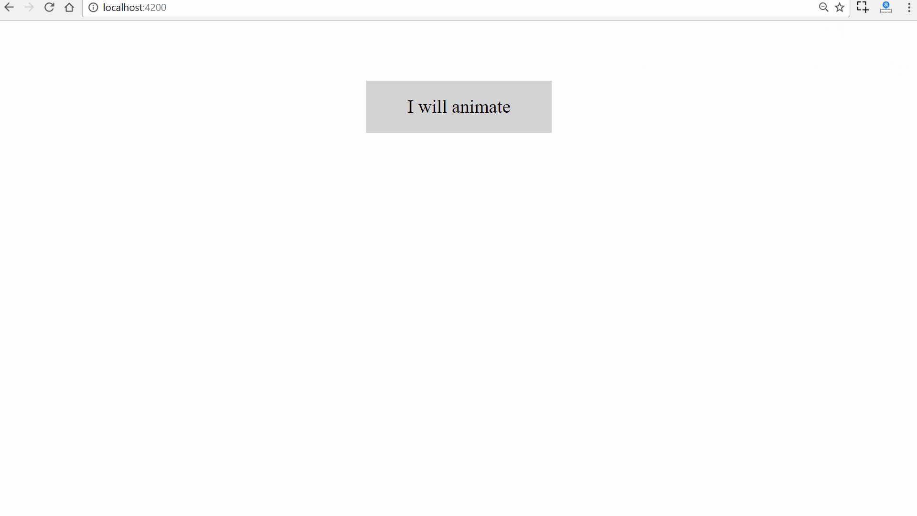
{"action": "mouse_move", "coordinate": [514, 112]}
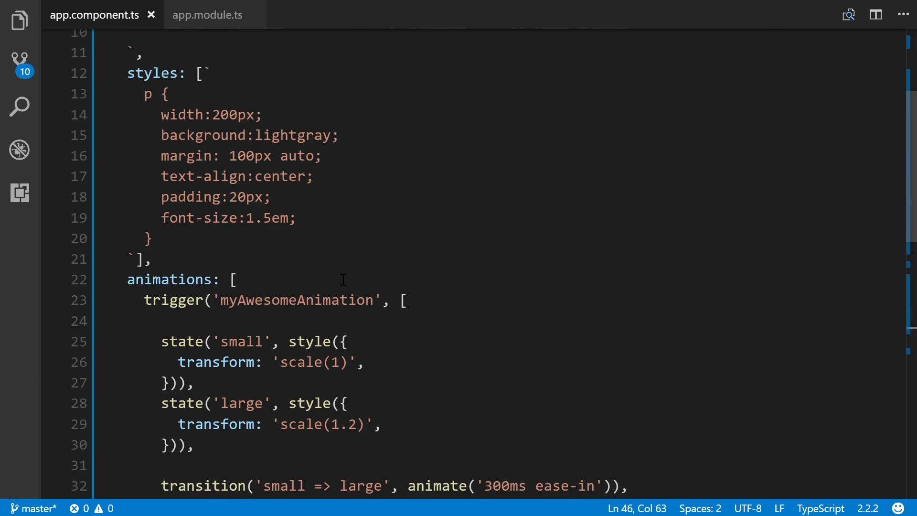
- Change the transition expression from 'small => large' to 'small <=> large'
{"action": "scroll", "scroll_direction": "down", "scroll_amount": 3}
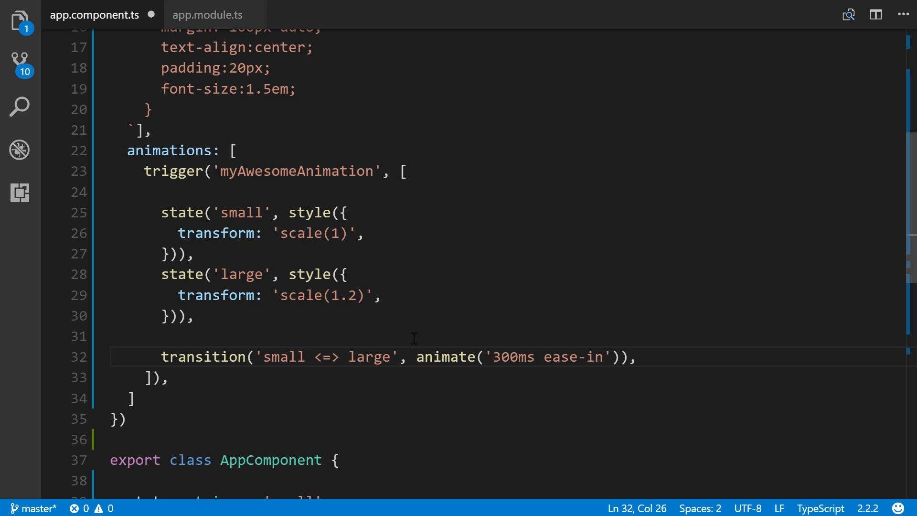
{"action": "double_click", "coordinate": [445, 356]}
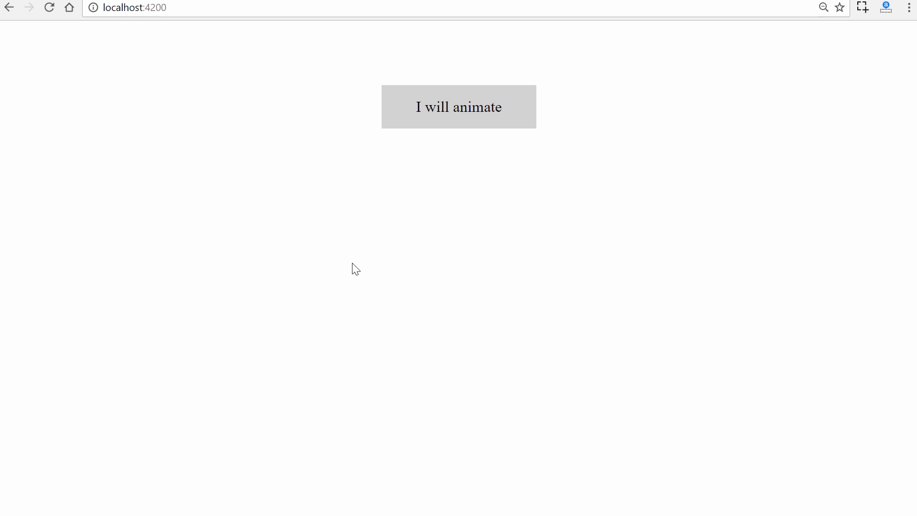
{"action": "mouse_move", "coordinate": [532, 110]}
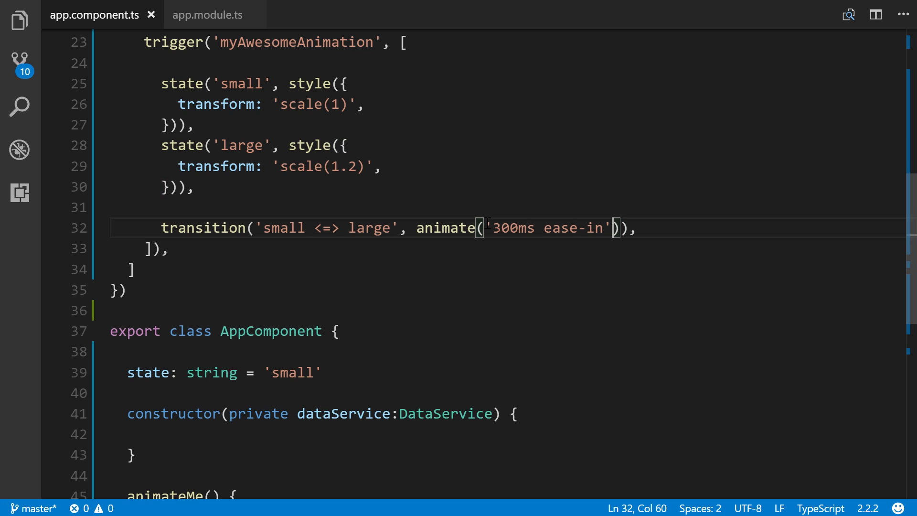
{"action": "mouse_move", "coordinate": [718, 86]}
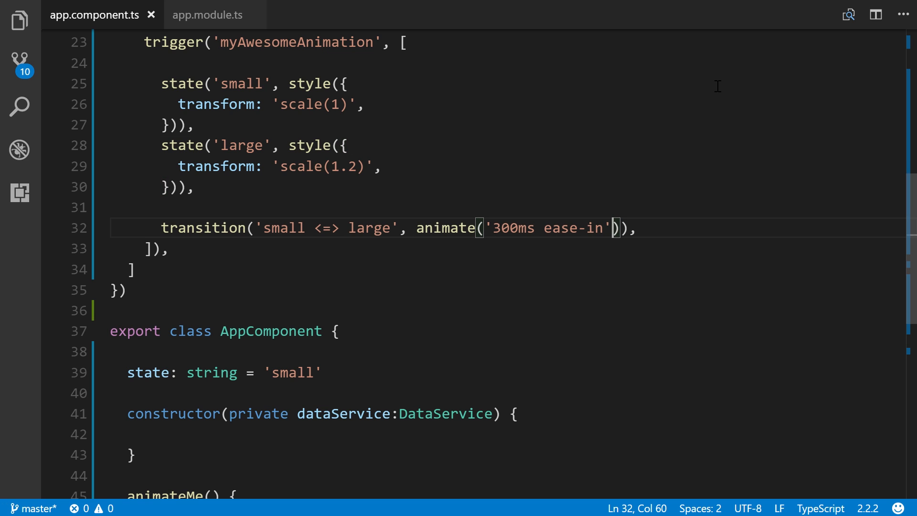
- Add style({ transform: 'translateY(40px)' }) as animate()'s second argument and save the file
{"action": "type", "text": ", style({"}
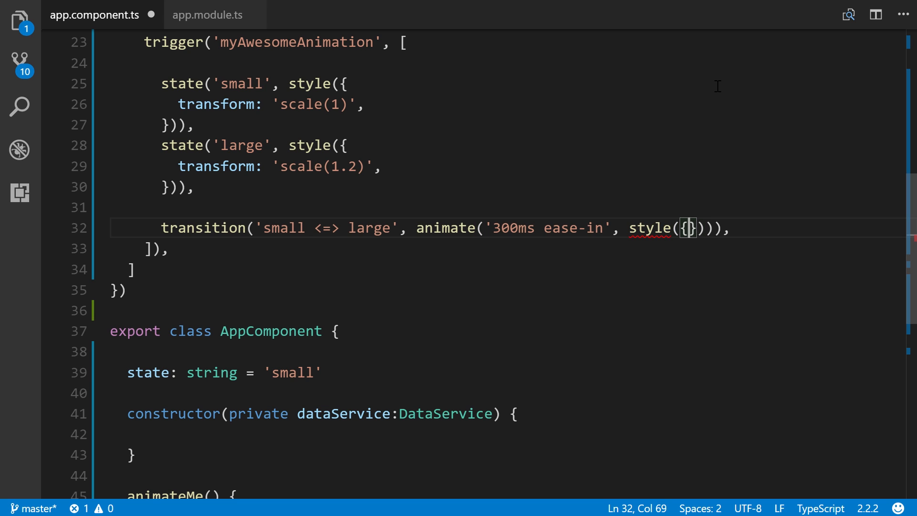
{"action": "key", "text": "Enter"}
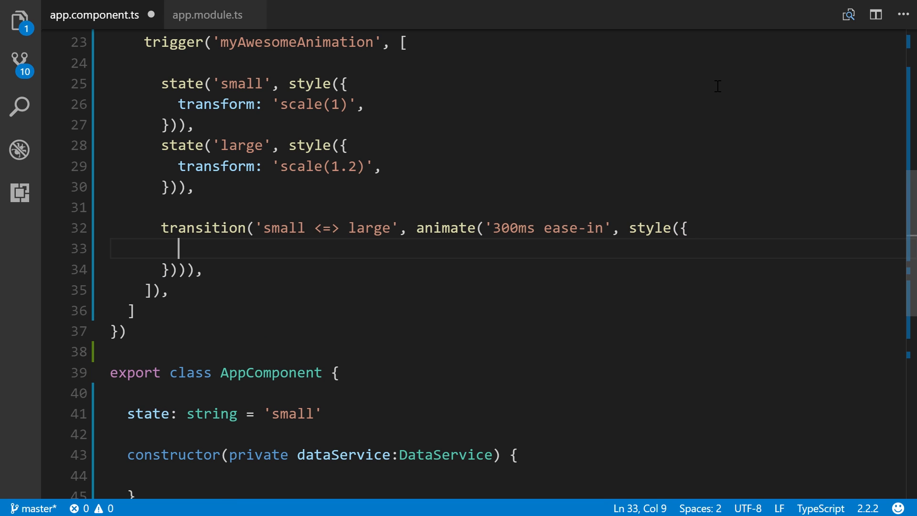
{"action": "type", "text": "transform"}
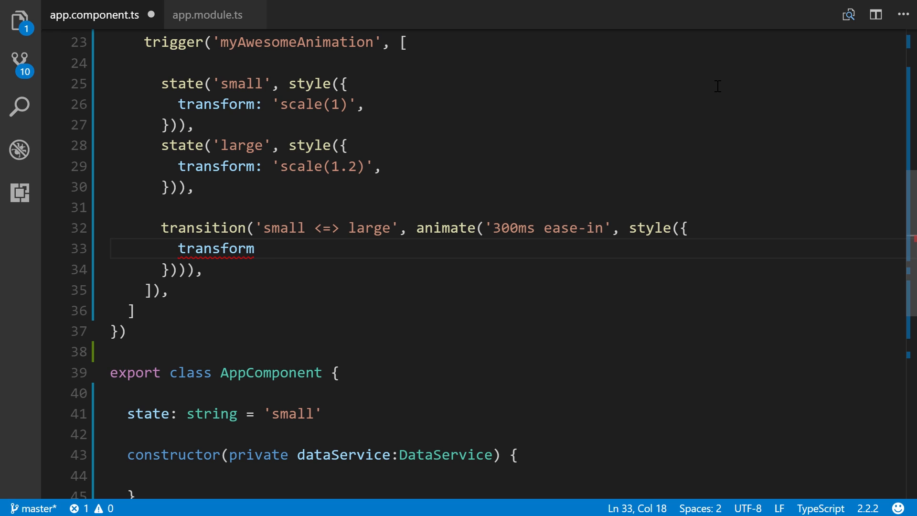
{"action": "type", "text": ":"}
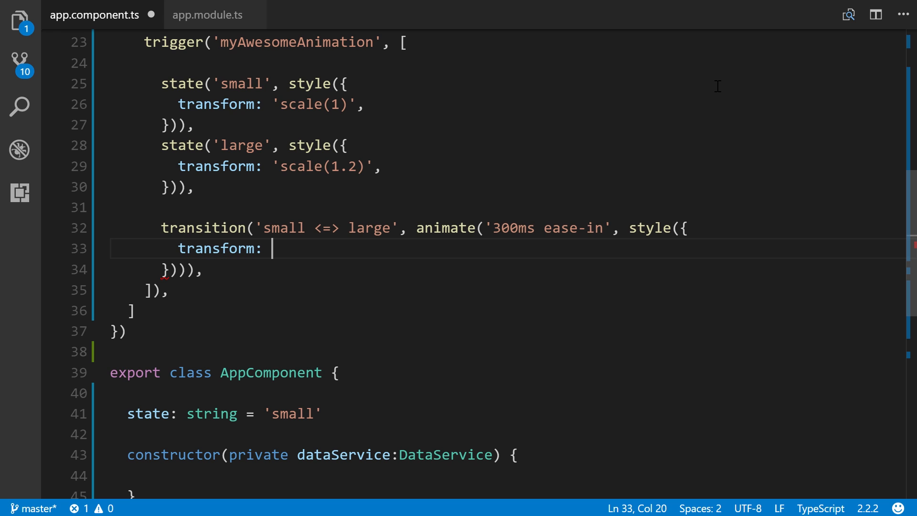
{"action": "type", "text": "'"}
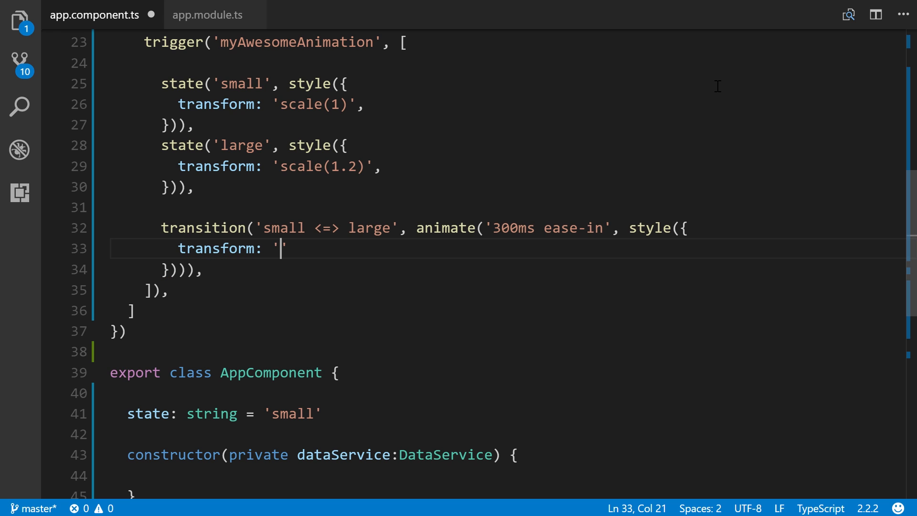
{"action": "type", "text": "translateYU"}
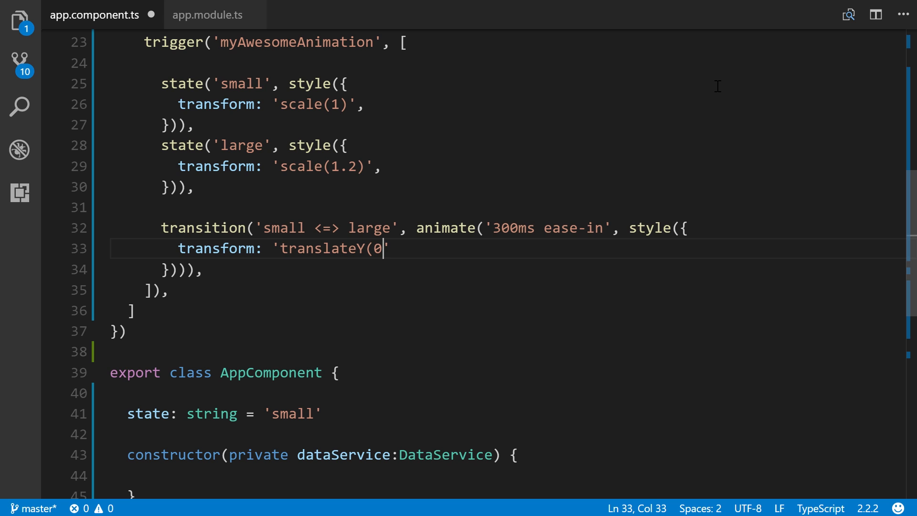
{"action": "type", "text": "40px)"}
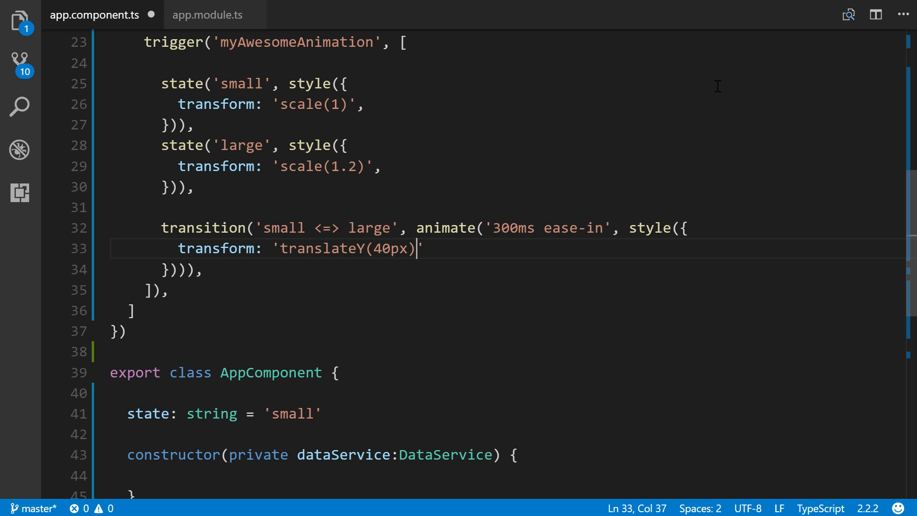
{"action": "key", "text": "ctrl+s"}
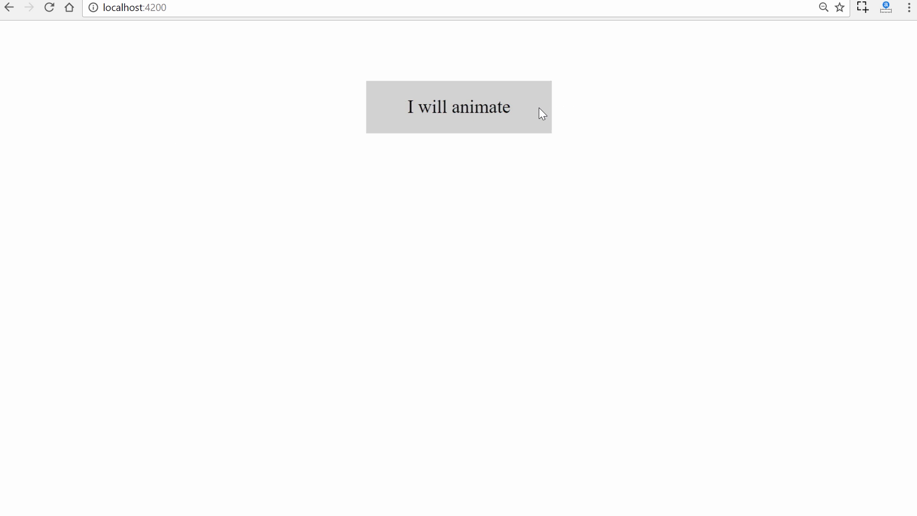
{"action": "mouse_move", "coordinate": [572, 118]}
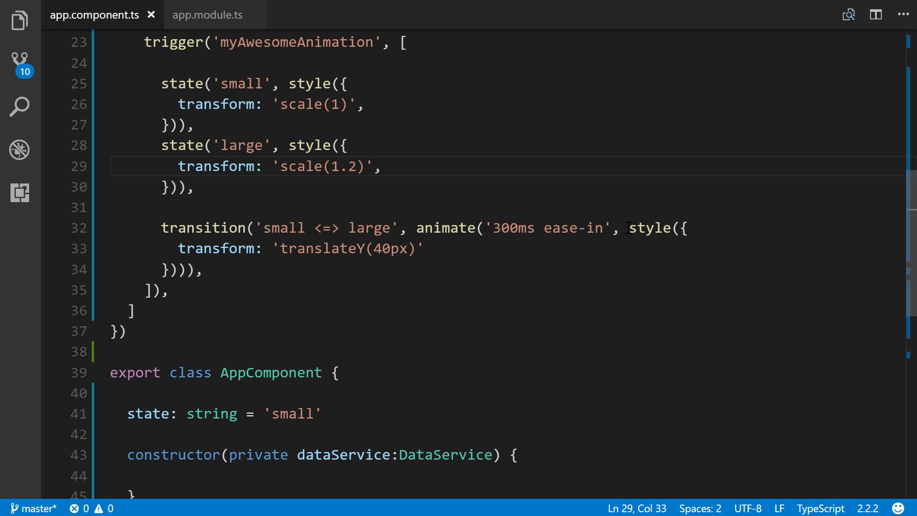
- Delete the translateY style block and leave an empty keyframes([ ]) array with a blank line inside
{"action": "left_click_drag", "start_coordinate": [629, 227], "coordinate": [426, 249]}
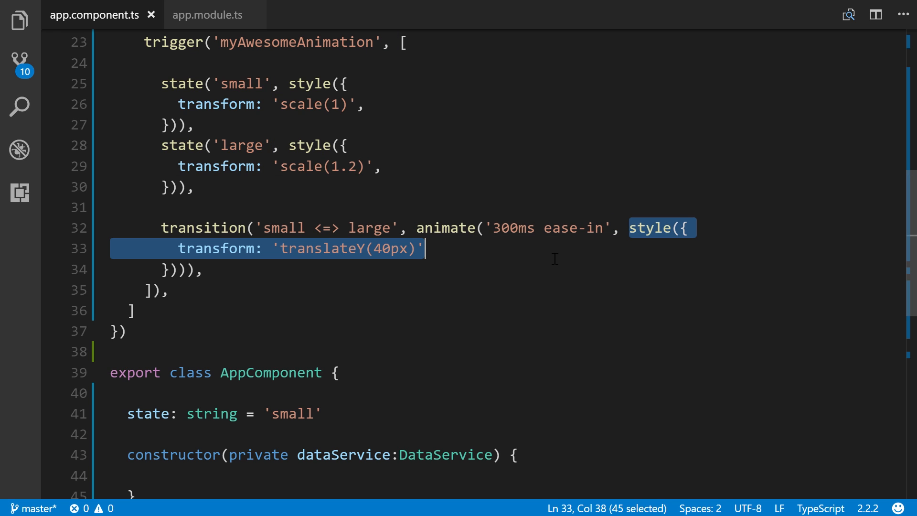
{"action": "mouse_move", "coordinate": [575, 254]}
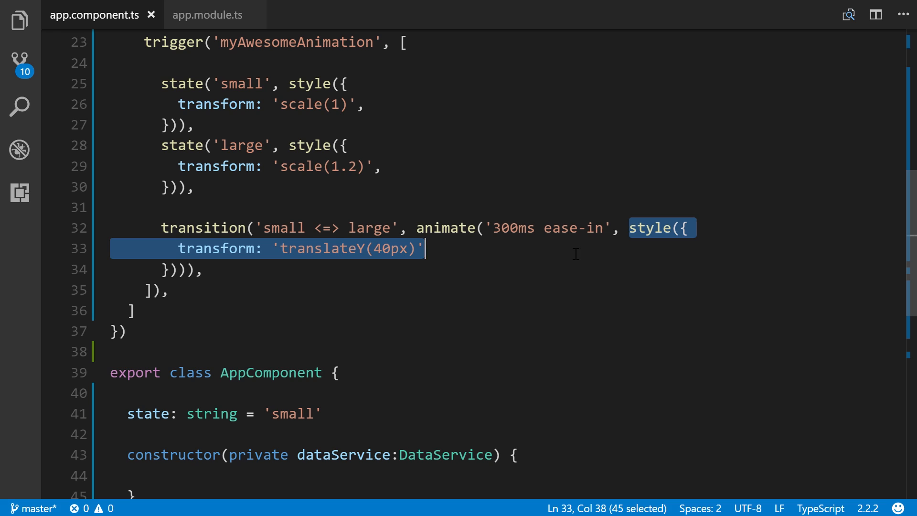
{"action": "key", "text": "Delete"}
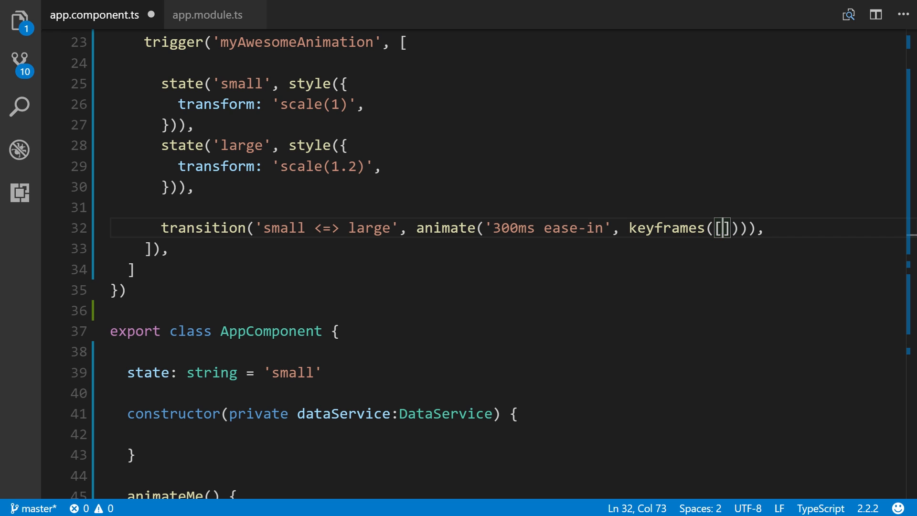
{"action": "key", "text": "Enter"}
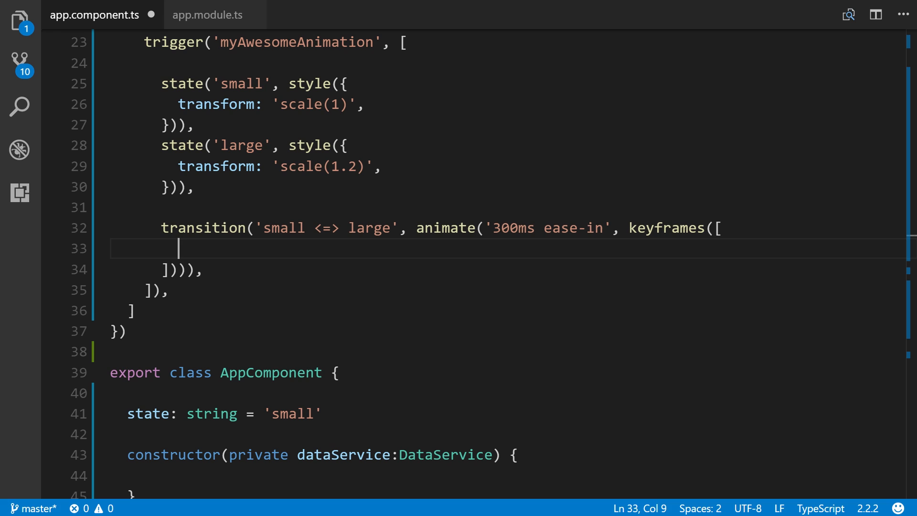
- Type style({opacity: 0, transform: 'translateY(-75%)', offset: 0}), as the first keyframe
{"action": "type", "text": "style()"}
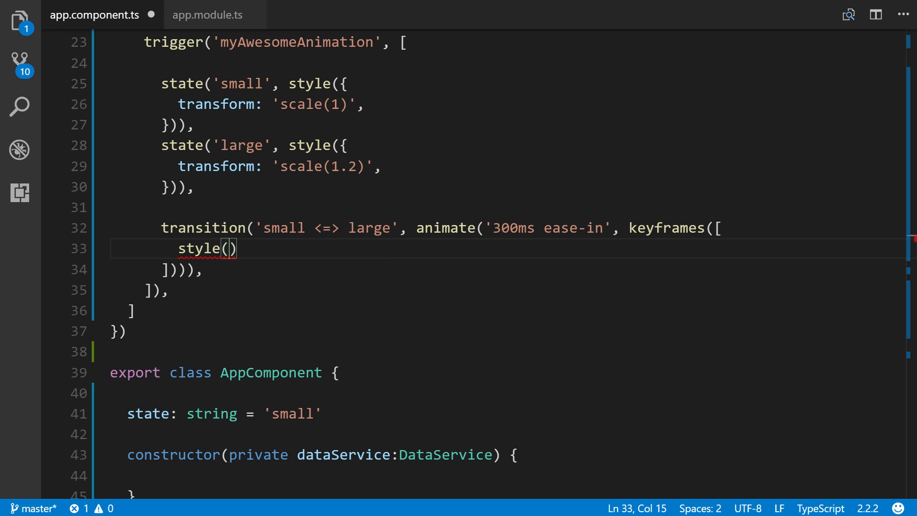
{"action": "type", "text": "{o"}
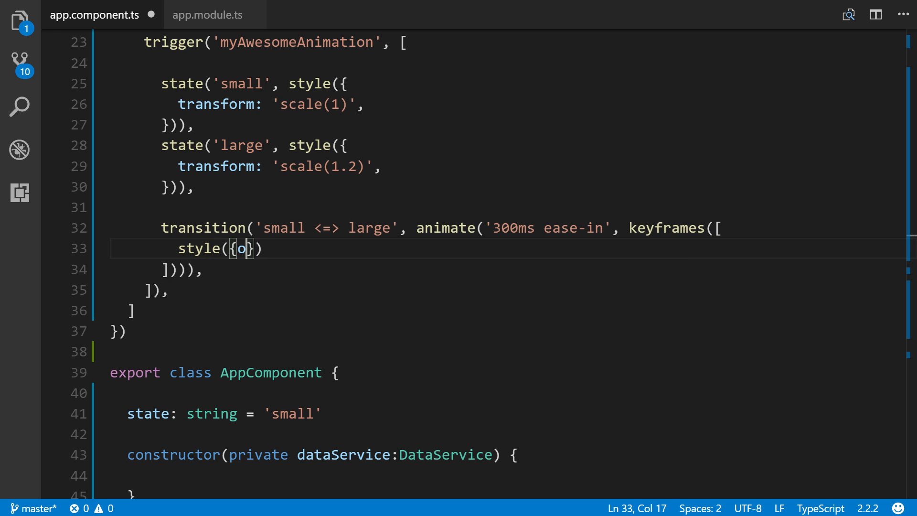
{"action": "type", "text": "pacity: 0"}
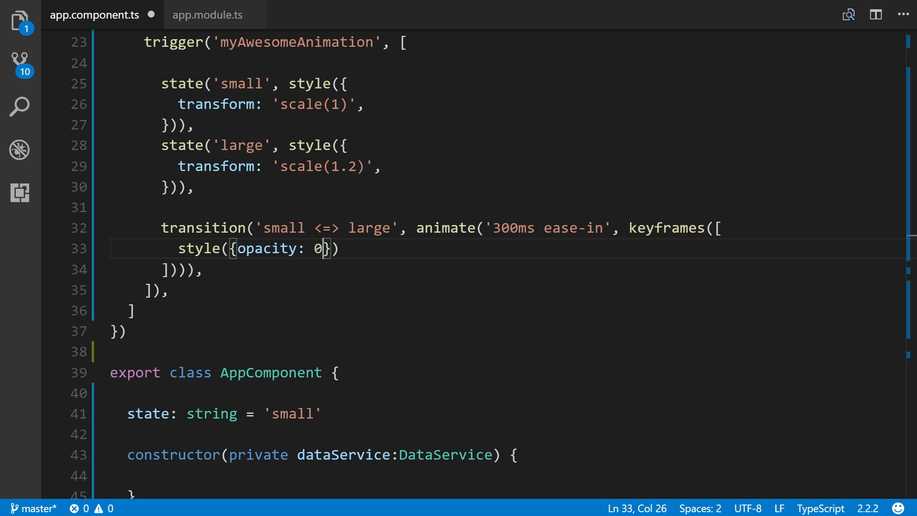
{"action": "type", "text": ","}
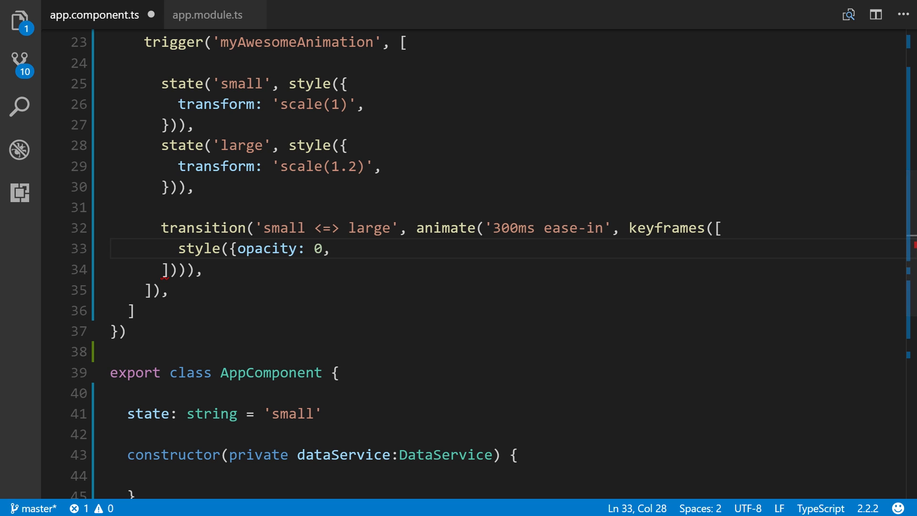
{"action": "type", "text": "transf"}
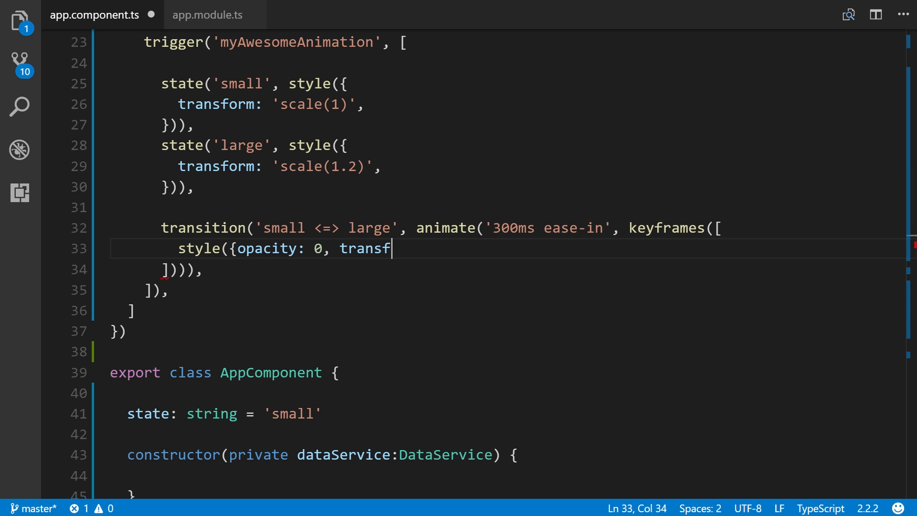
{"action": "type", "text": "orm: 'trna"}
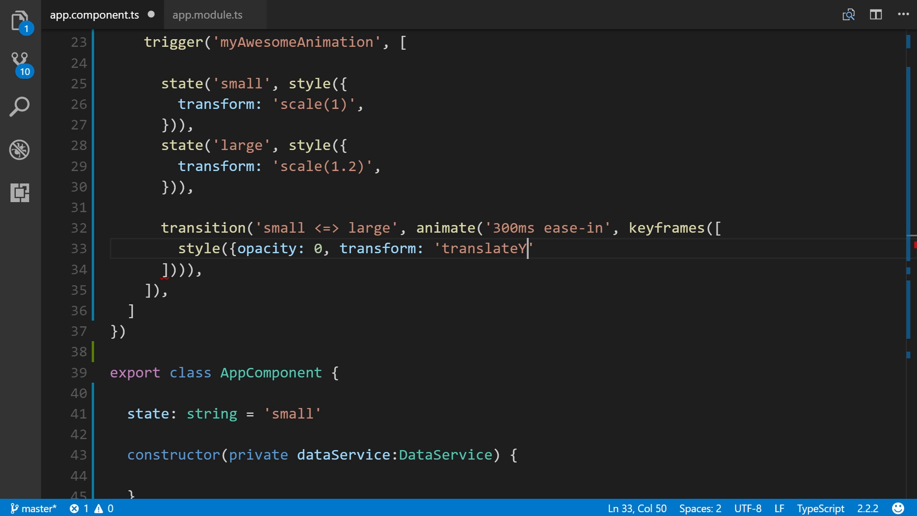
{"action": "type", "text": "("}
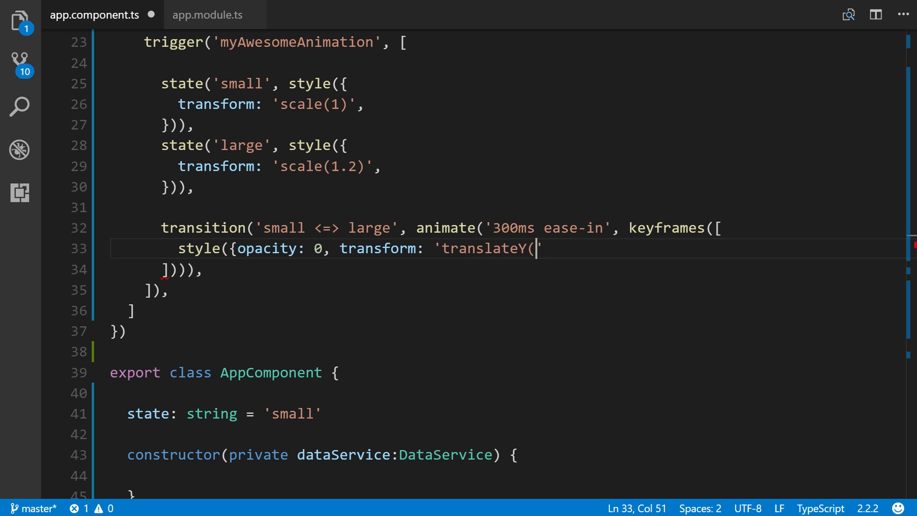
{"action": "type", "text": "-75%'"}
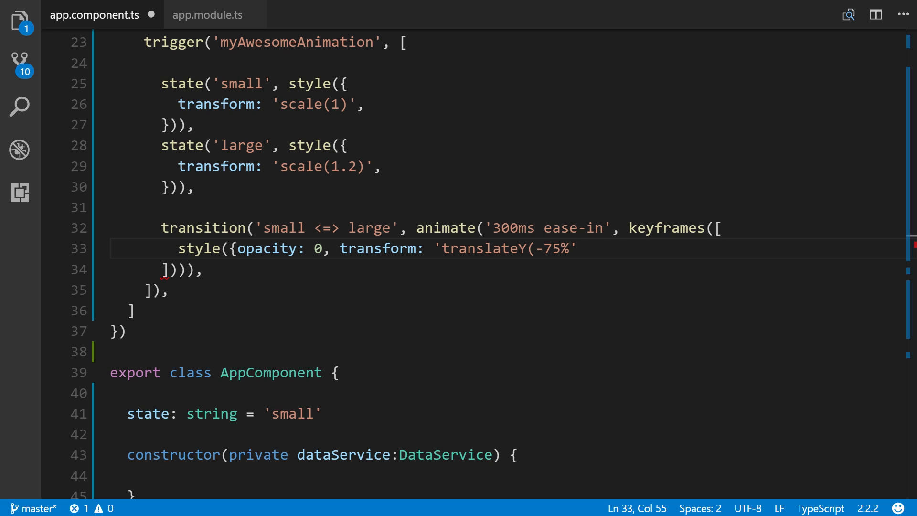
{"action": "type", "text": ")"}
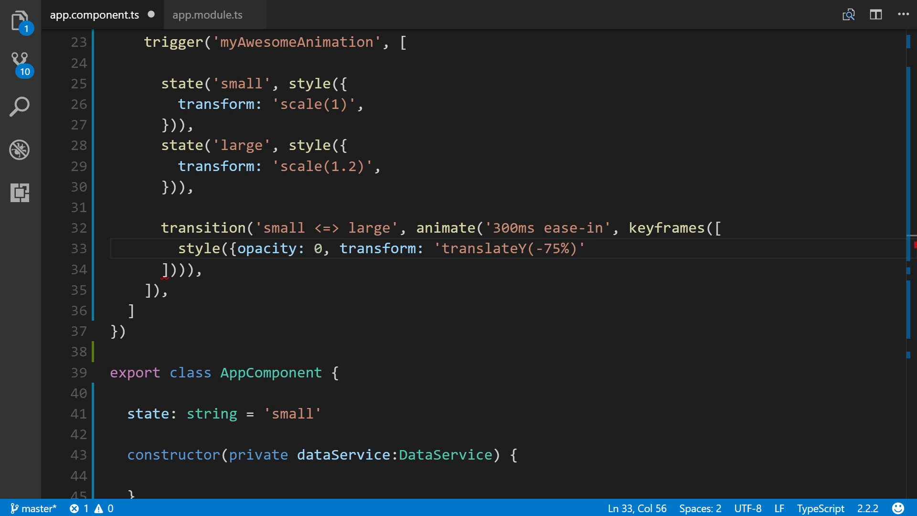
{"action": "type", "text": ","}
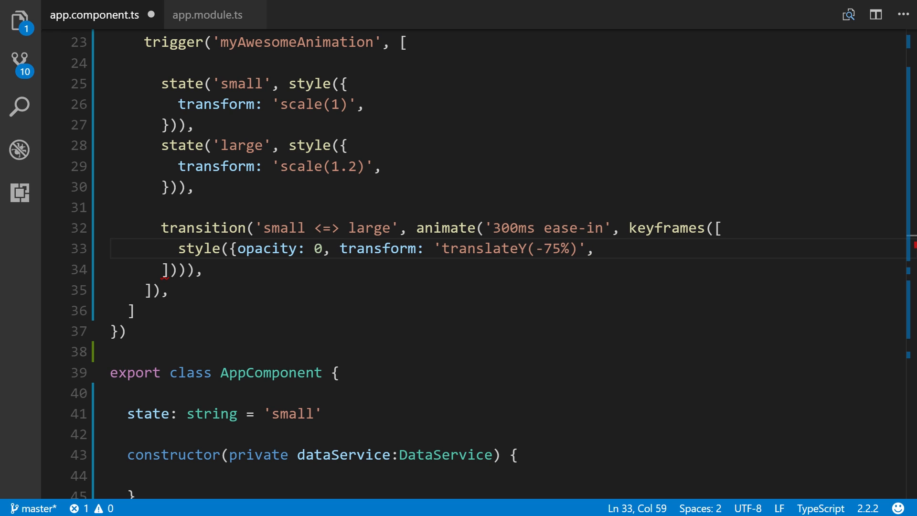
{"action": "type", "text": "offset"}
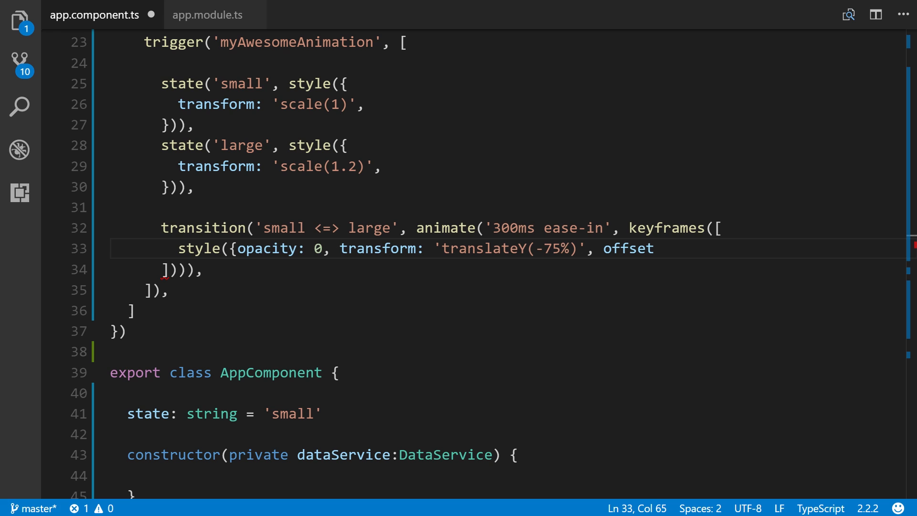
{"action": "type", "text": ":"}
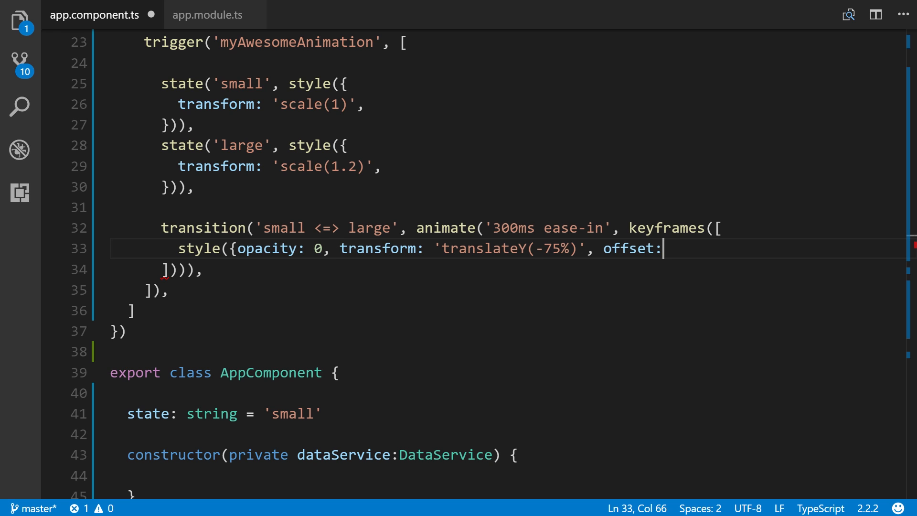
{"action": "type", "text": "0})"}
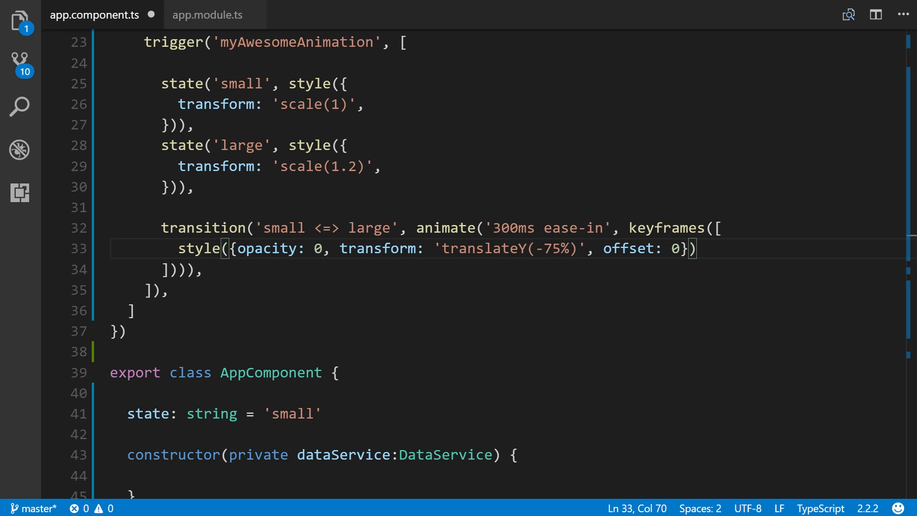
{"action": "type", "text": ","}
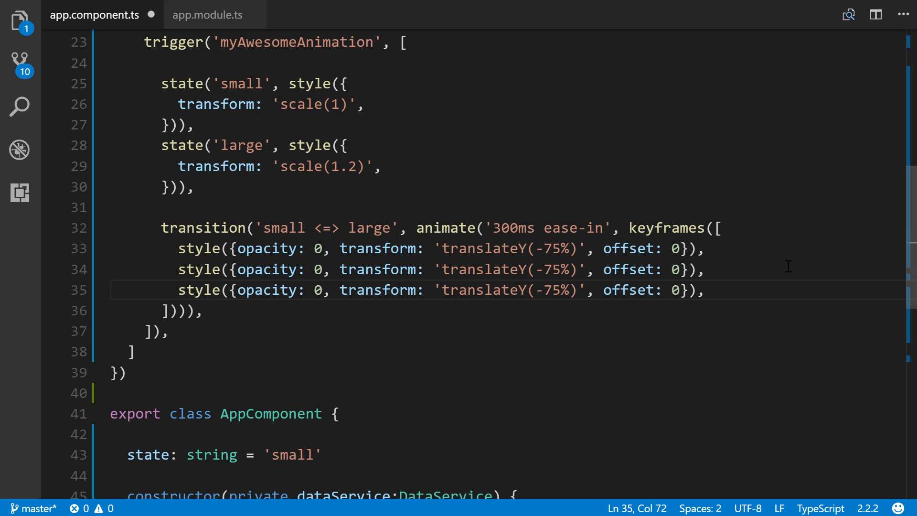
{"action": "mouse_move", "coordinate": [322, 249]}
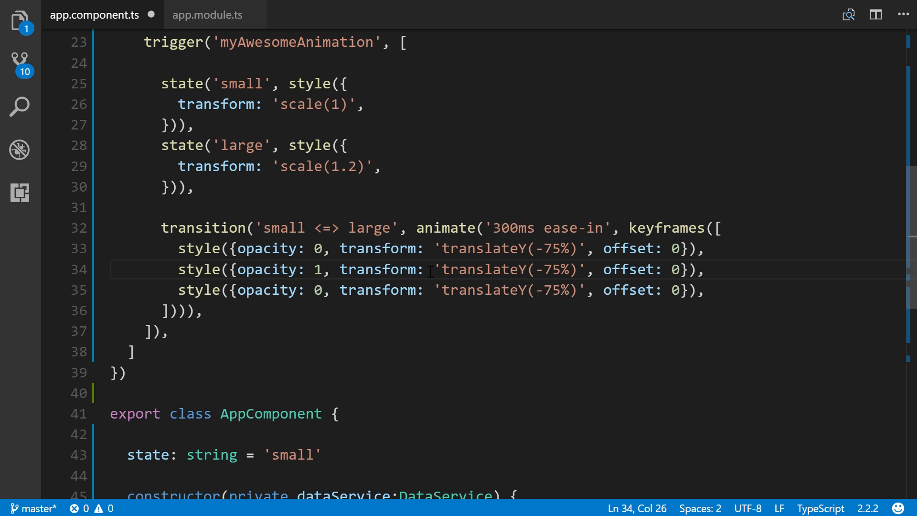
- Edit the middle keyframe to translateY(35px) with offset .5
{"action": "left_click", "coordinate": [570, 269]}
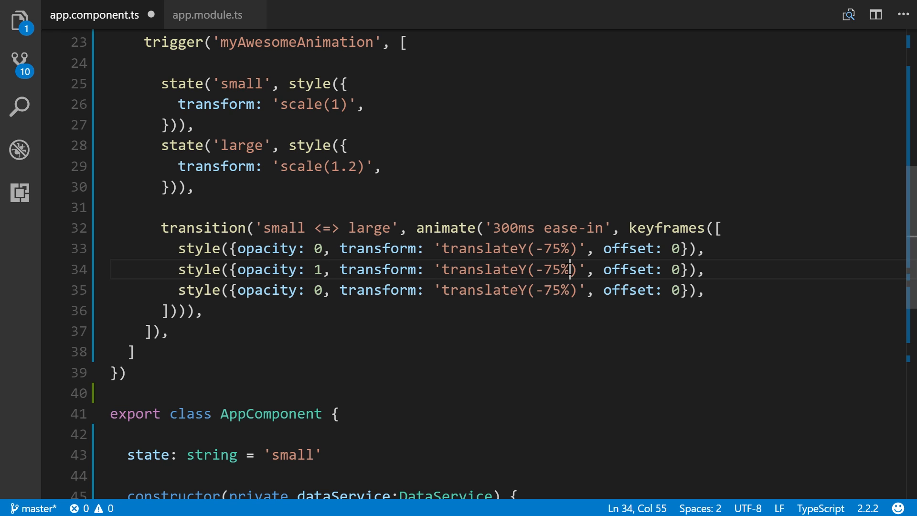
{"action": "type", "text": "3"}
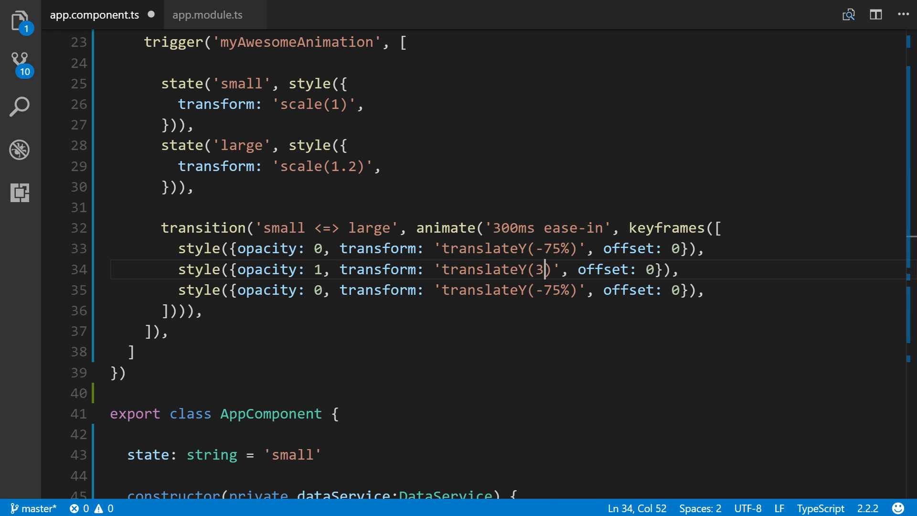
{"action": "type", "text": "5px"}
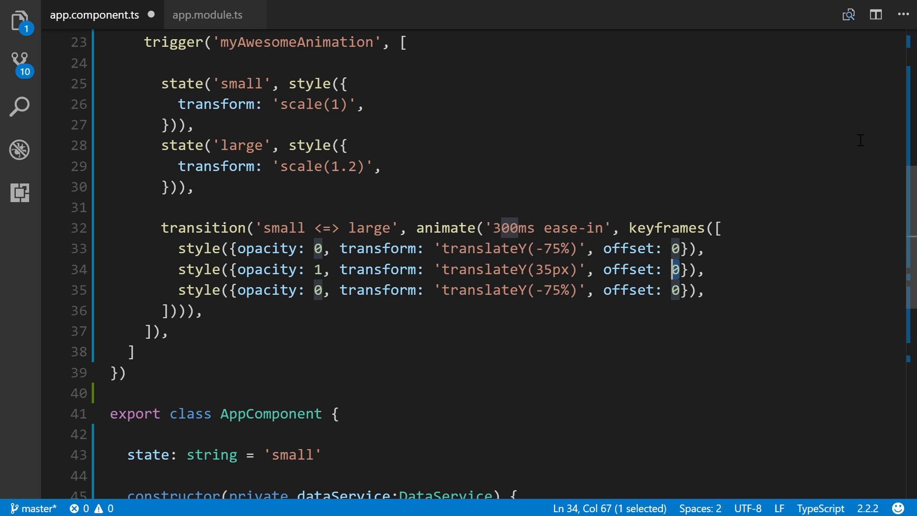
{"action": "type", "text": ".5"}
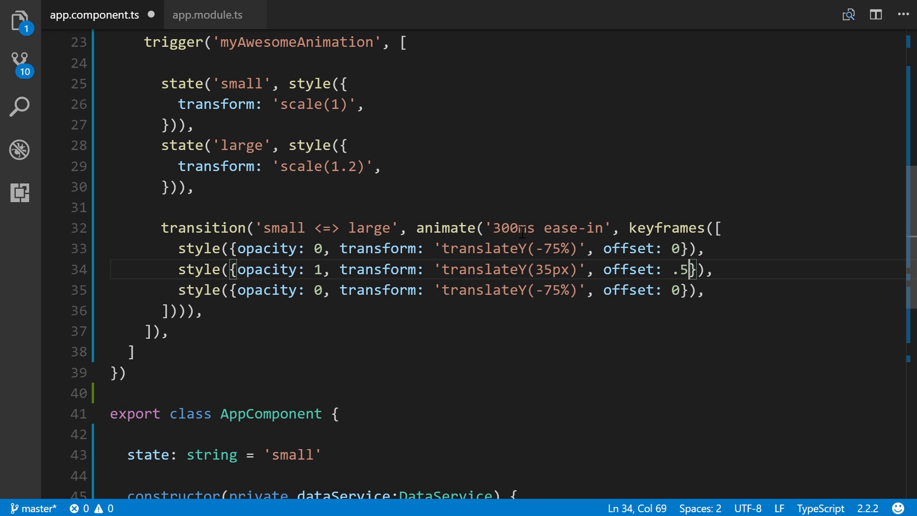
- Edit the last keyframe to opacity 1 and translateY(0)
{"action": "double_click", "coordinate": [514, 227]}
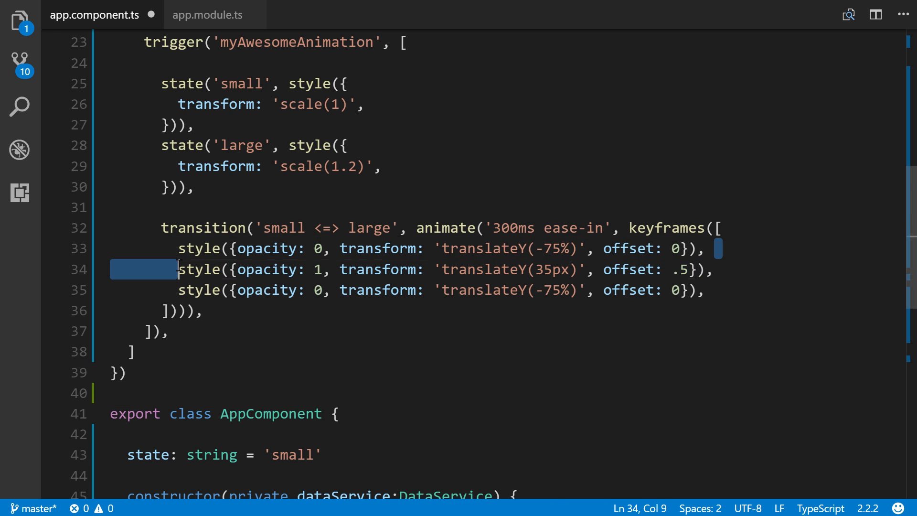
{"action": "double_click", "coordinate": [314, 290]}
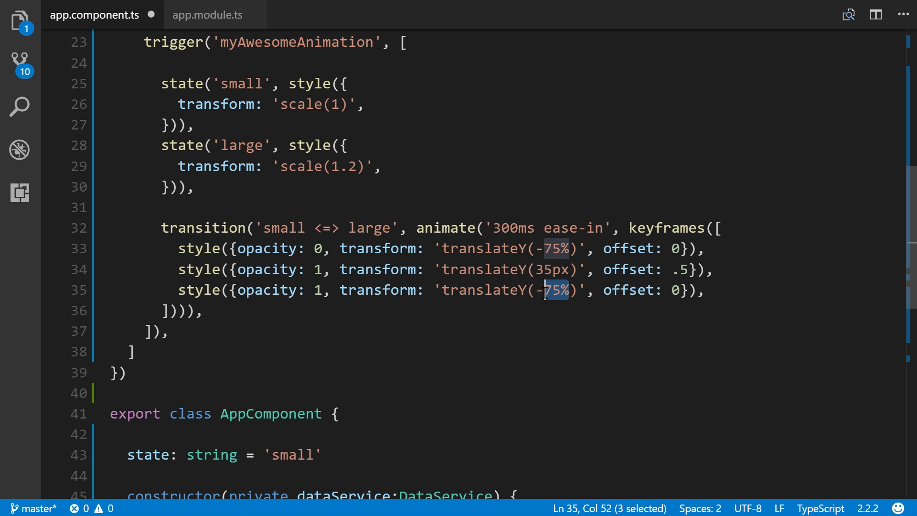
{"action": "type", "text": "0"}
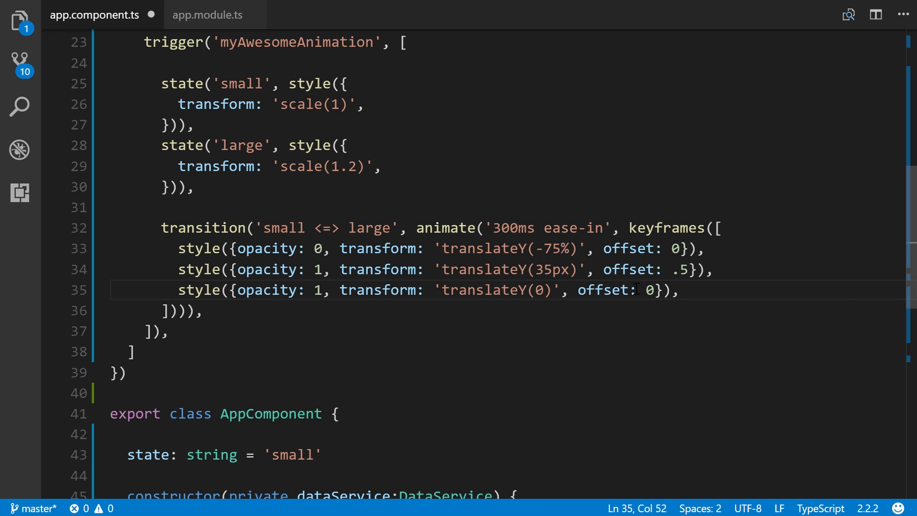
{"action": "type", "text": "1"}
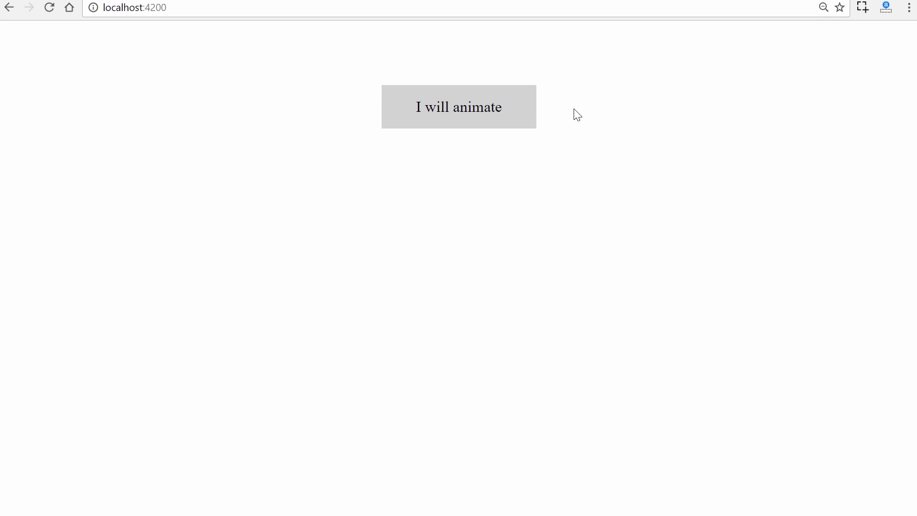
{"action": "mouse_move", "coordinate": [584, 115]}
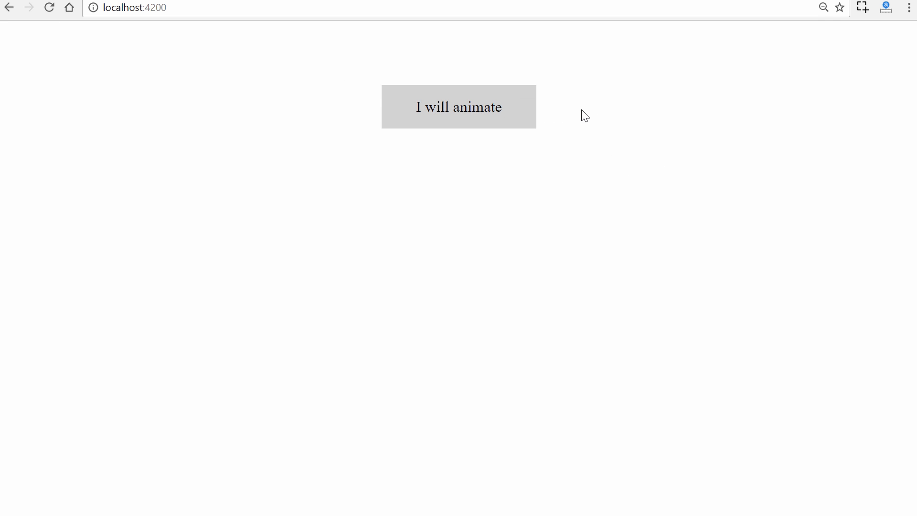